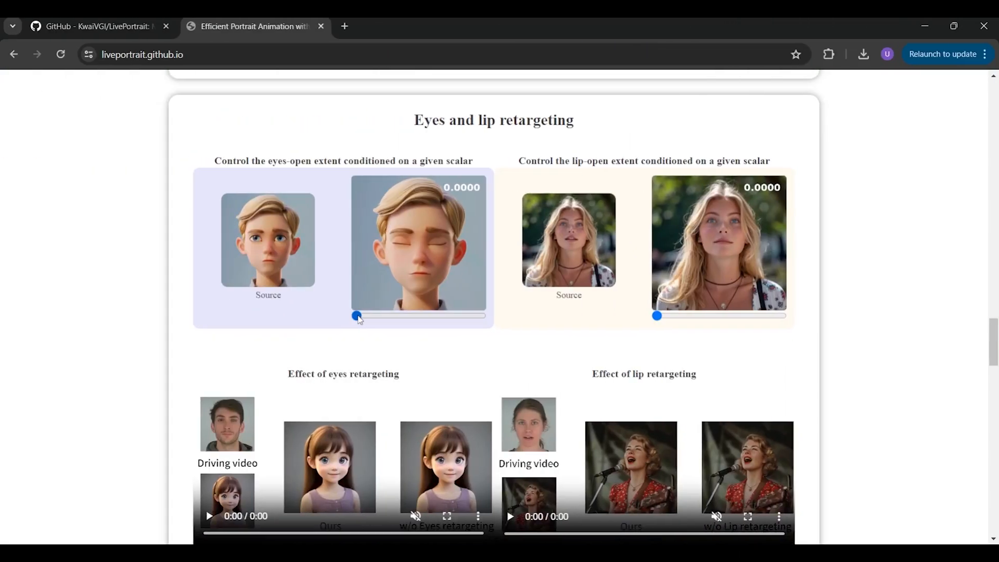
- Open the cartoon boy's eyes and close them again, then set lip-open to about 0.10
{"action": "left_click_drag", "start_coordinate": [356, 315], "coordinate": [385, 316]}
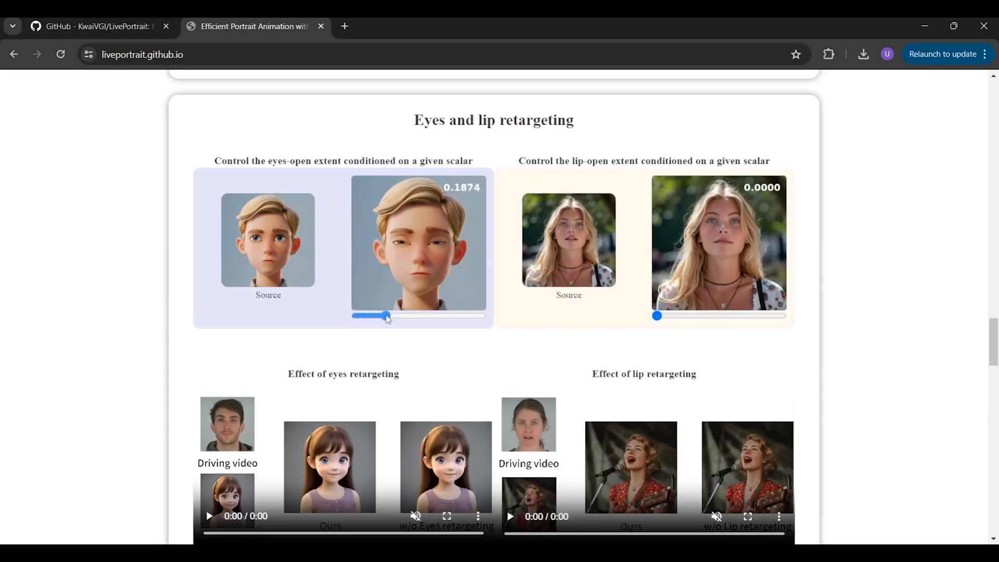
{"action": "left_click_drag", "start_coordinate": [386, 316], "coordinate": [356, 316]}
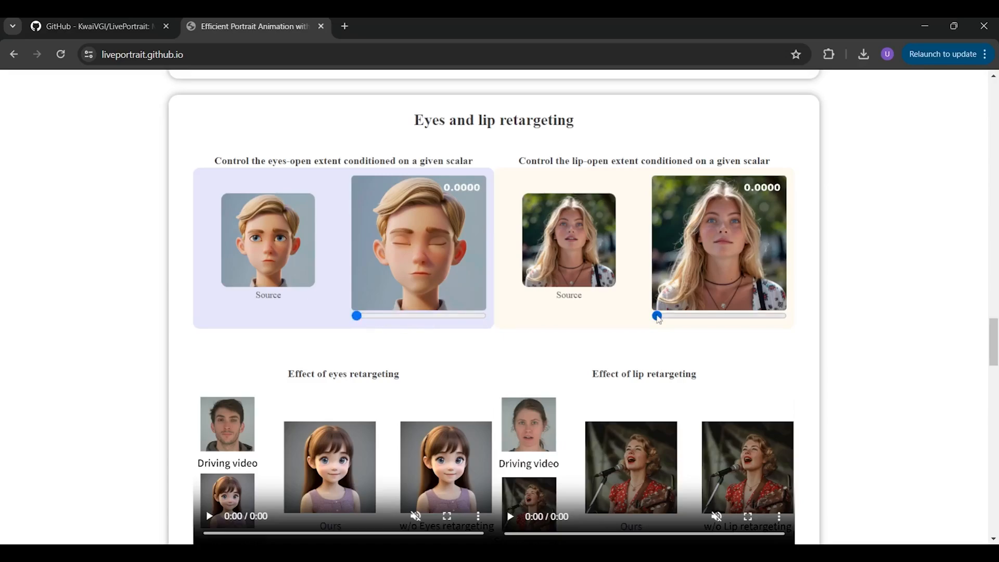
{"action": "left_click_drag", "start_coordinate": [656, 315], "coordinate": [673, 315]}
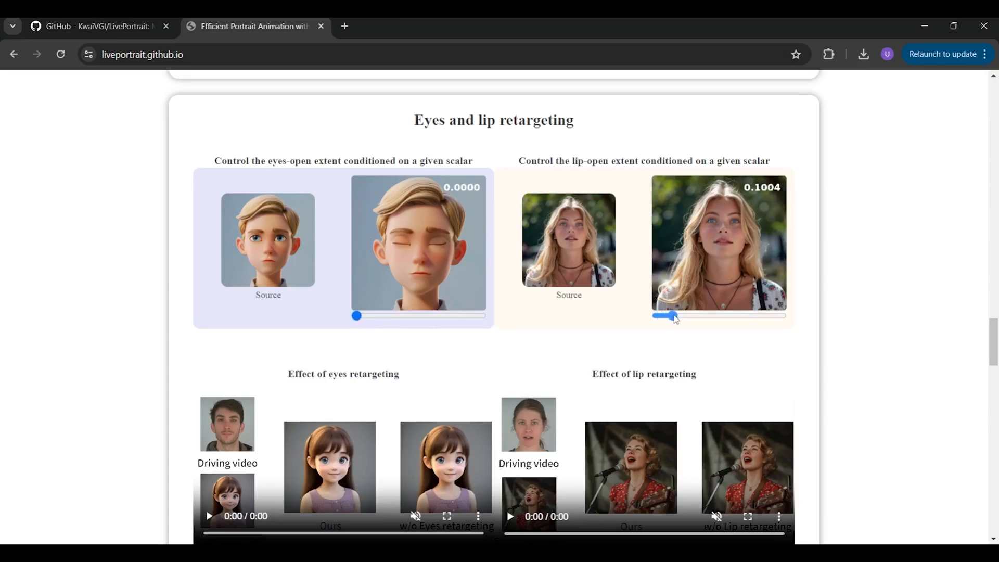
- Scroll down through the Abstract to the Method section
{"action": "scroll", "scroll_direction": "down", "scroll_amount": 3}
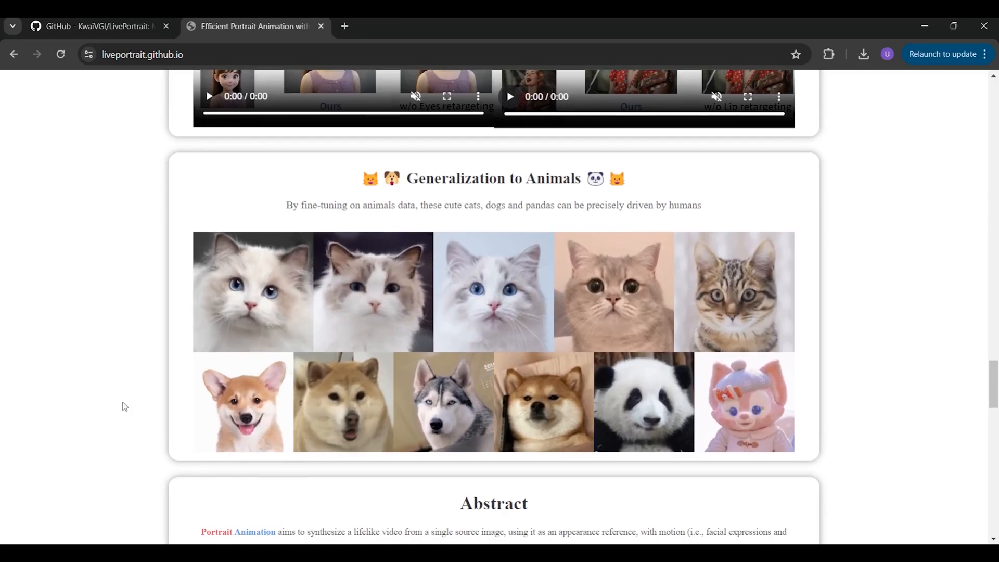
{"action": "scroll", "scroll_direction": "down", "scroll_amount": 3}
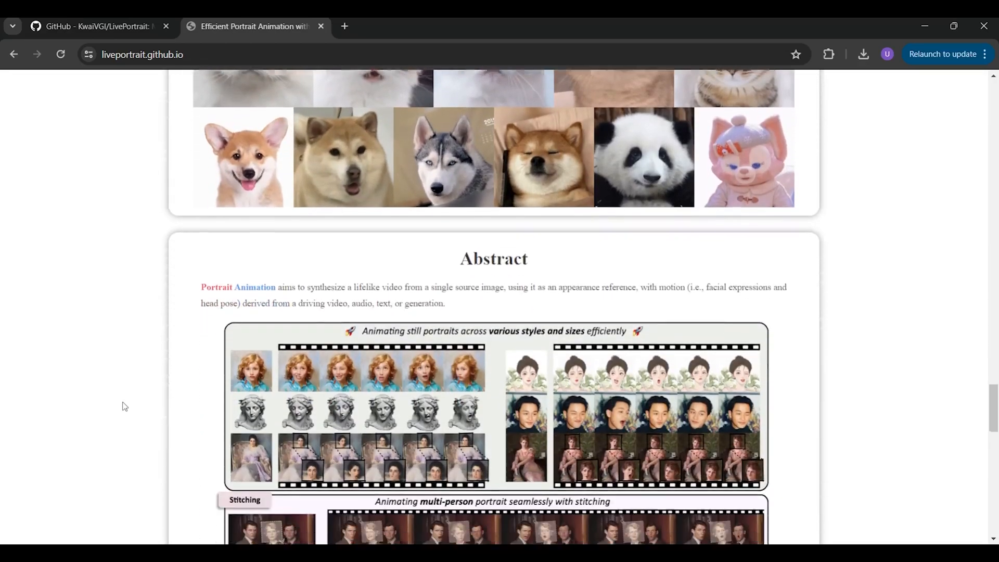
{"action": "scroll", "scroll_direction": "down", "scroll_amount": 3}
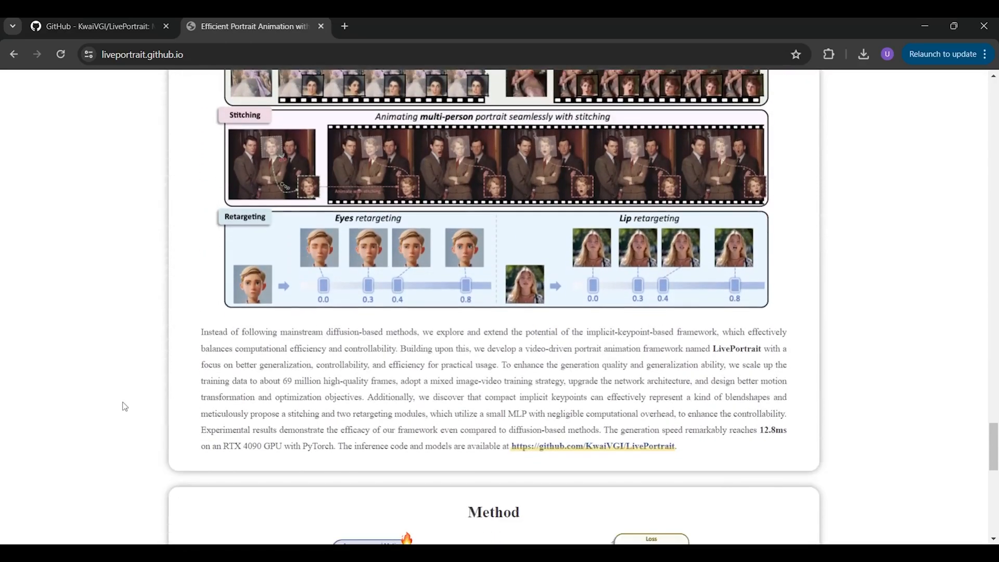
{"action": "scroll", "scroll_direction": "down", "scroll_amount": 3}
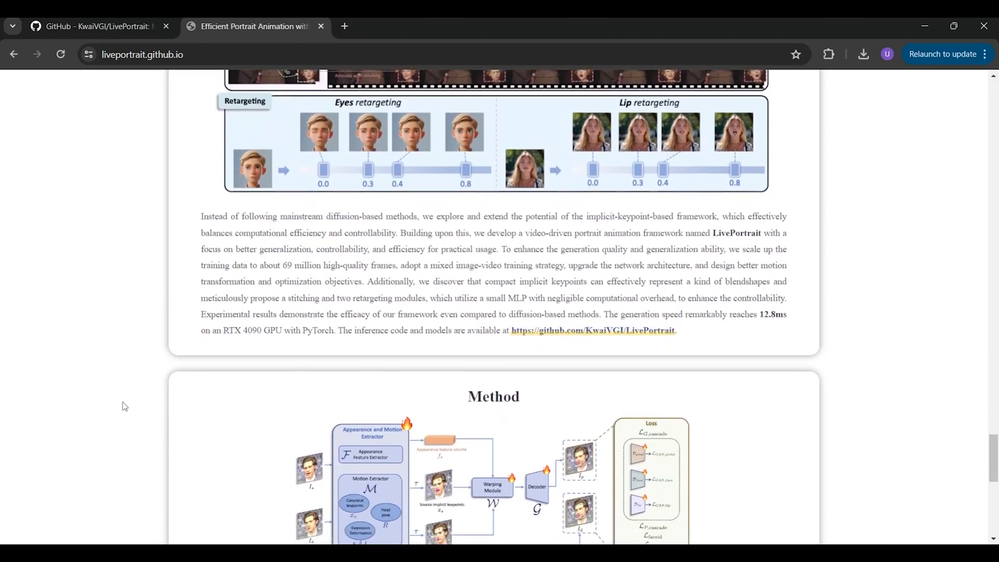
{"action": "scroll", "scroll_direction": "down", "scroll_amount": 3}
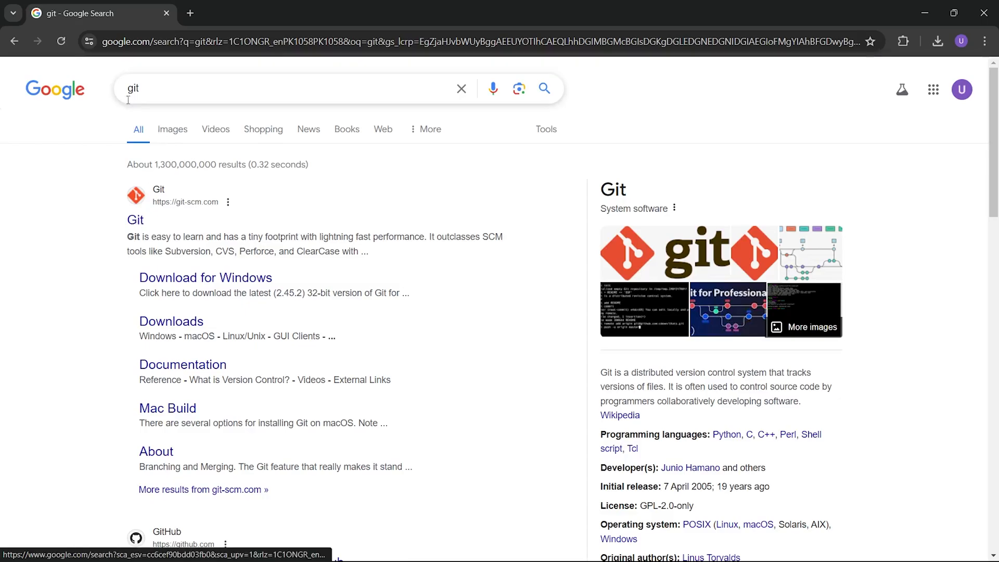
- Go from the git-scm.com search result to the Git for Windows download page
{"action": "left_click", "coordinate": [135, 219]}
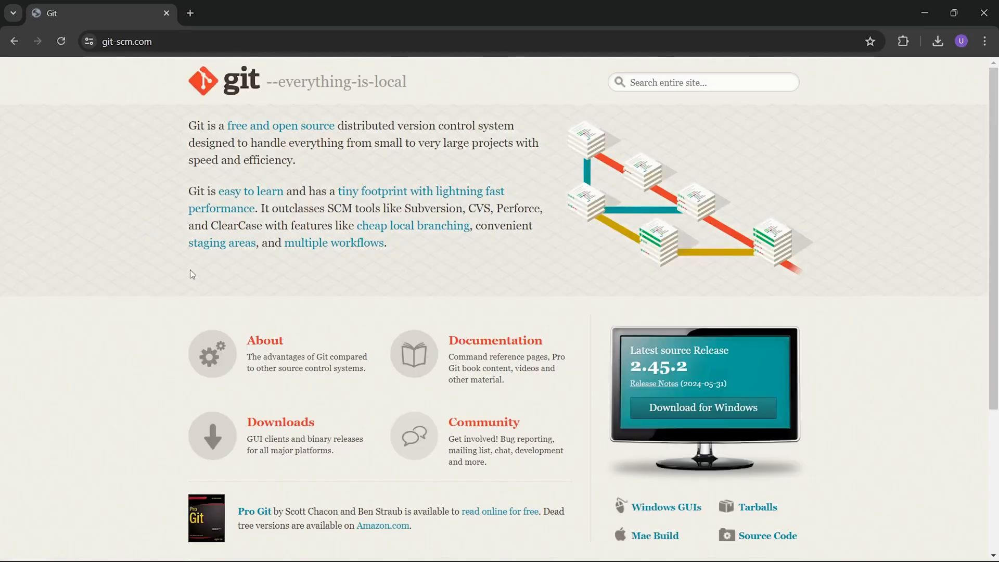
{"action": "scroll", "scroll_direction": "down", "scroll_amount": 3}
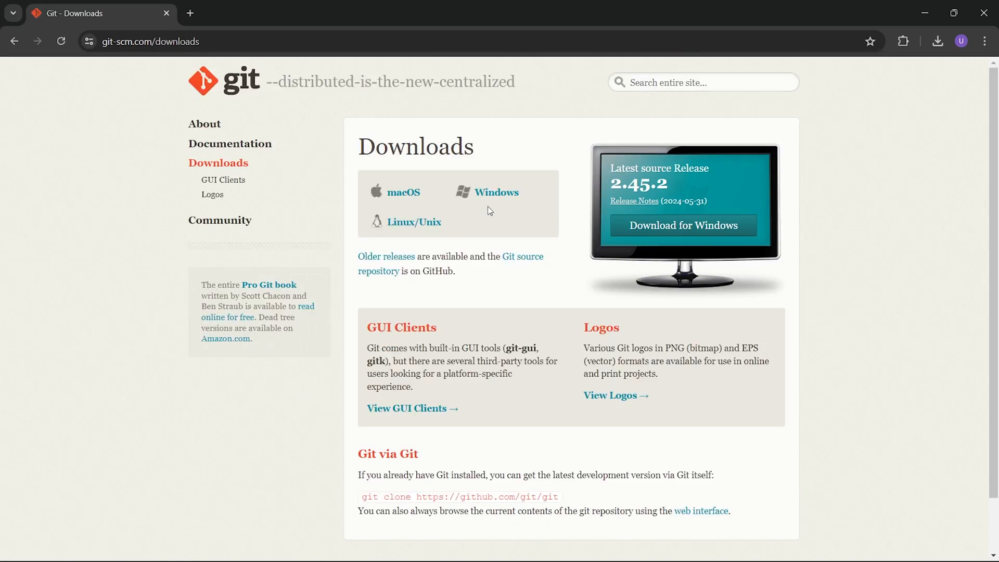
{"action": "left_click", "coordinate": [496, 192]}
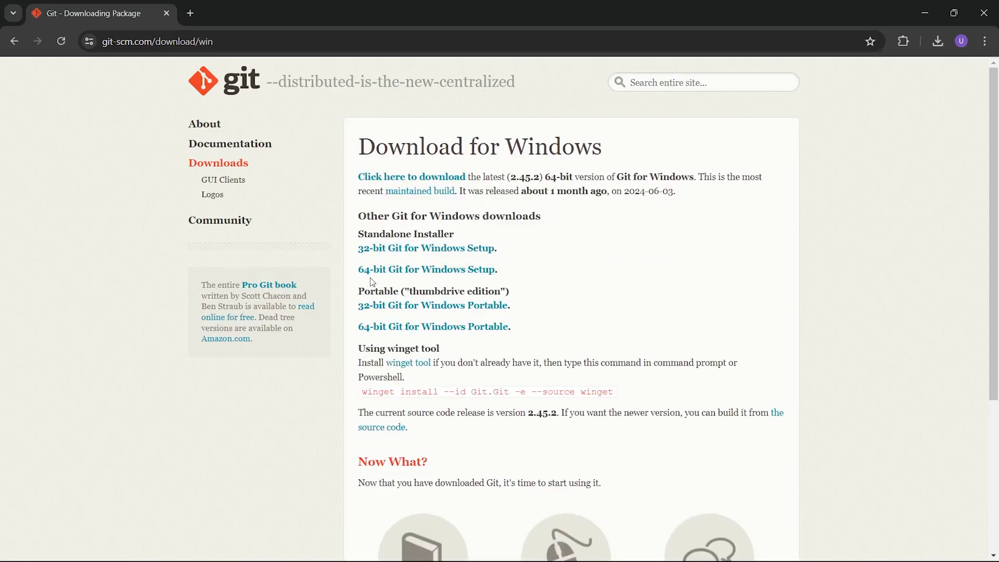
{"action": "mouse_move", "coordinate": [439, 269]}
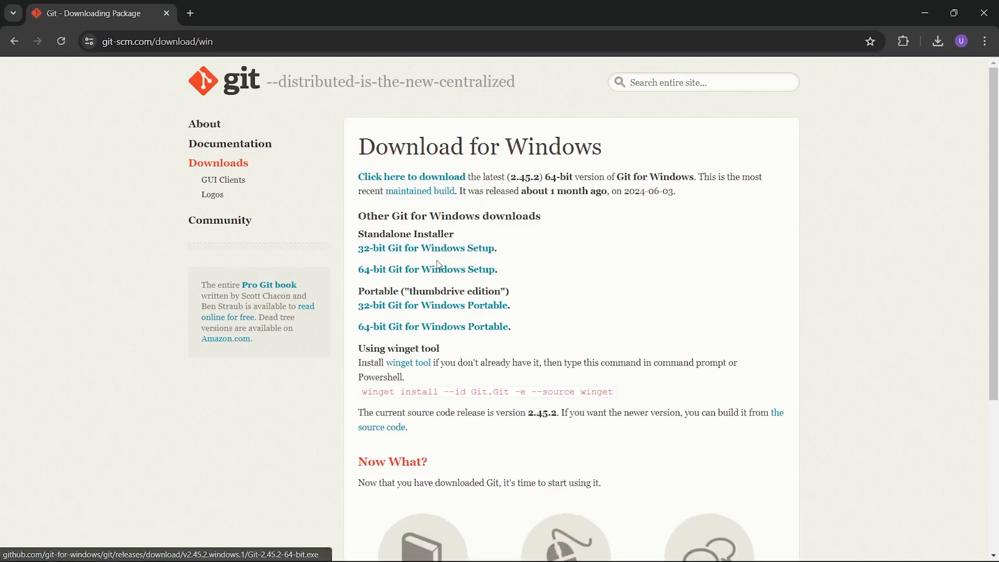
{"action": "mouse_move", "coordinate": [412, 177]}
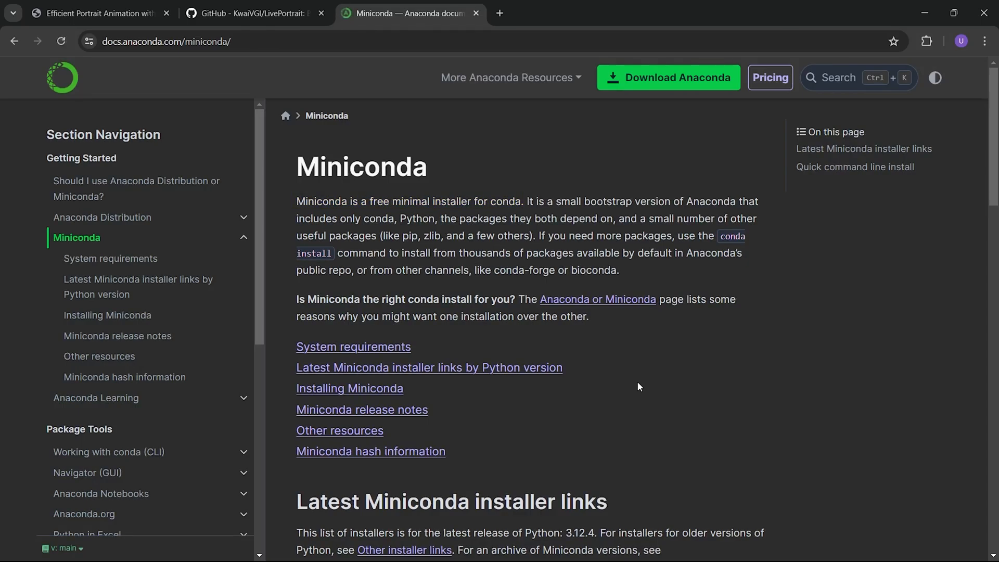
- Bring up the Miniconda docs' latest installer links table showing the Windows 64-bit installer
{"action": "left_click", "coordinate": [60, 41]}
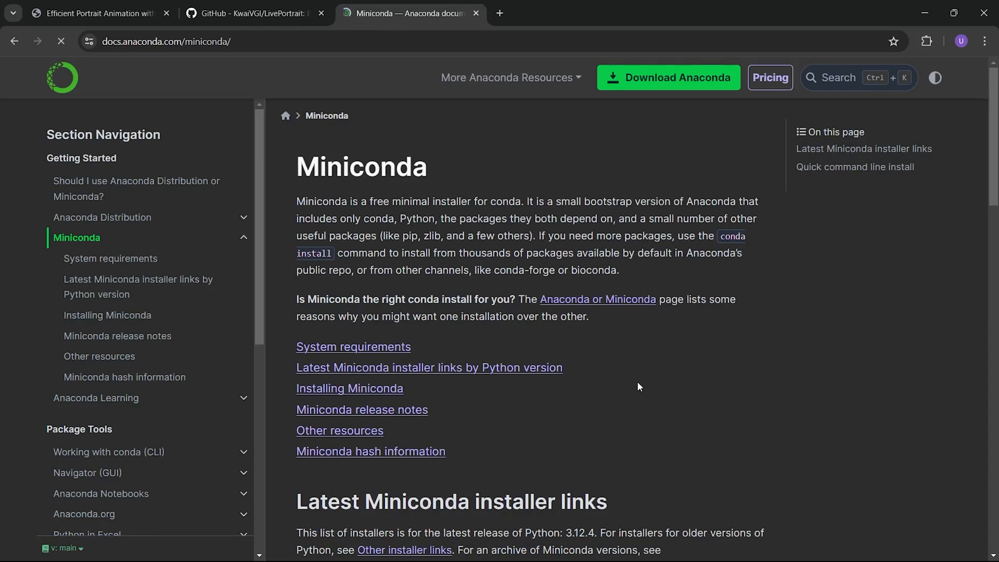
{"action": "left_click_drag", "start_coordinate": [296, 219], "coordinate": [438, 219]}
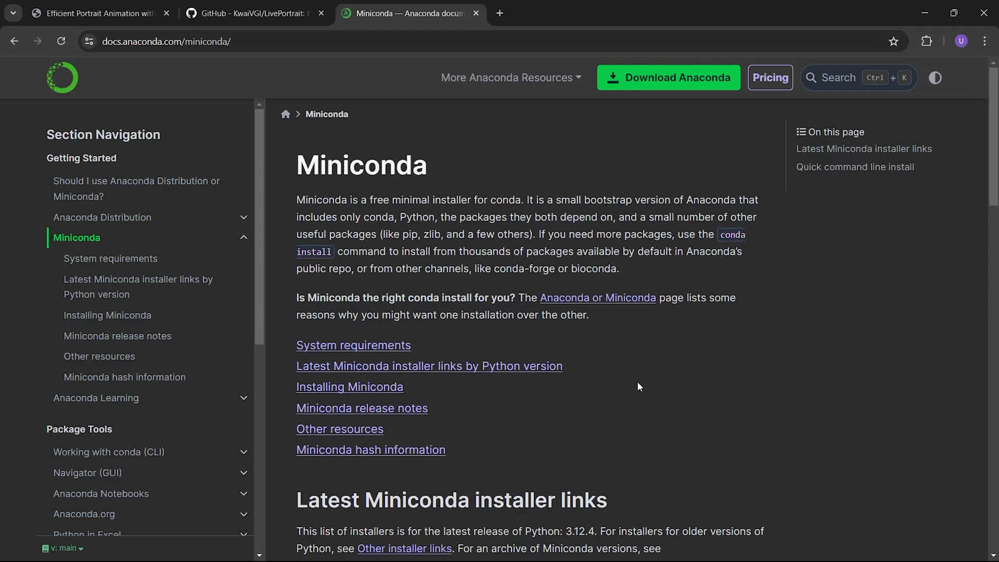
{"action": "scroll", "scroll_direction": "down", "scroll_amount": 3}
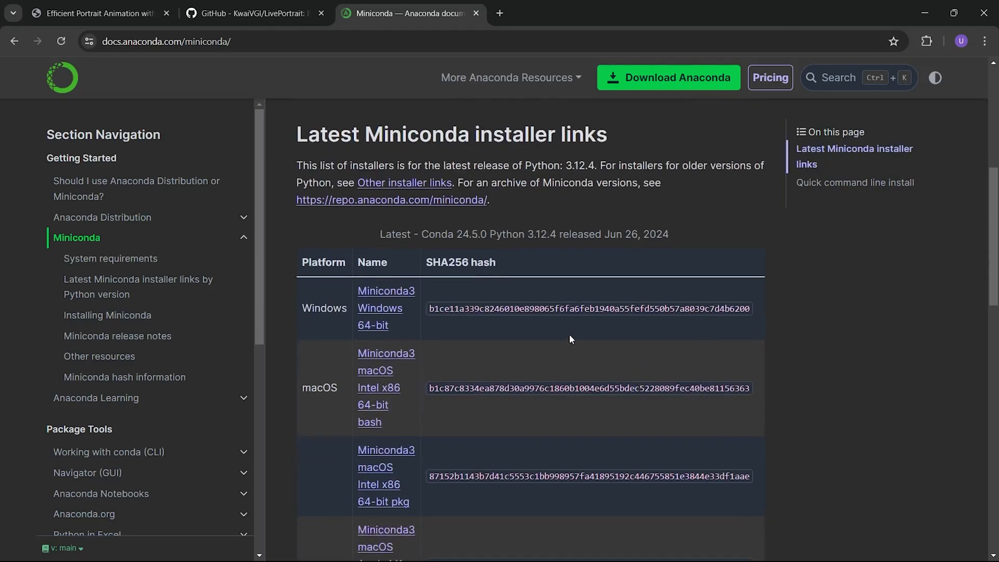
{"action": "mouse_move", "coordinate": [385, 292]}
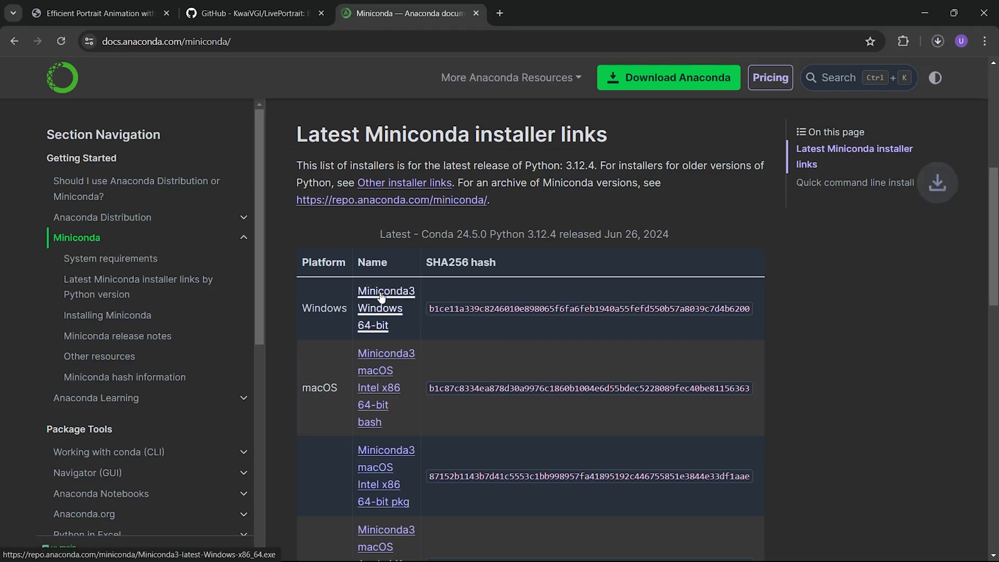
{"action": "mouse_move", "coordinate": [536, 249]}
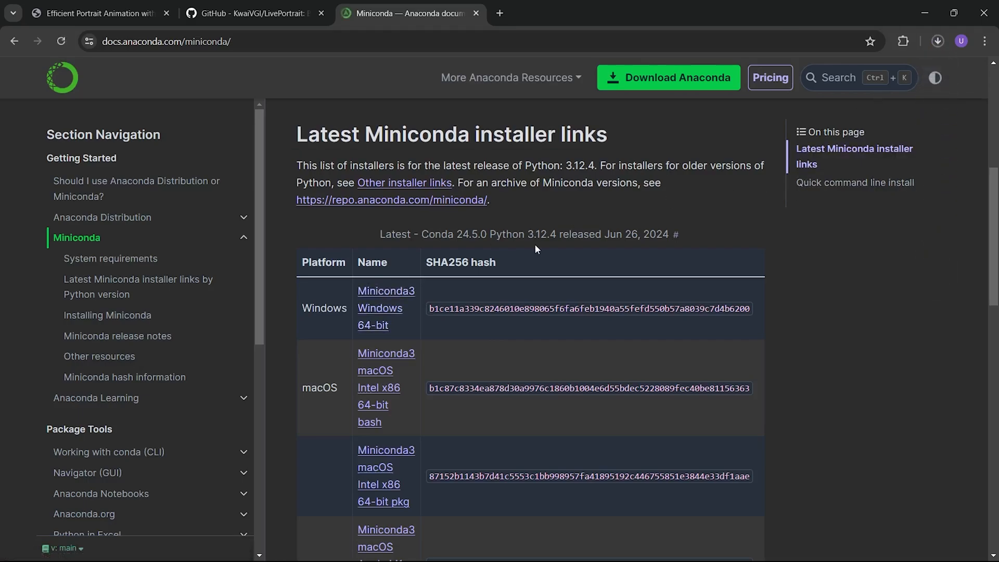
{"action": "mouse_move", "coordinate": [938, 42]}
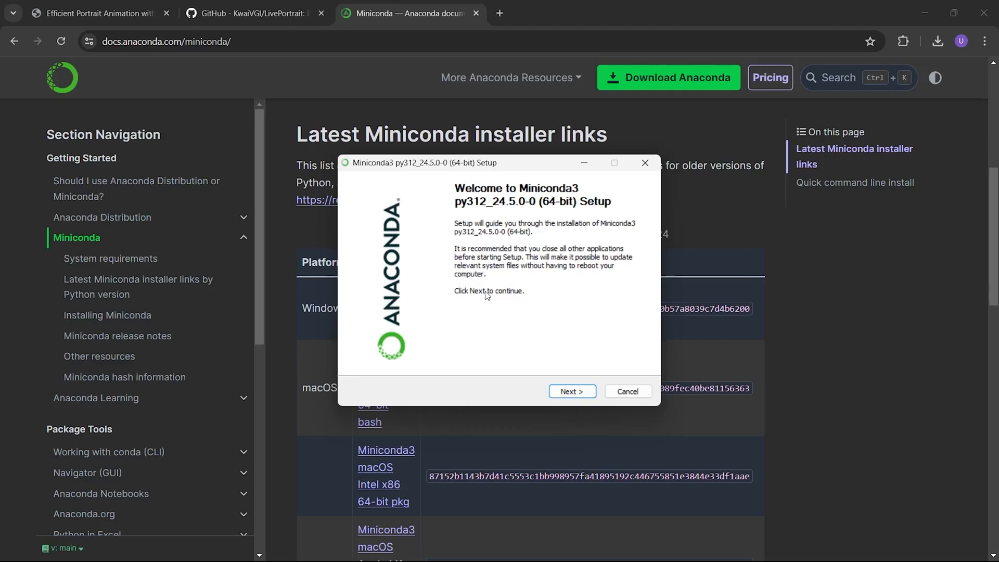
- Accept the license, choose All Users and keep C:\ProgramData\miniconda3 as destination
{"action": "left_click", "coordinate": [571, 391]}
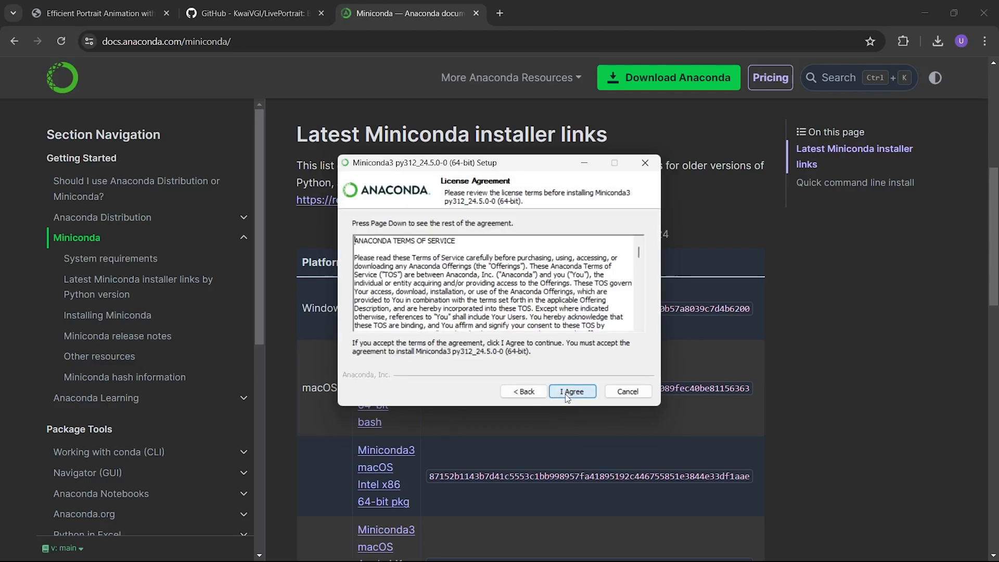
{"action": "left_click", "coordinate": [572, 392]}
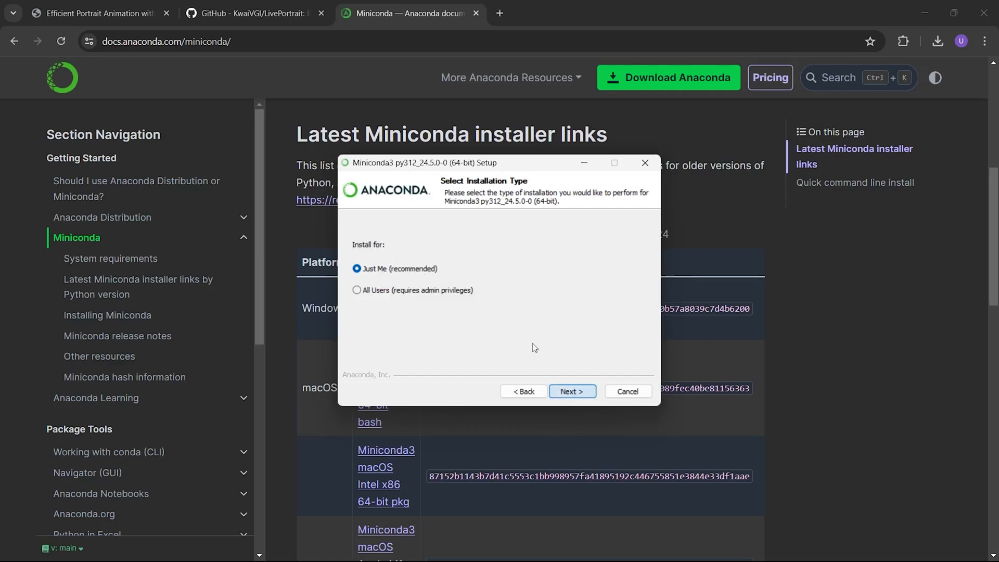
{"action": "left_click", "coordinate": [356, 290]}
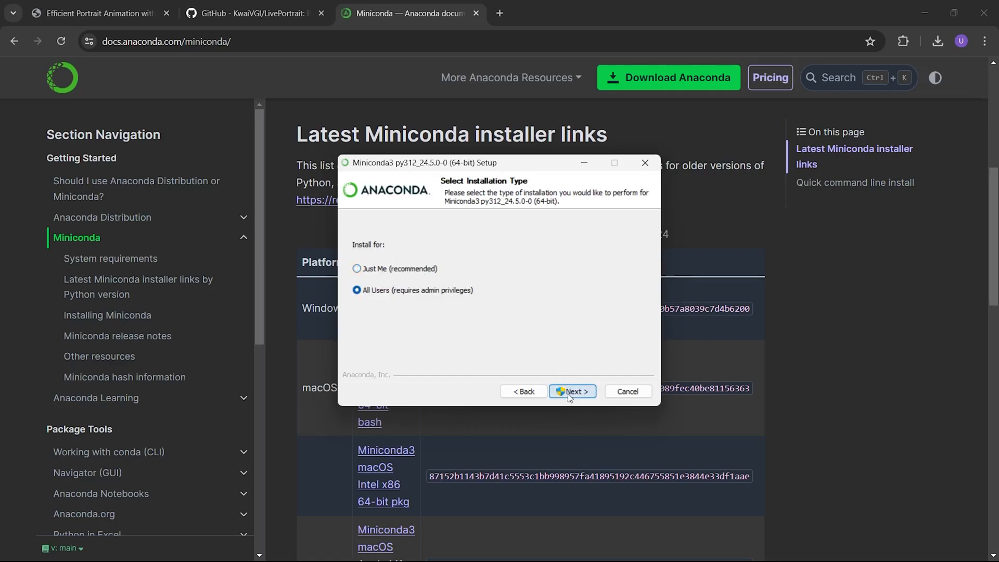
{"action": "left_click", "coordinate": [570, 391]}
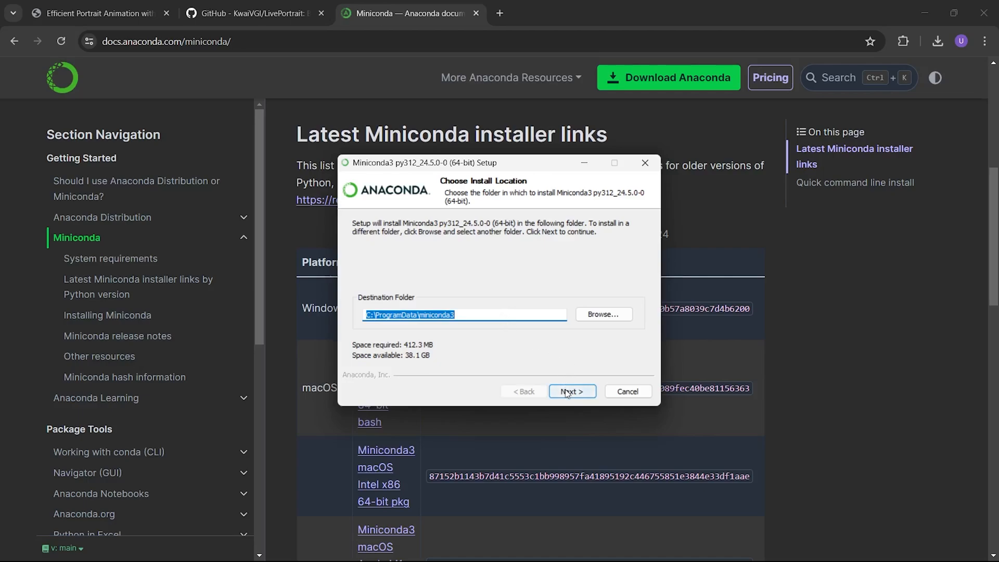
{"action": "left_click", "coordinate": [571, 391]}
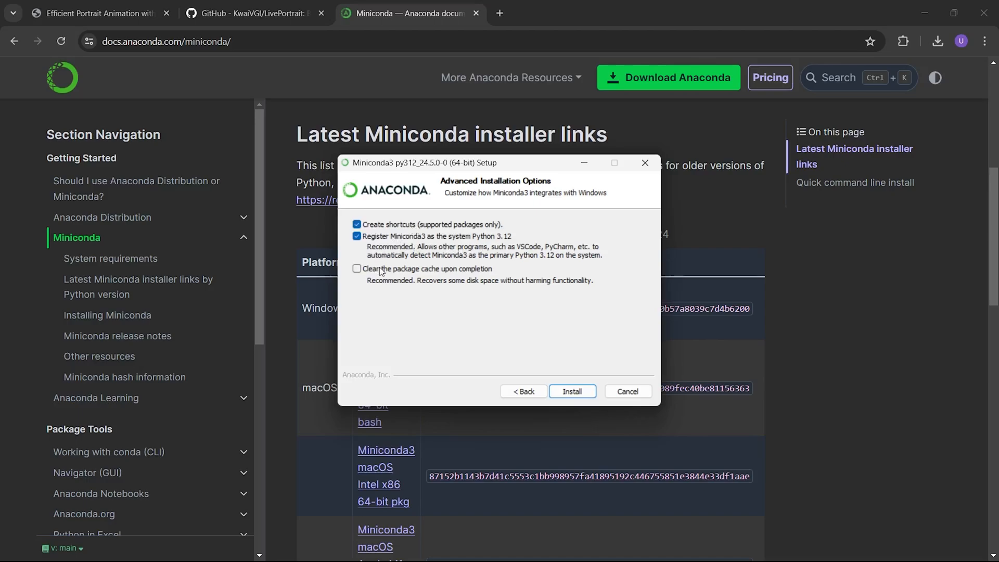
- Install with package cache clearing, skip the Welcome to Anaconda page, and finish
{"action": "left_click", "coordinate": [357, 269]}
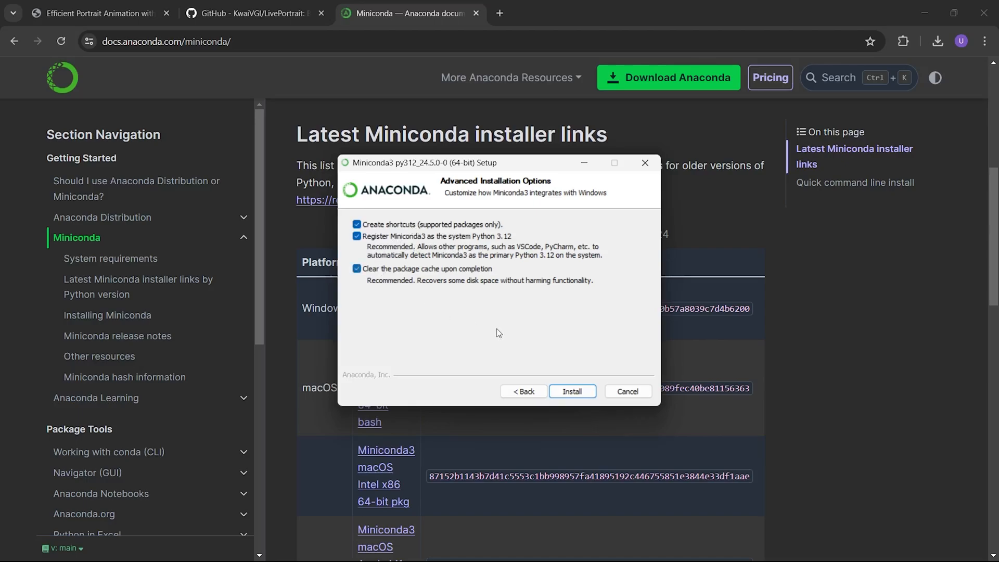
{"action": "left_click", "coordinate": [571, 392]}
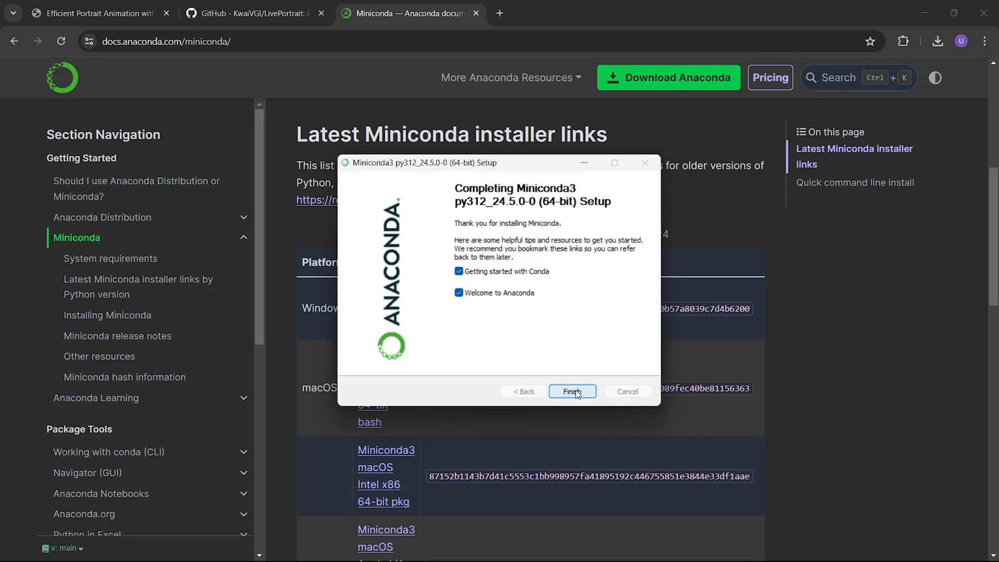
{"action": "left_click", "coordinate": [458, 293]}
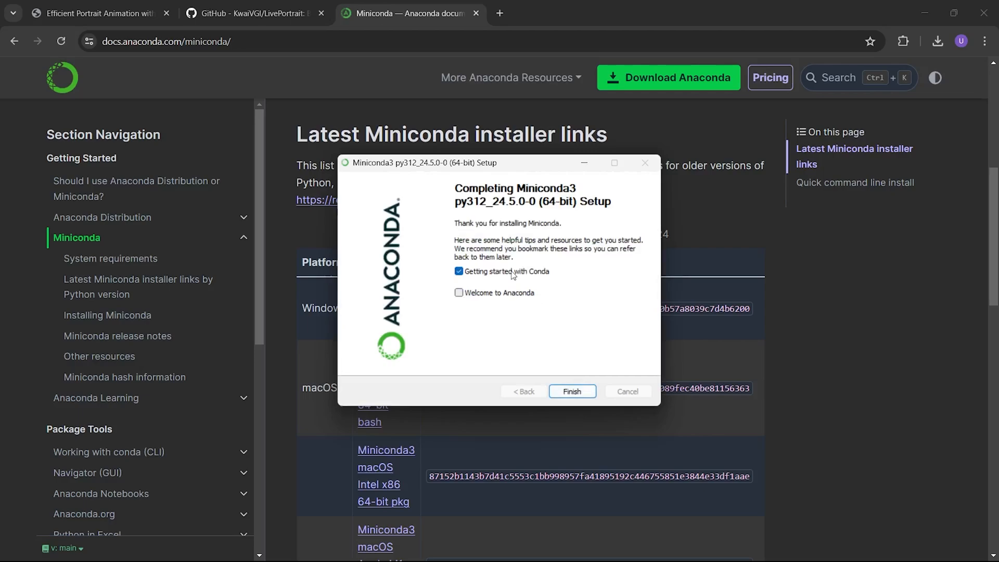
{"action": "left_click", "coordinate": [571, 391]}
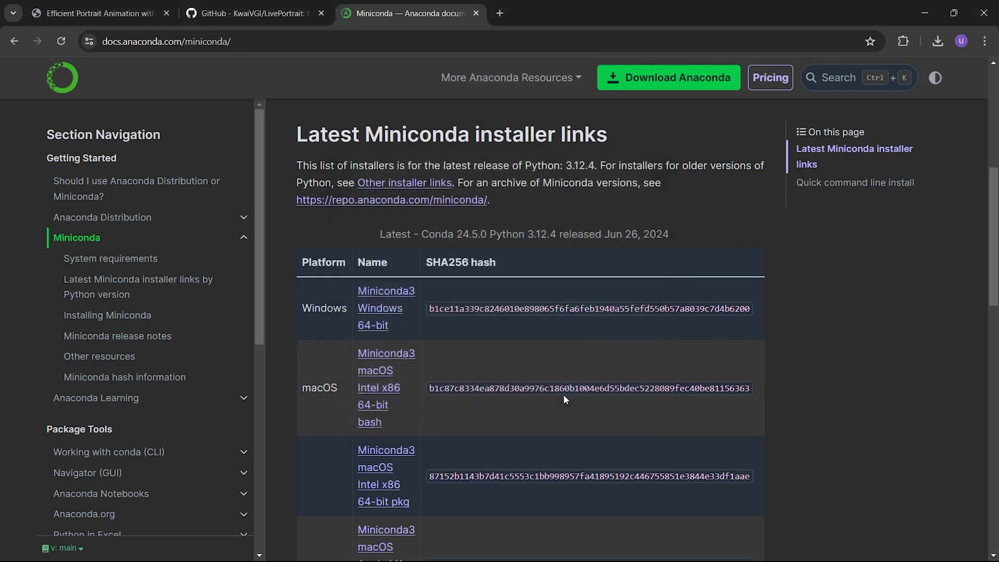
{"action": "mouse_move", "coordinate": [320, 231]}
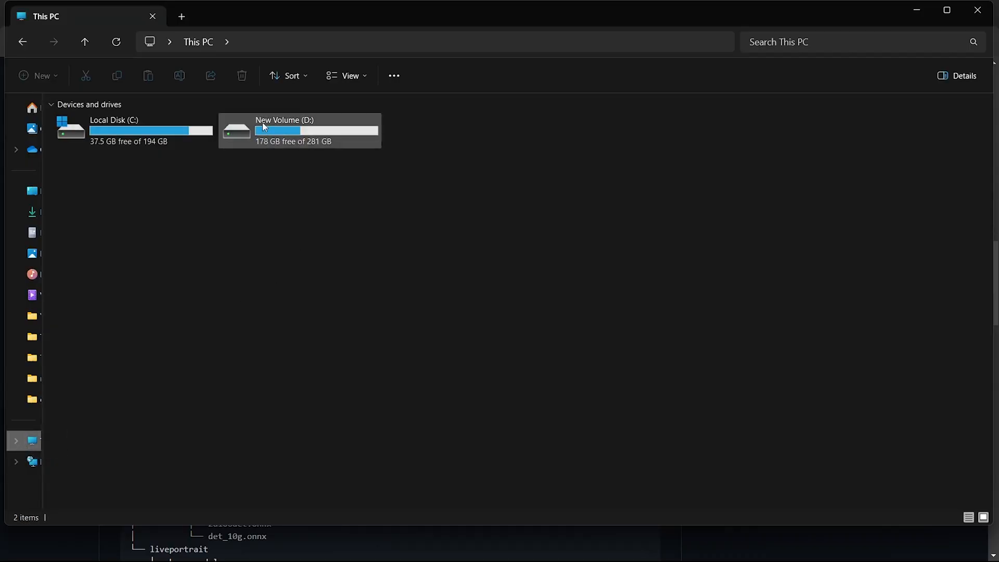
- Open New Volume (D:) and launch cmd from its address bar
{"action": "double_click", "coordinate": [299, 130]}
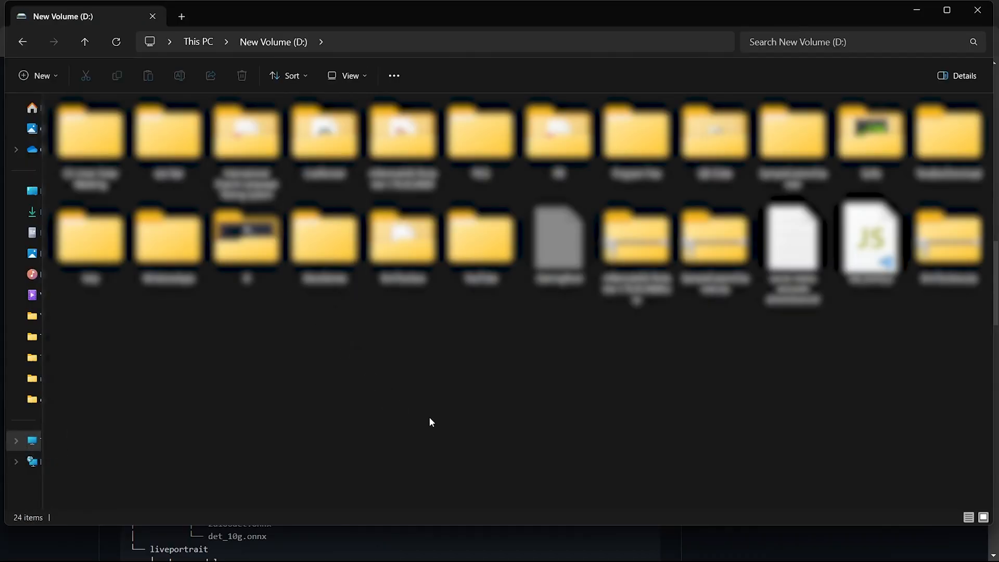
{"action": "mouse_move", "coordinate": [375, 47]}
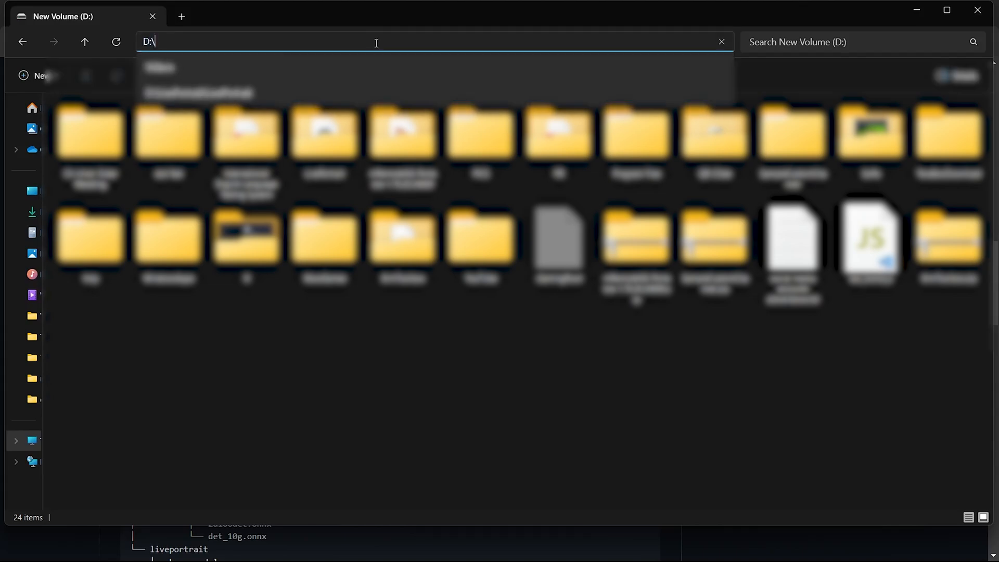
{"action": "type", "text": "cmd"}
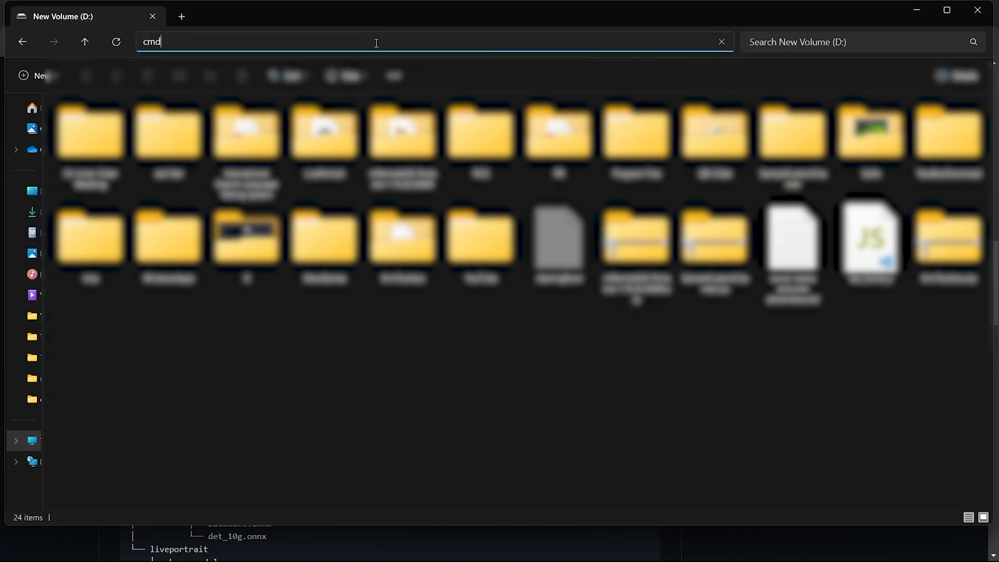
{"action": "key", "text": "enter"}
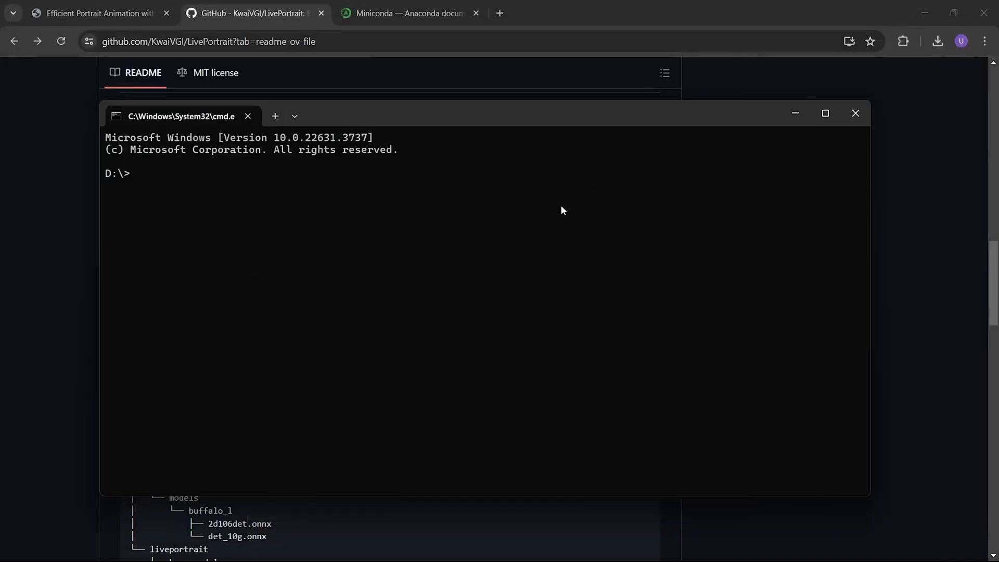
{"action": "mouse_move", "coordinate": [143, 179]}
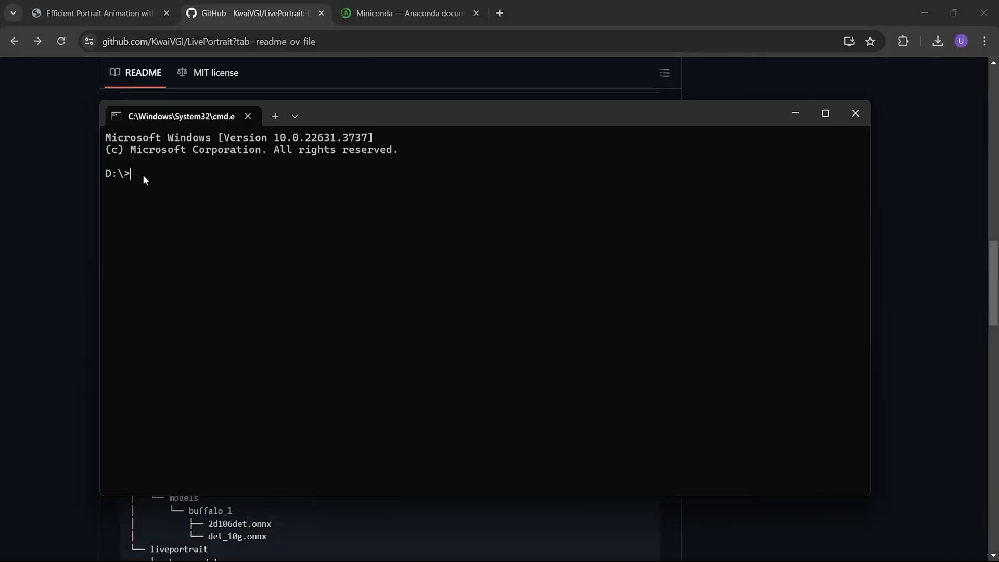
{"action": "mouse_move", "coordinate": [153, 179]}
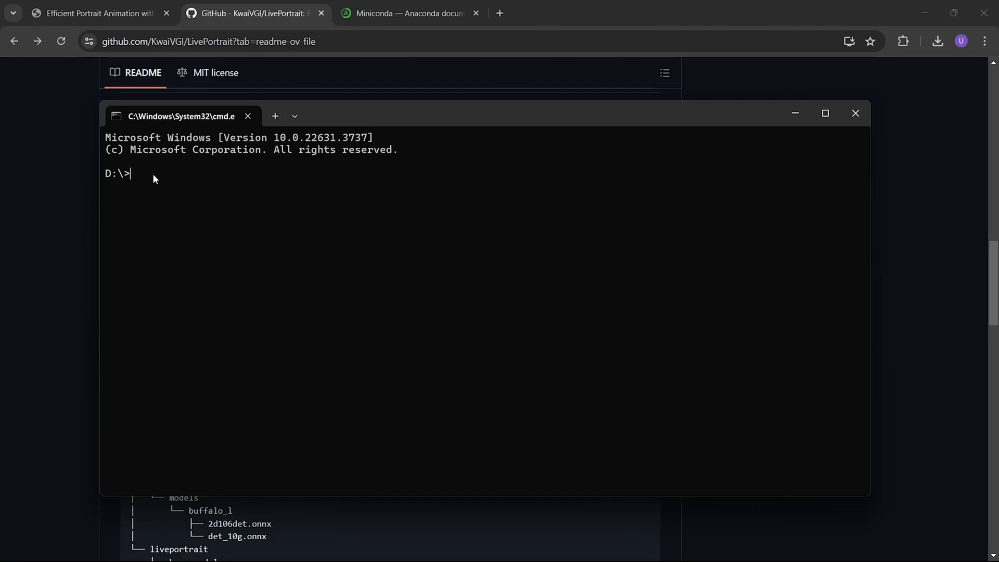
- Copy the readme's git clone command and run it in Command Prompt at D:\
{"action": "left_click", "coordinate": [856, 113]}
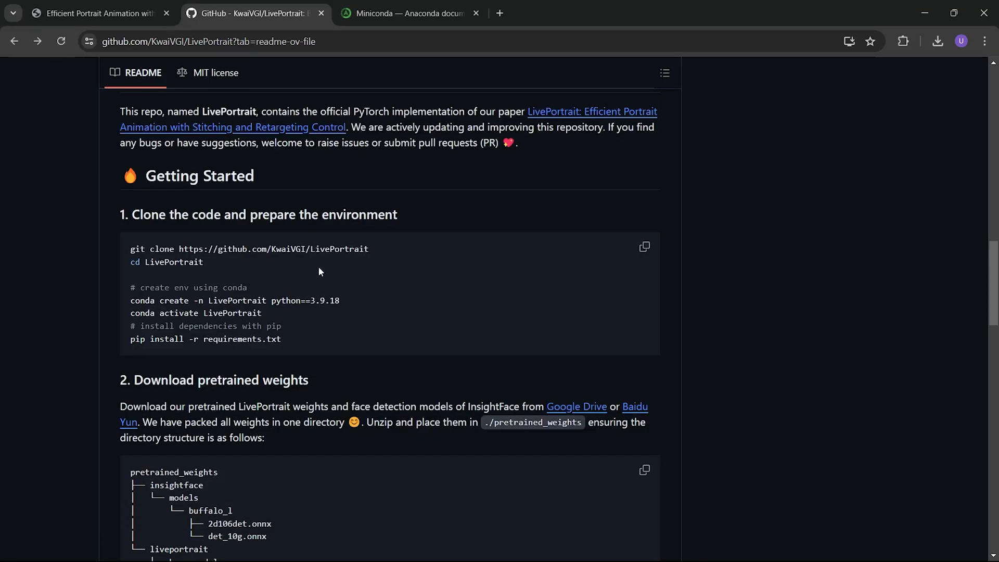
{"action": "mouse_move", "coordinate": [373, 267]}
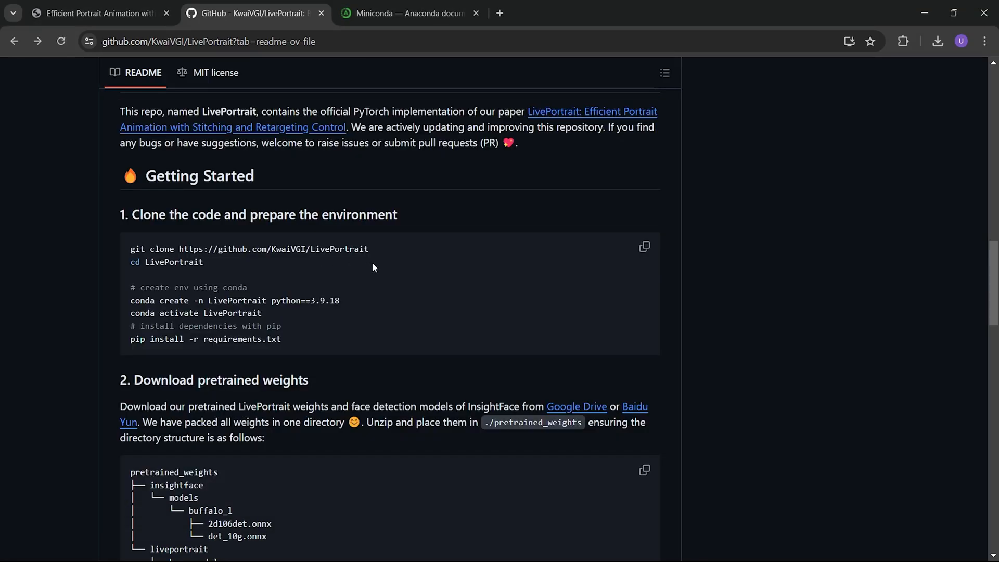
{"action": "mouse_move", "coordinate": [185, 258]}
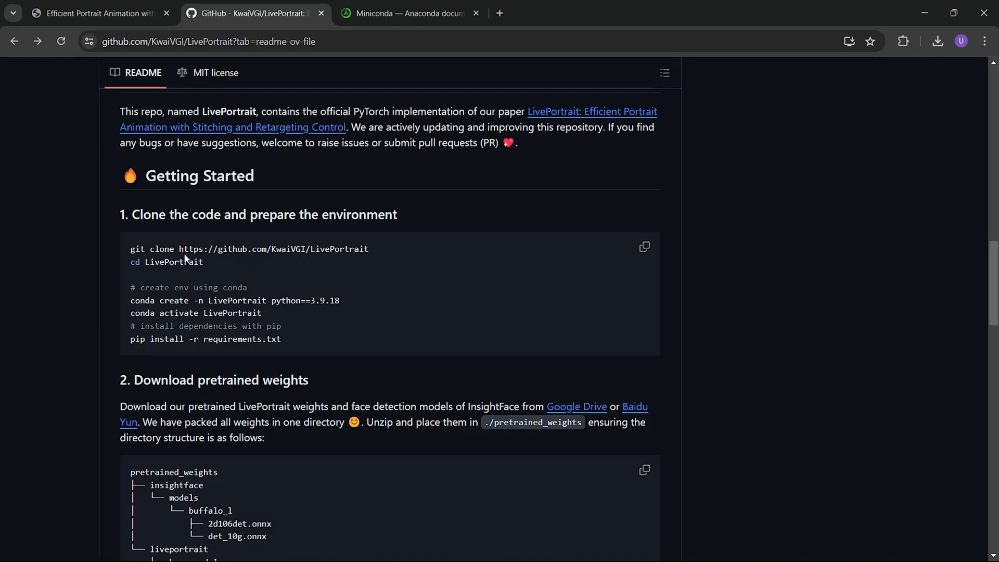
{"action": "left_click_drag", "start_coordinate": [226, 249], "coordinate": [369, 249]}
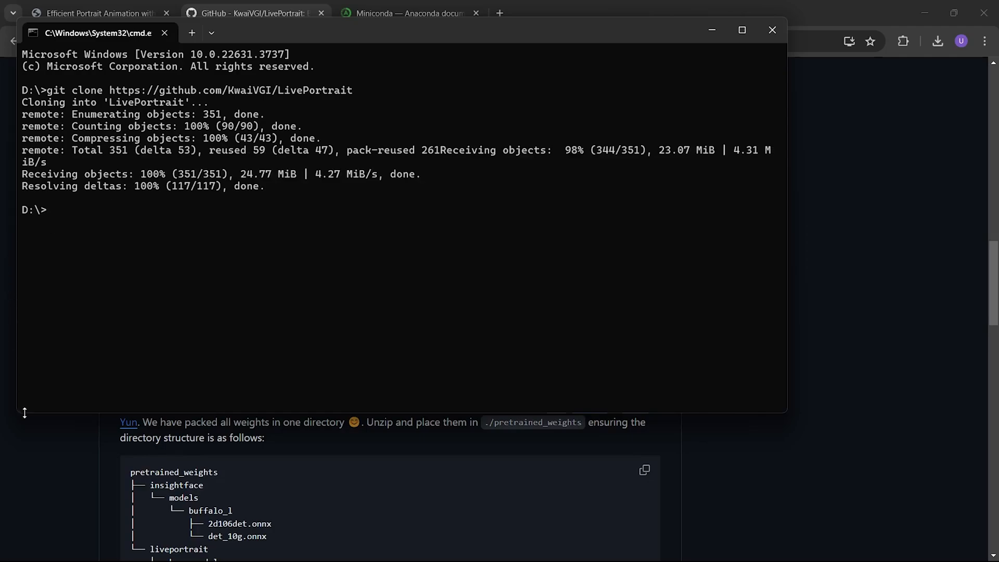
{"action": "left_click", "coordinate": [253, 12]}
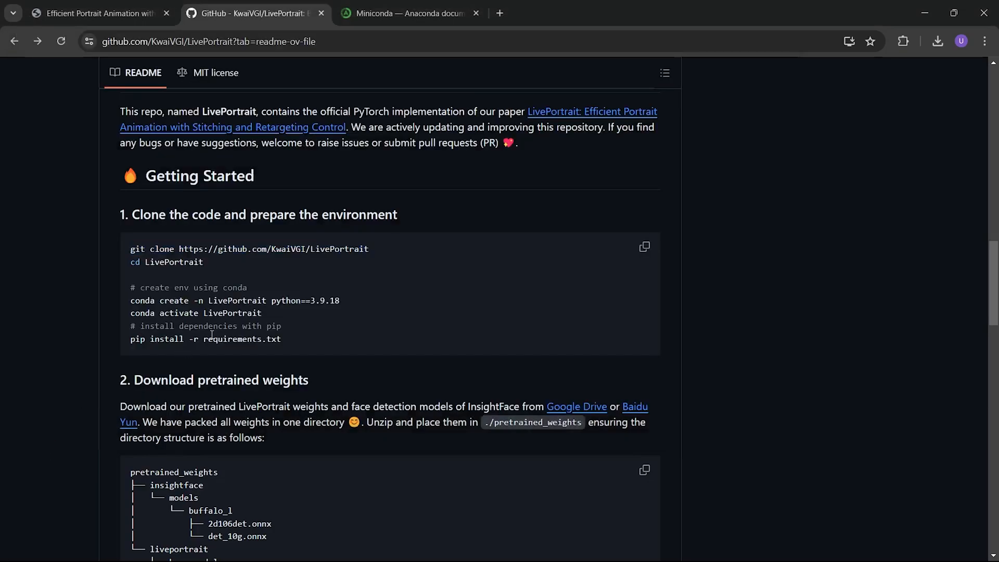
{"action": "mouse_move", "coordinate": [453, 477]}
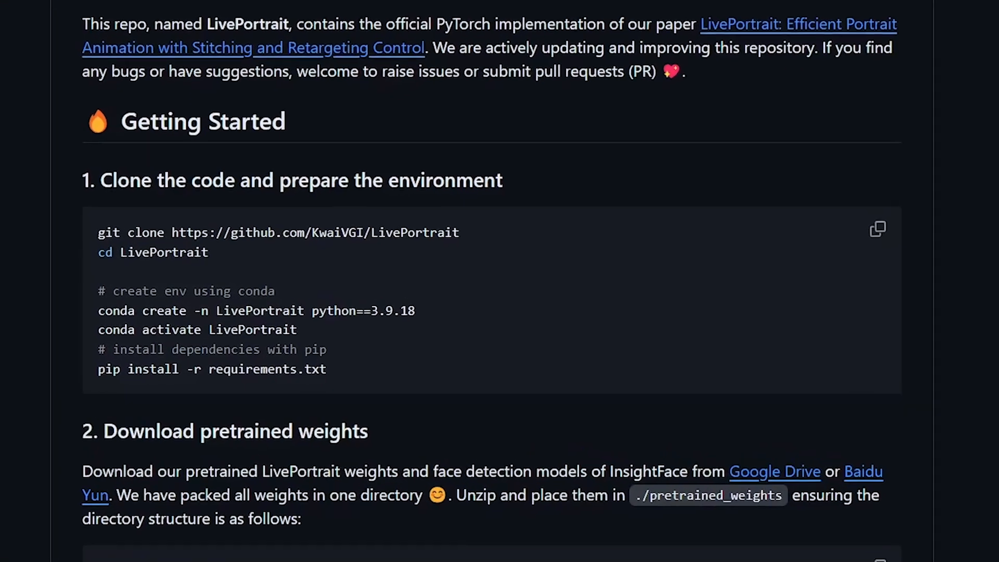
- Run cd LivePortrait and the readme's conda create -n LivePortrait python==3.9.18 command
{"action": "scroll", "scroll_direction": "down", "scroll_amount": 3}
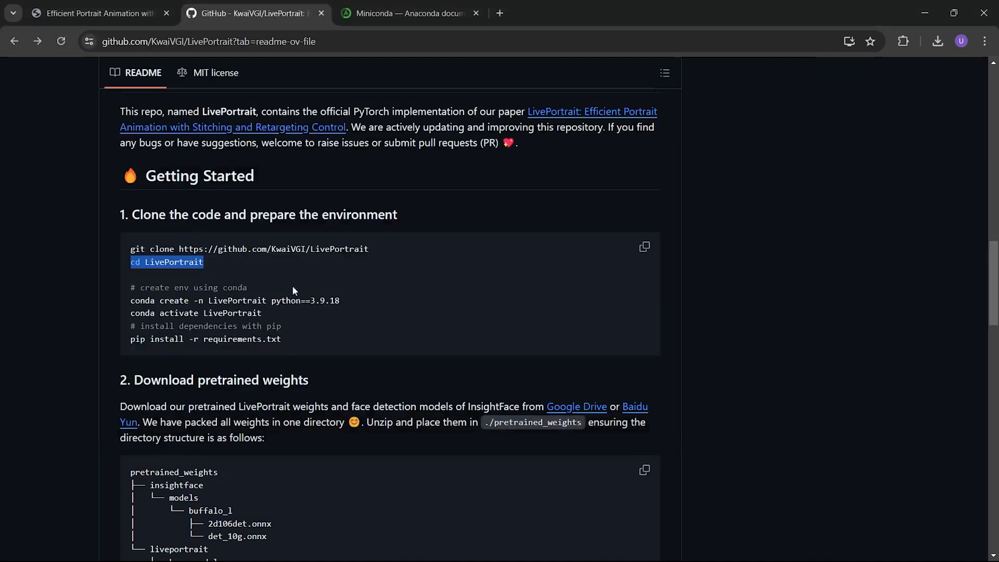
{"action": "mouse_move", "coordinate": [344, 305]}
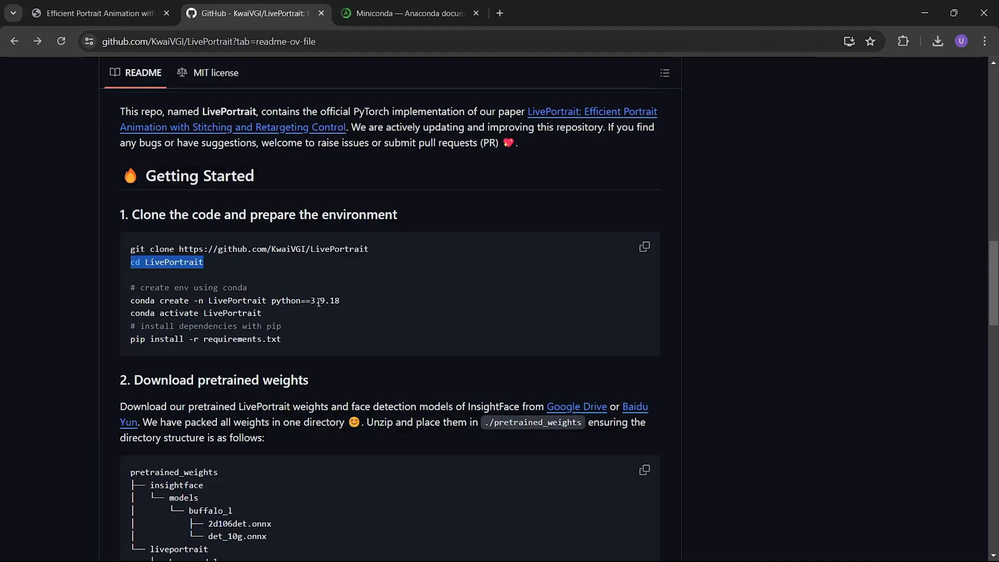
{"action": "left_click_drag", "start_coordinate": [156, 300], "coordinate": [339, 301]}
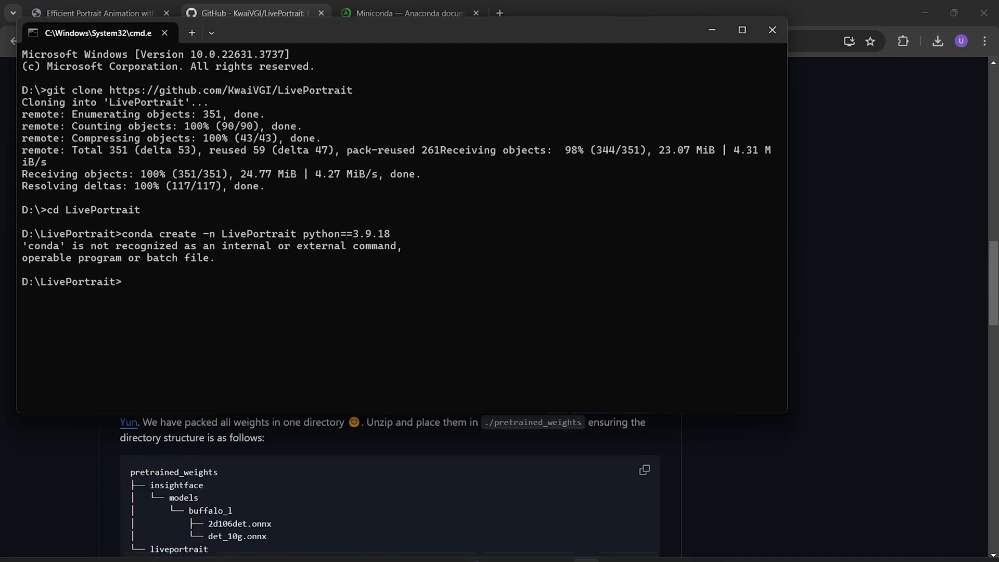
- Search 'advanced', open Environment Variables from advanced system settings, and select user Path
{"action": "left_click", "coordinate": [413, 546]}
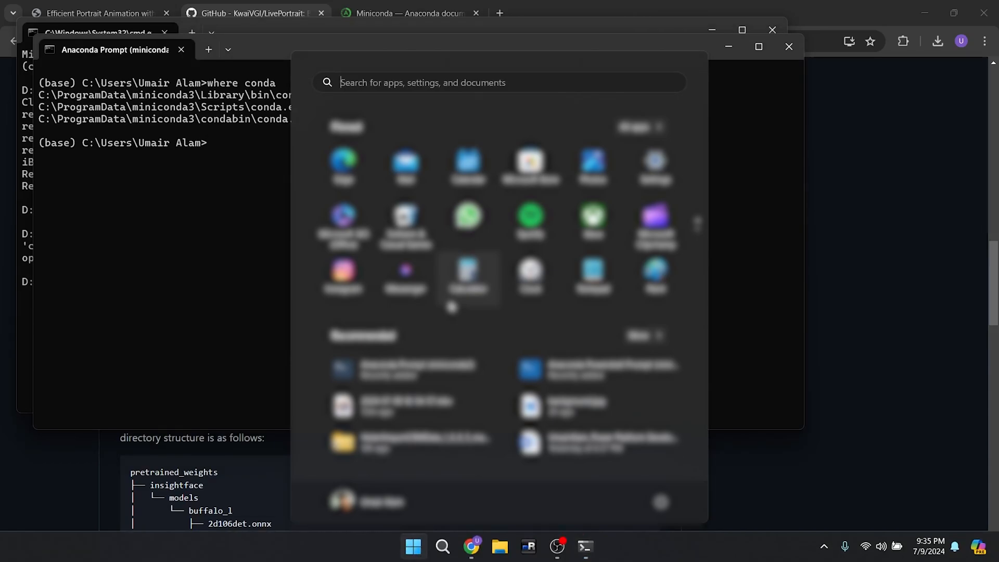
{"action": "type", "text": "advanced"}
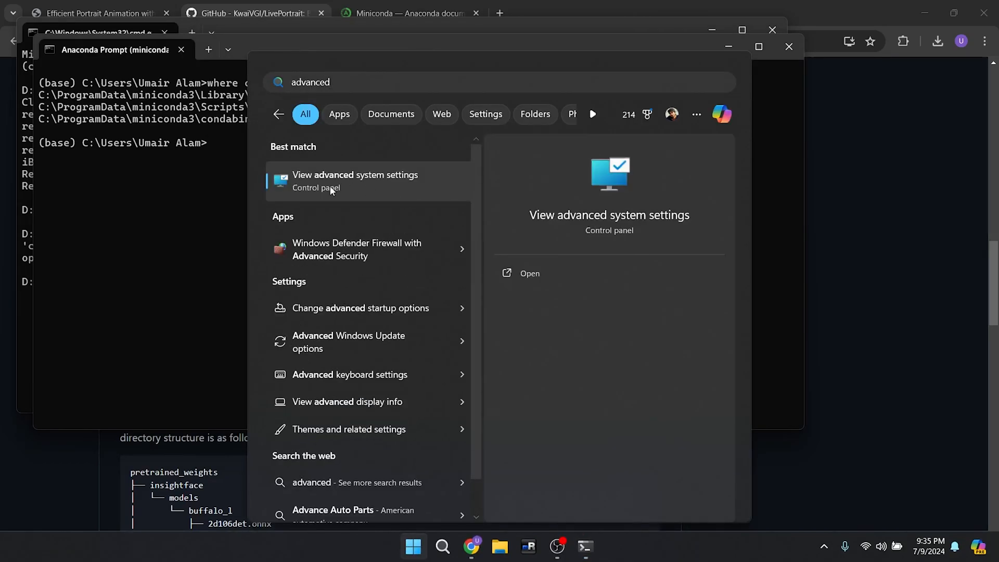
{"action": "left_click", "coordinate": [355, 181]}
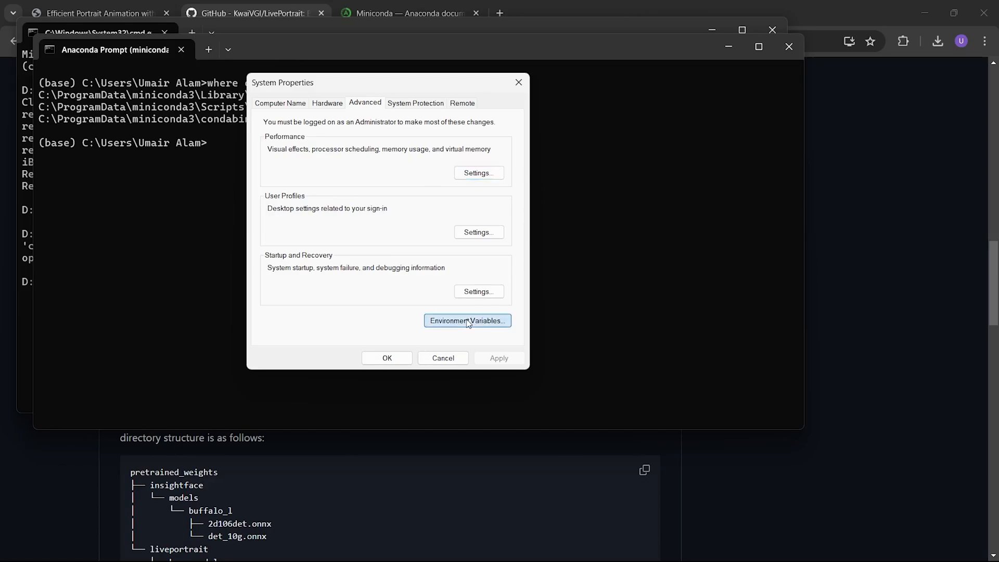
{"action": "left_click", "coordinate": [467, 321]}
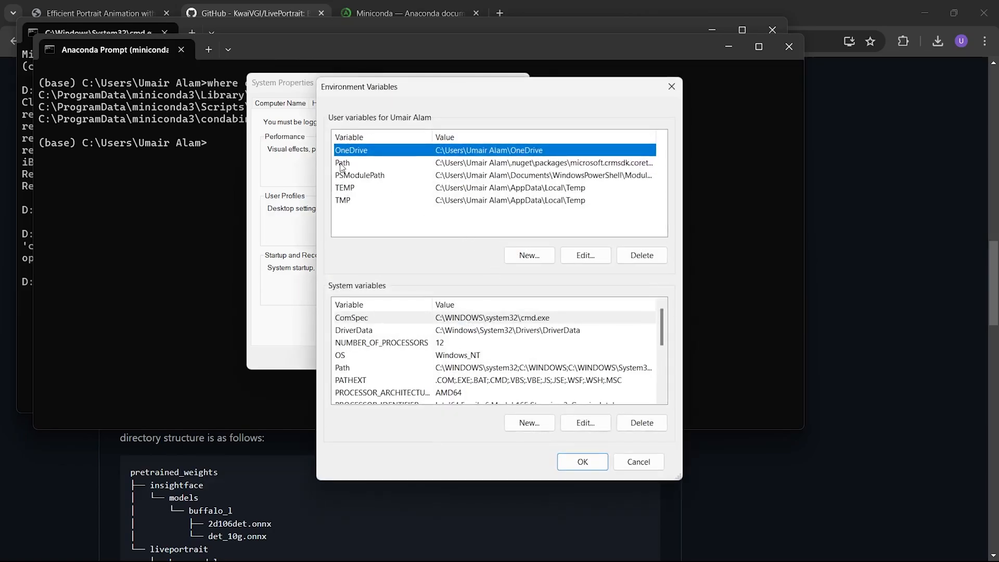
{"action": "left_click", "coordinate": [585, 255]}
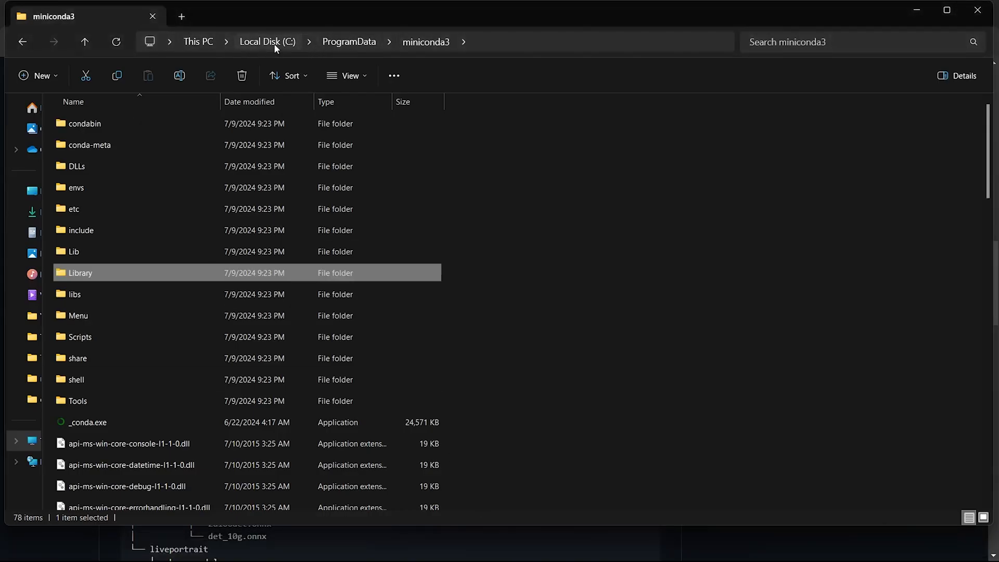
- Browse to C:\ProgramData\miniconda3\Scripts, check its contents, and copy the Scripts folder path
{"action": "left_click", "coordinate": [267, 41]}
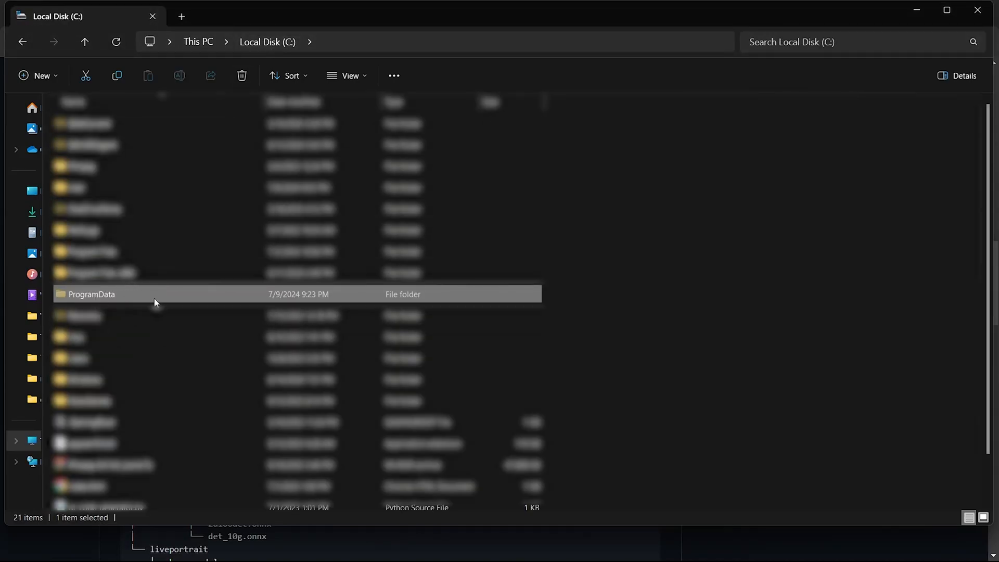
{"action": "double_click", "coordinate": [91, 293]}
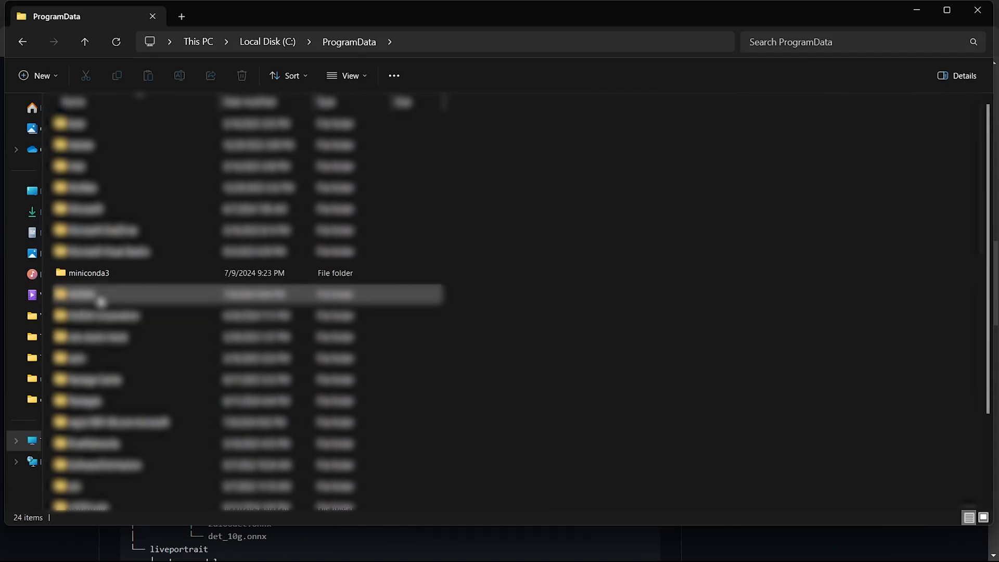
{"action": "double_click", "coordinate": [88, 273]}
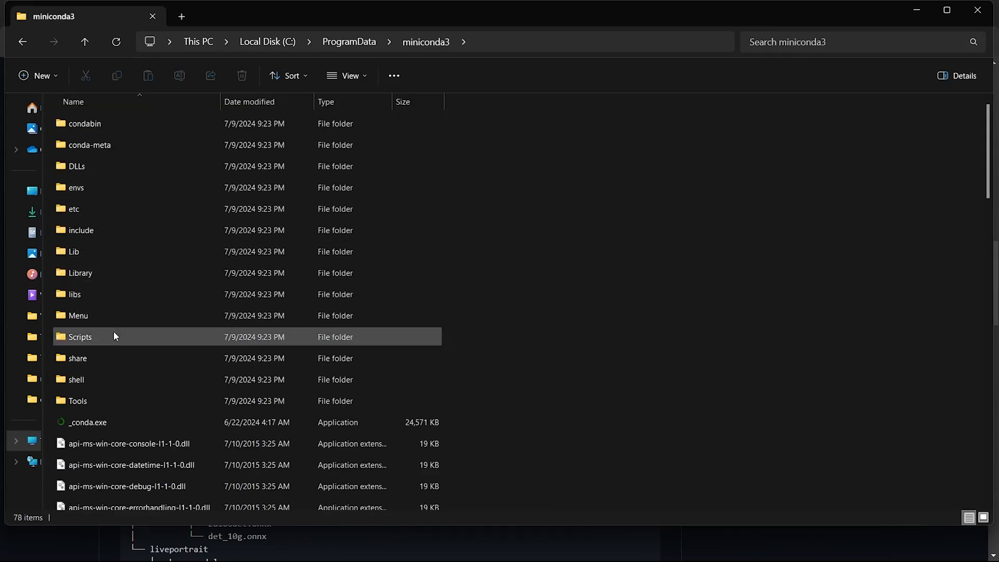
{"action": "left_click", "coordinate": [79, 336]}
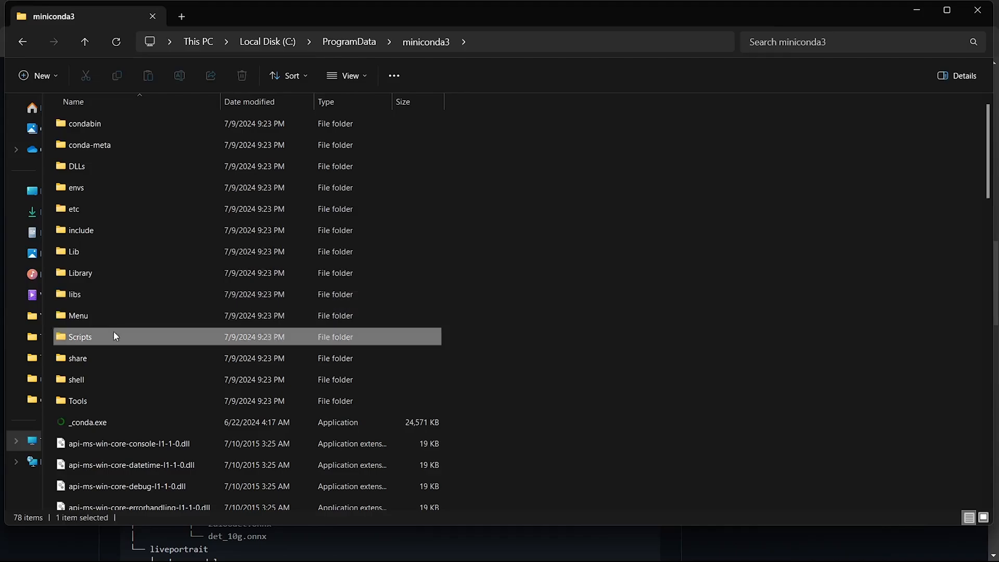
{"action": "double_click", "coordinate": [81, 336]}
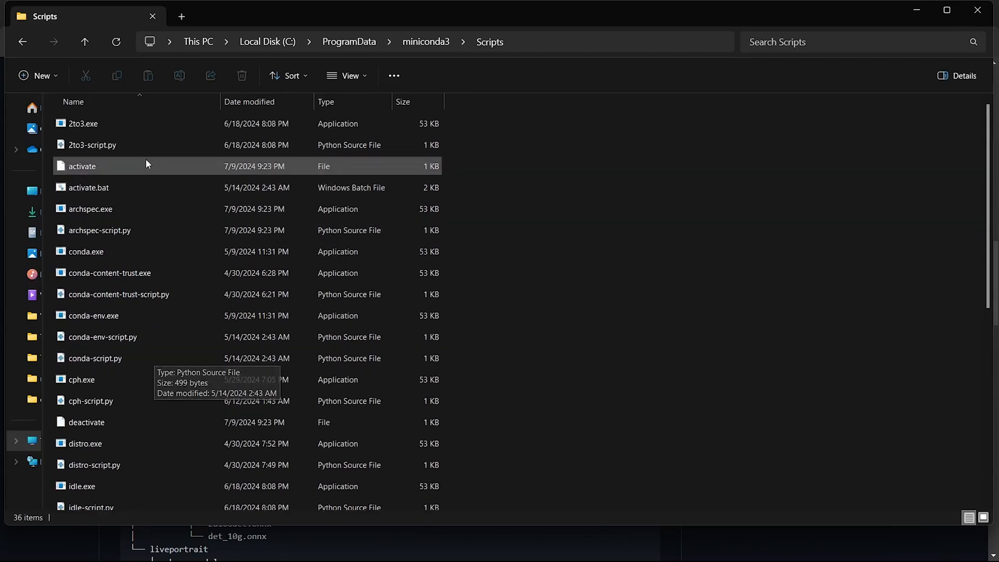
{"action": "left_click", "coordinate": [425, 42]}
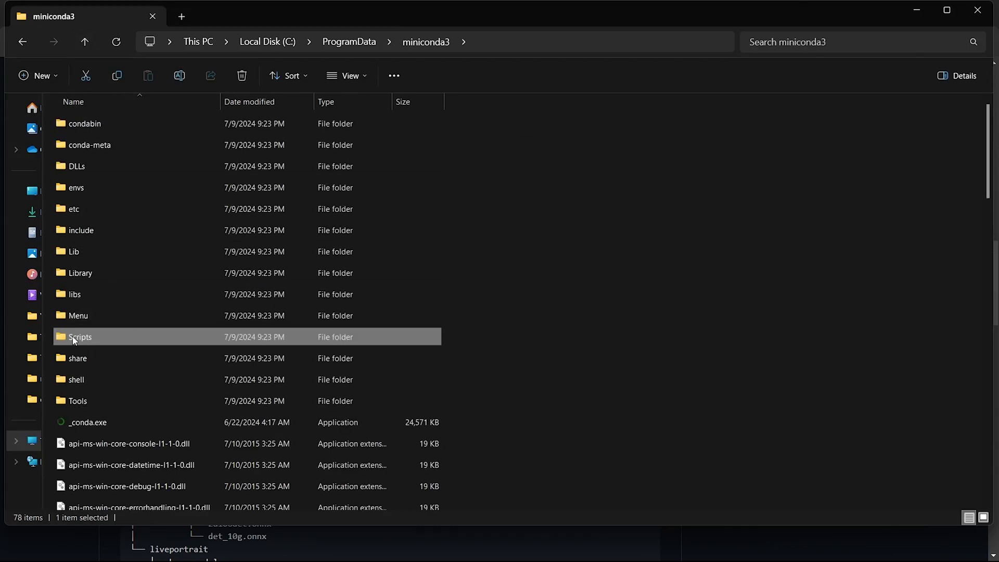
{"action": "right_click", "coordinate": [80, 337]}
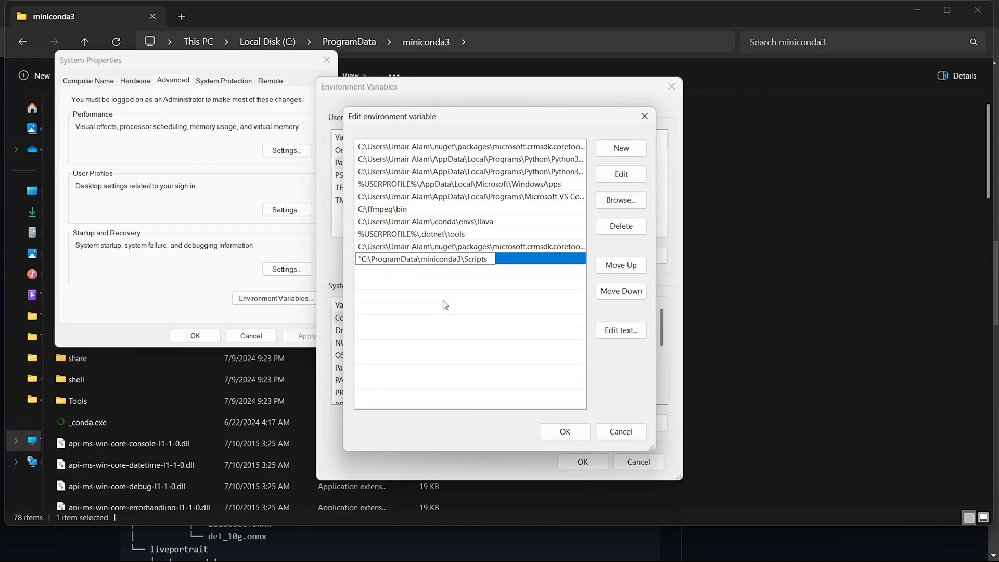
- Confirm the new Scripts Path entry and OK out of all three dialogs
{"action": "left_click", "coordinate": [564, 431]}
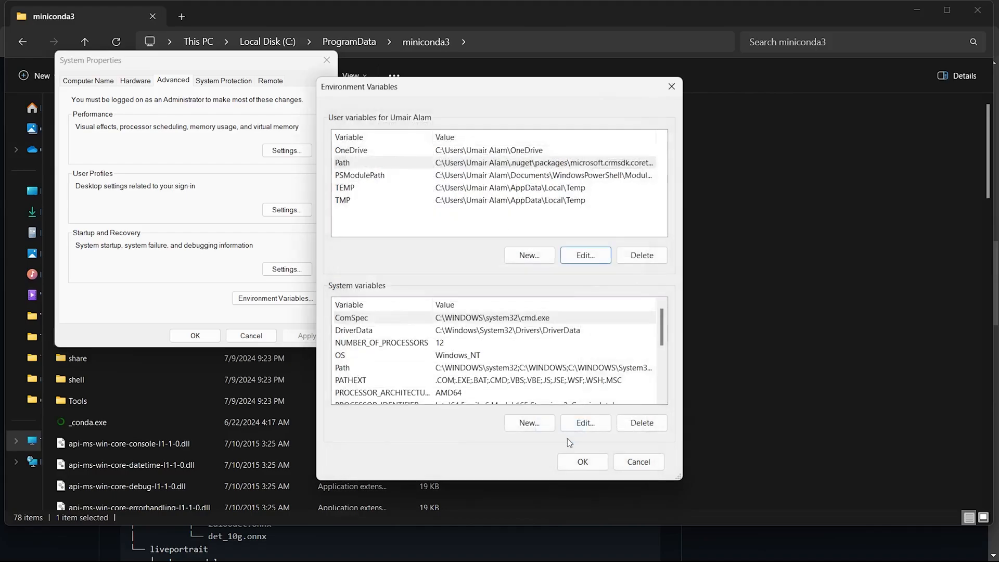
{"action": "left_click", "coordinate": [583, 462]}
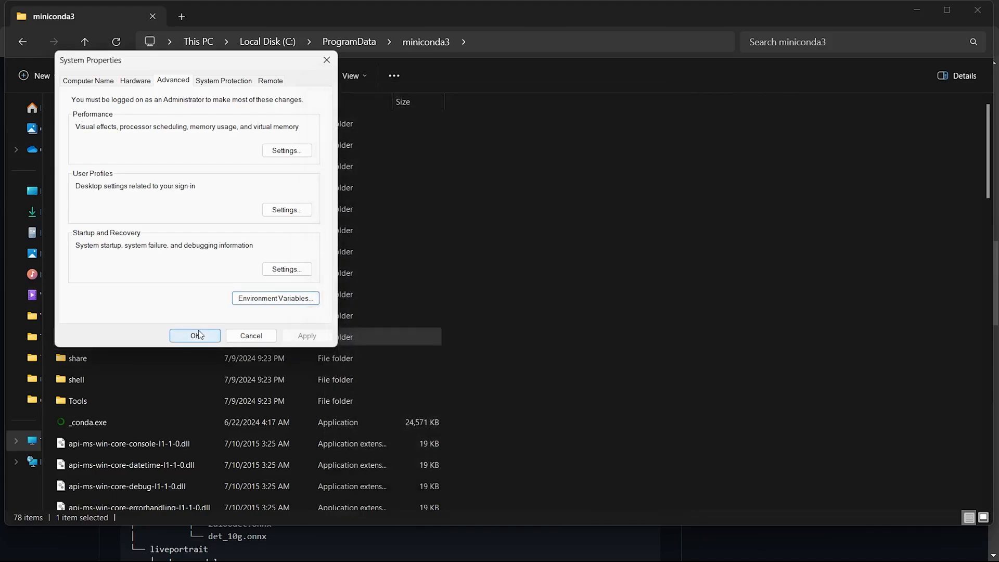
{"action": "left_click", "coordinate": [194, 335]}
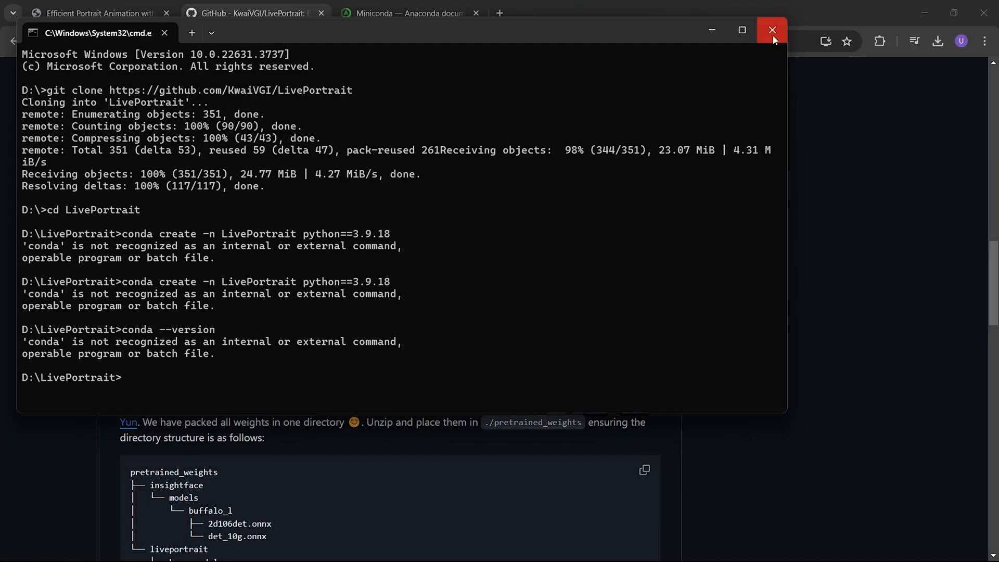
{"action": "mouse_move", "coordinate": [772, 30]}
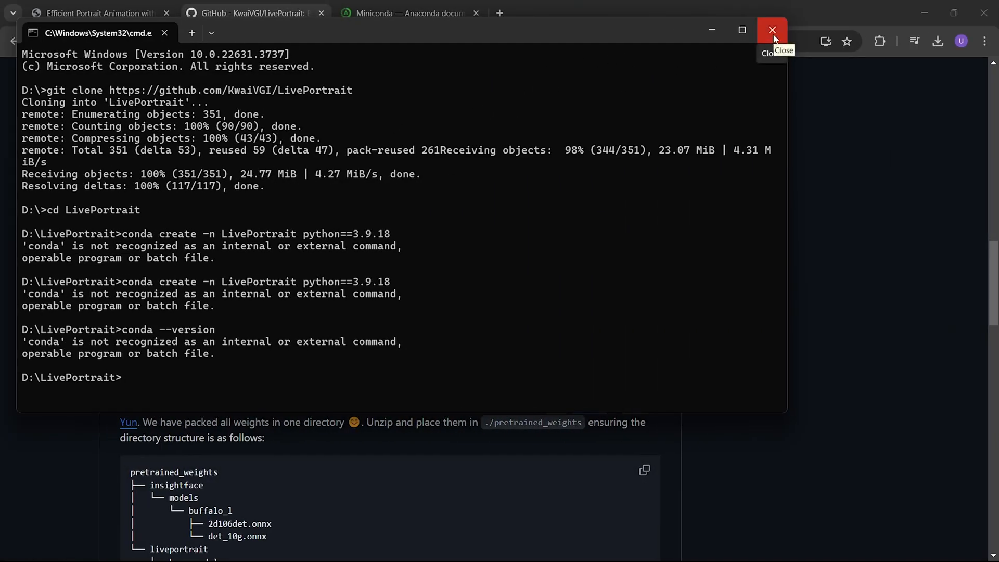
- Close the outdated Command Prompt and type conda --version in a fresh prompt at D:\LivePortrait
{"action": "left_click", "coordinate": [773, 31]}
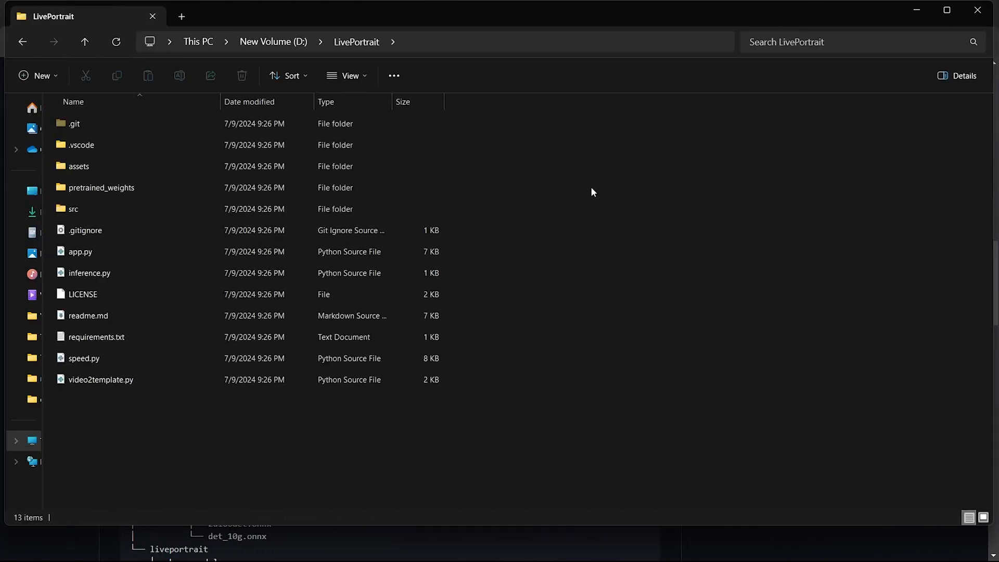
{"action": "mouse_move", "coordinate": [514, 30]}
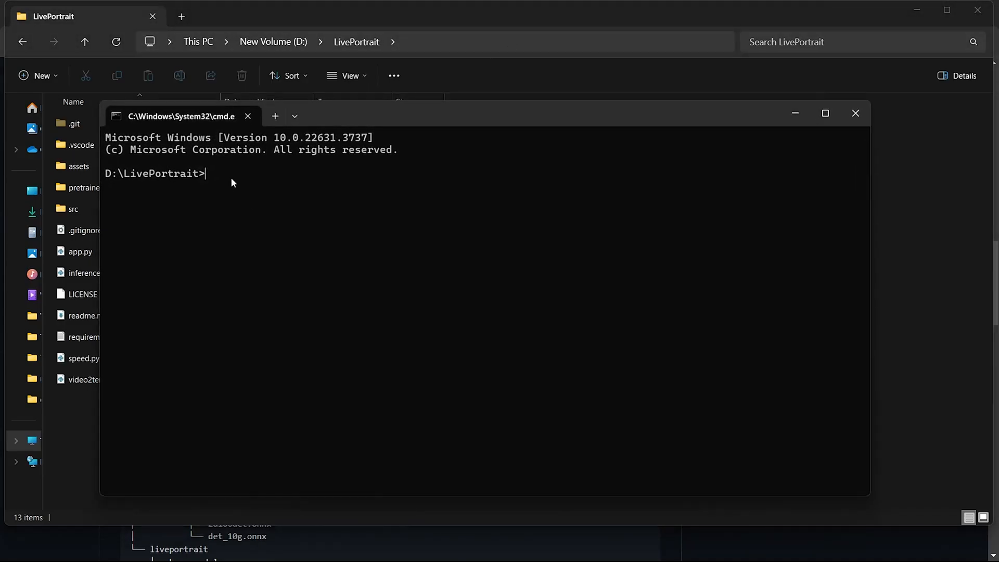
{"action": "type", "text": "conda"}
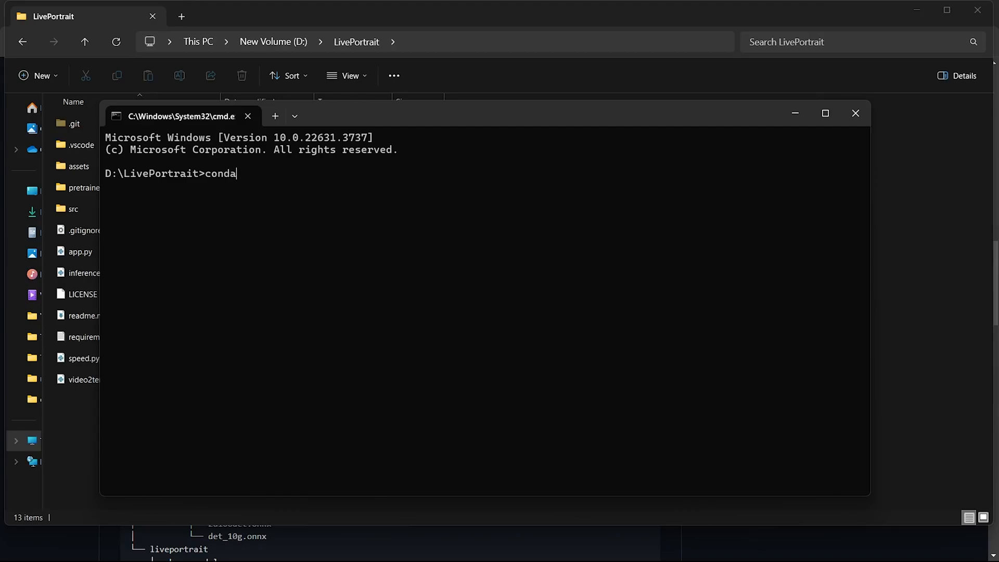
{"action": "type", "text": "--version"}
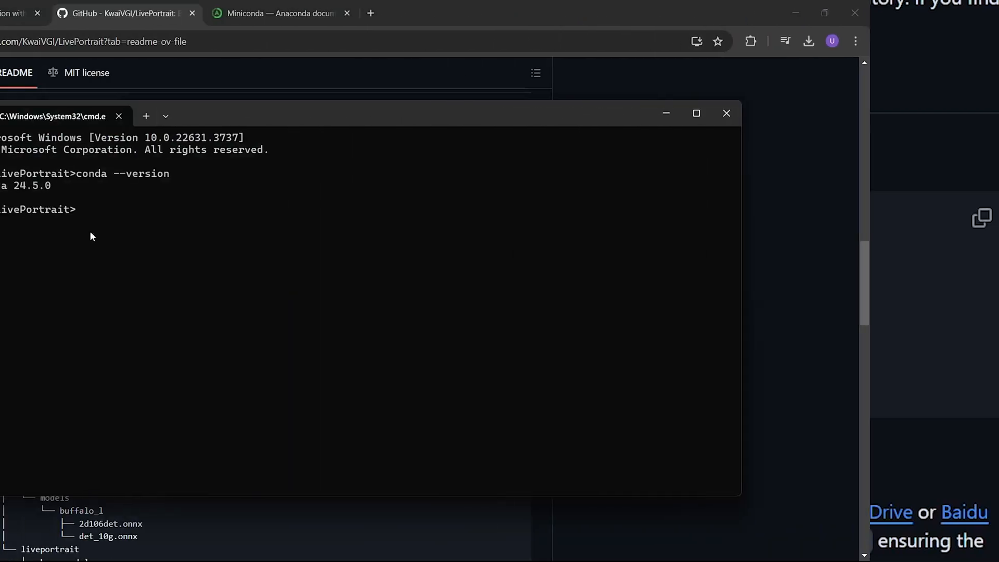
- Create the LivePortrait environment with python==3.9.18, confirming with y, then try activating it
{"action": "type", "text": "conda create -n LivePortrait python==3.9.18"}
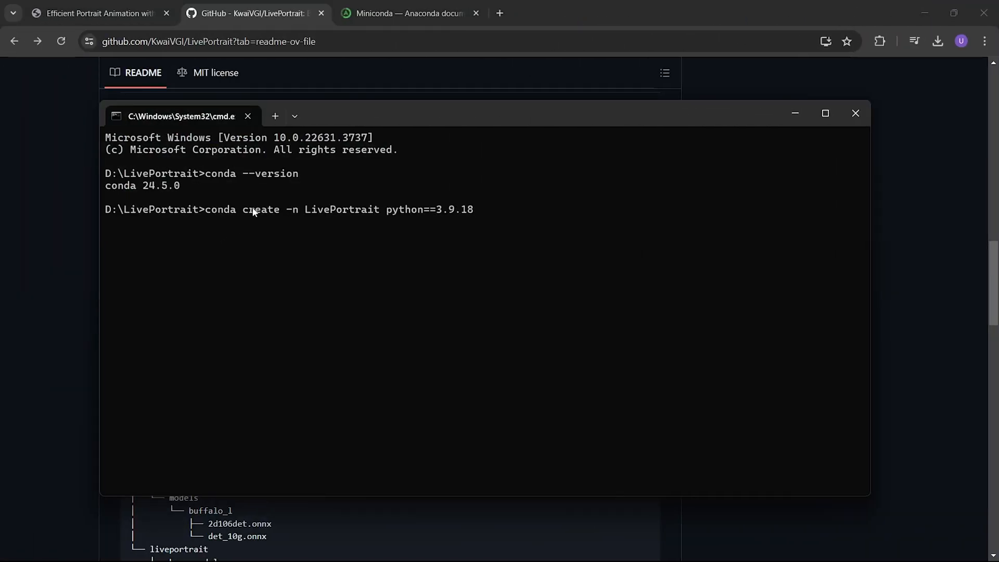
{"action": "key", "text": "Enter"}
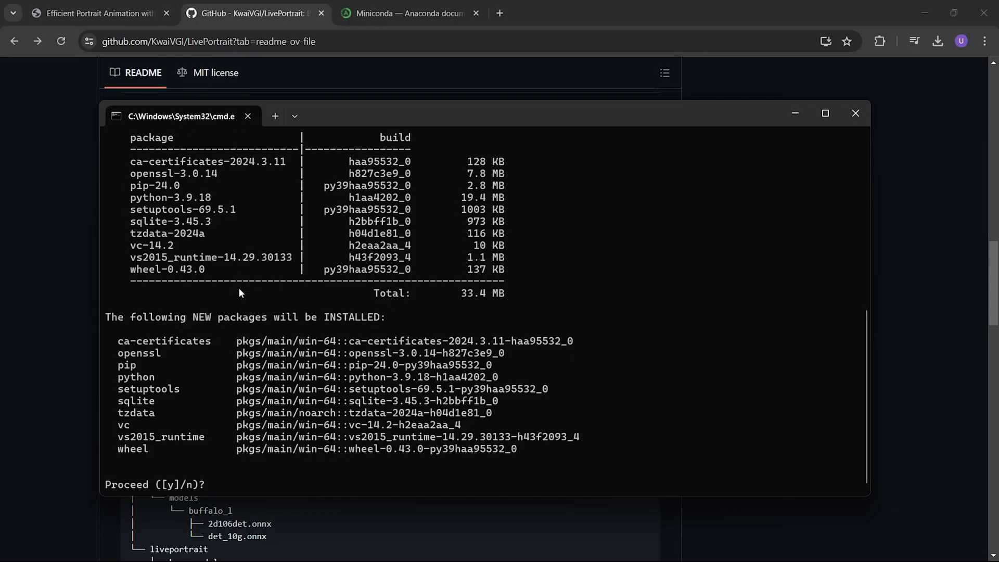
{"action": "type", "text": "y"}
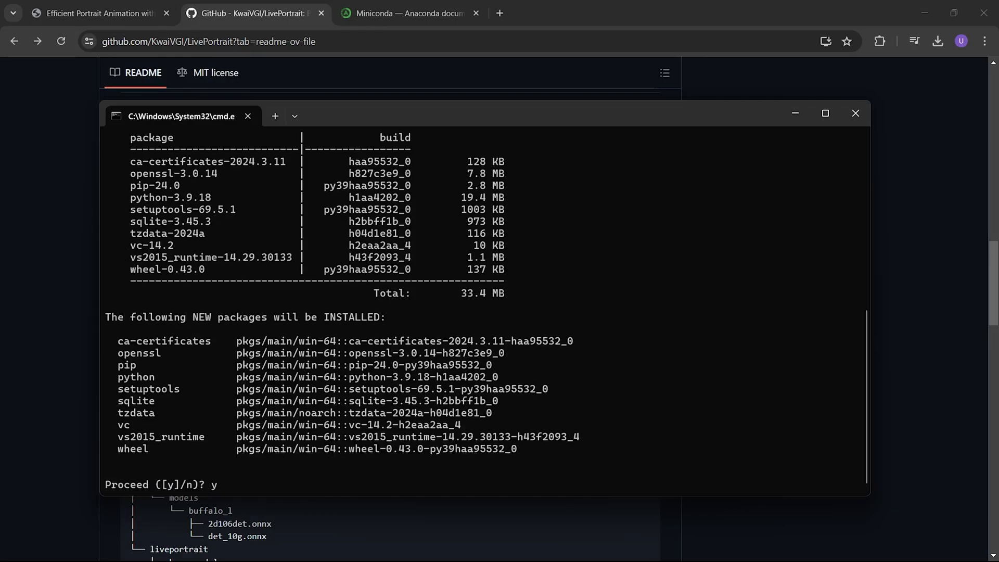
{"action": "key", "text": "enter"}
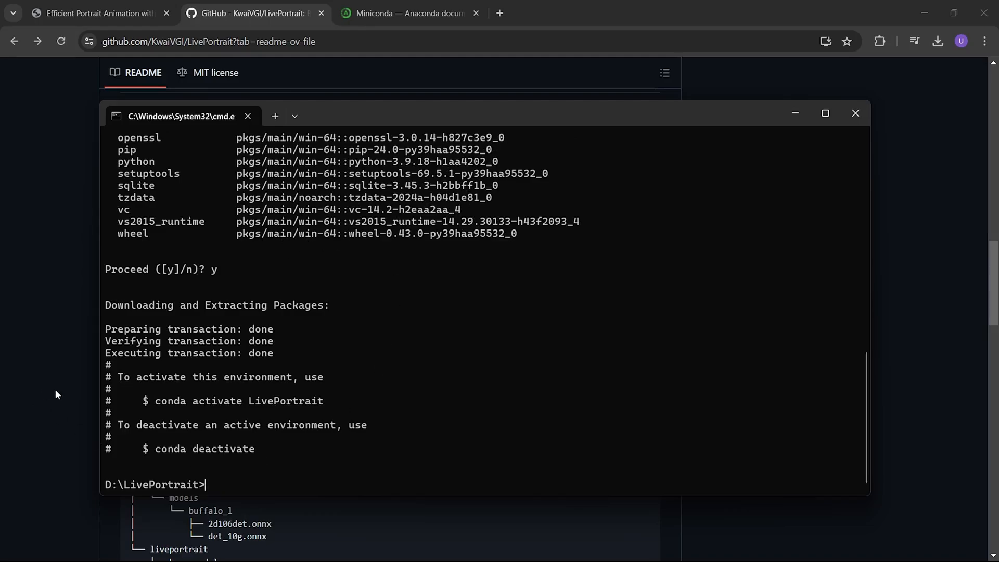
{"action": "left_click", "coordinate": [855, 114]}
{"action": "type", "text": "conda activate LivePortrait"}
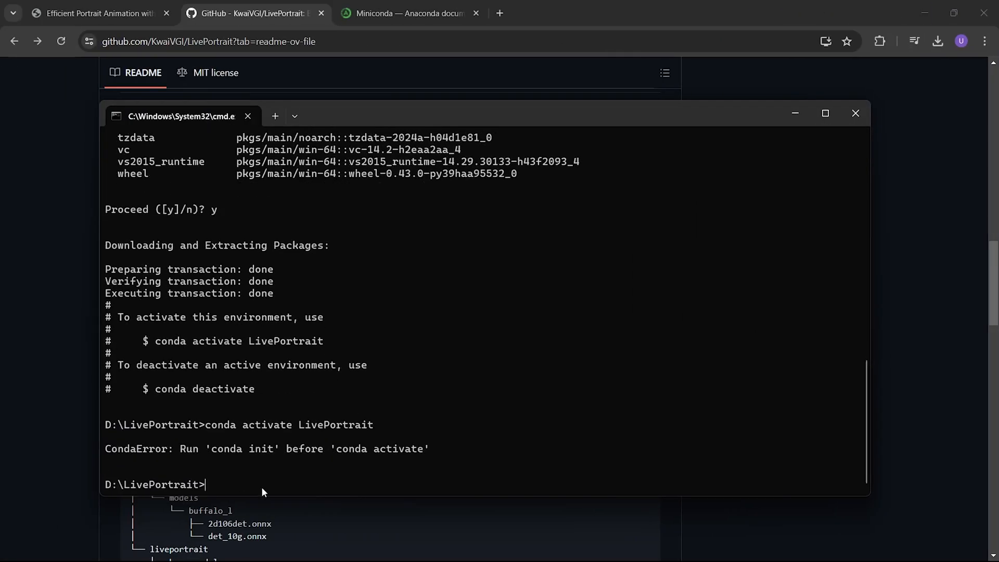
{"action": "mouse_move", "coordinate": [248, 462]}
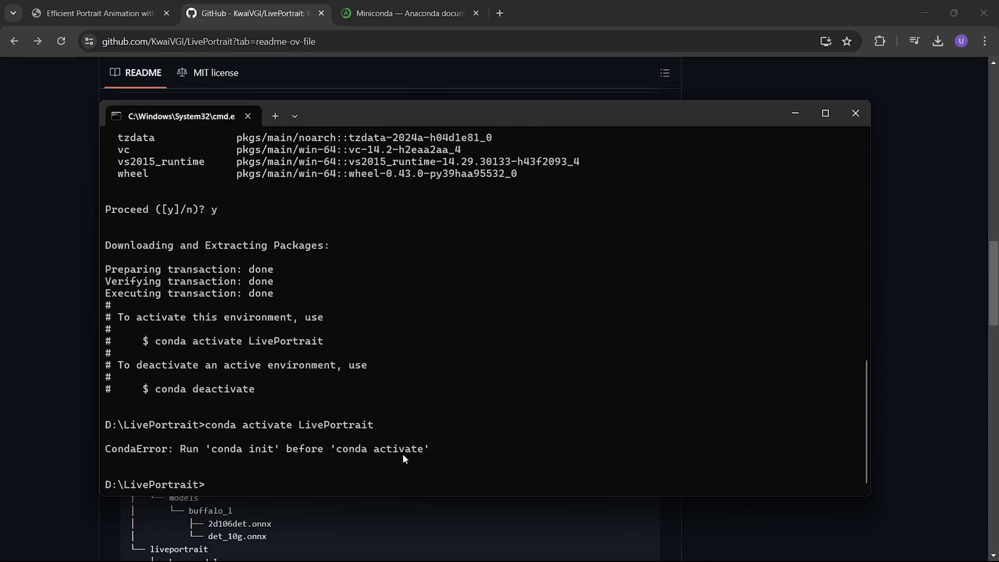
{"action": "mouse_move", "coordinate": [225, 494]}
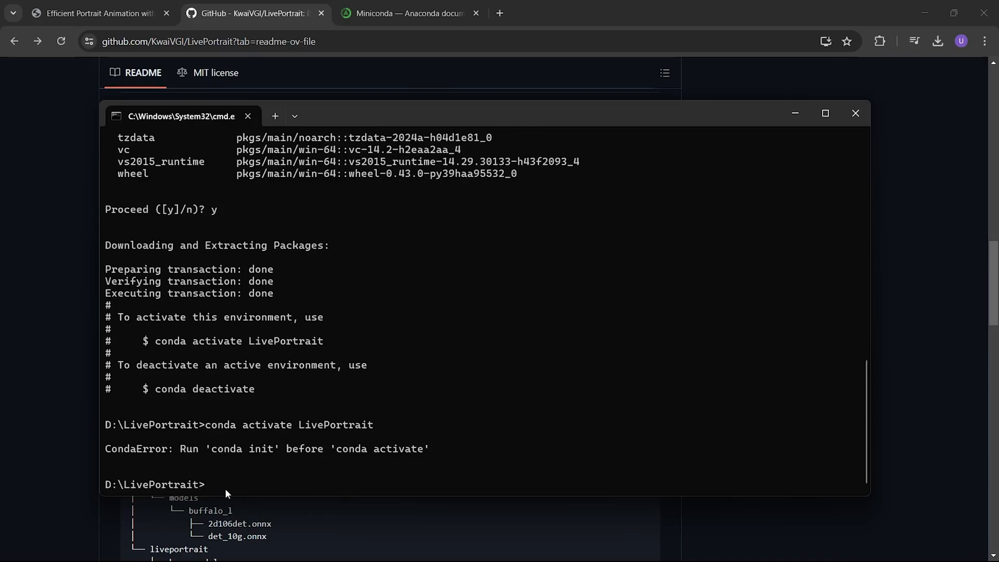
- Run conda init, then close the Command Prompt window to restart the shell
{"action": "type", "text": "cond"}
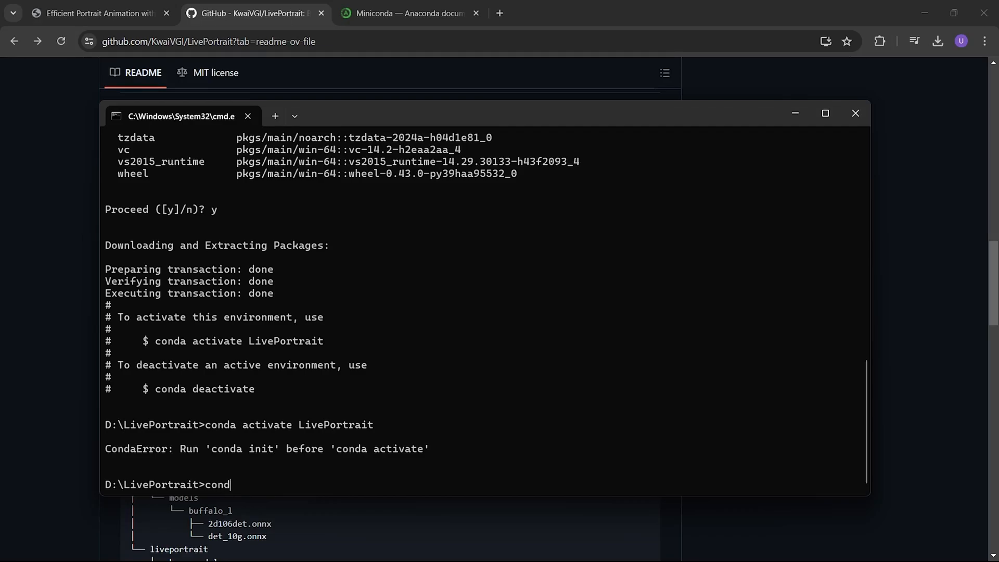
{"action": "type", "text": "a"}
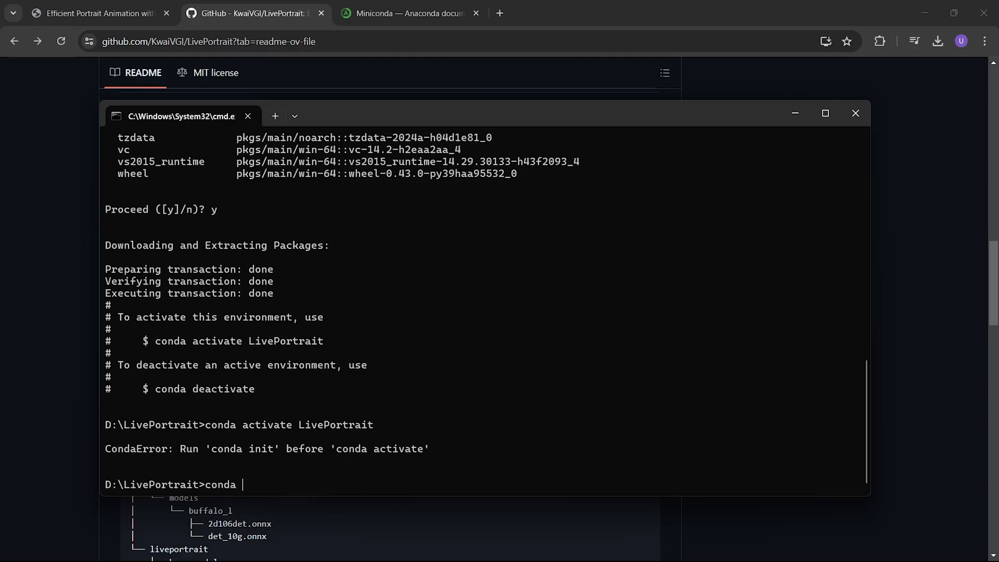
{"action": "type", "text": "init"}
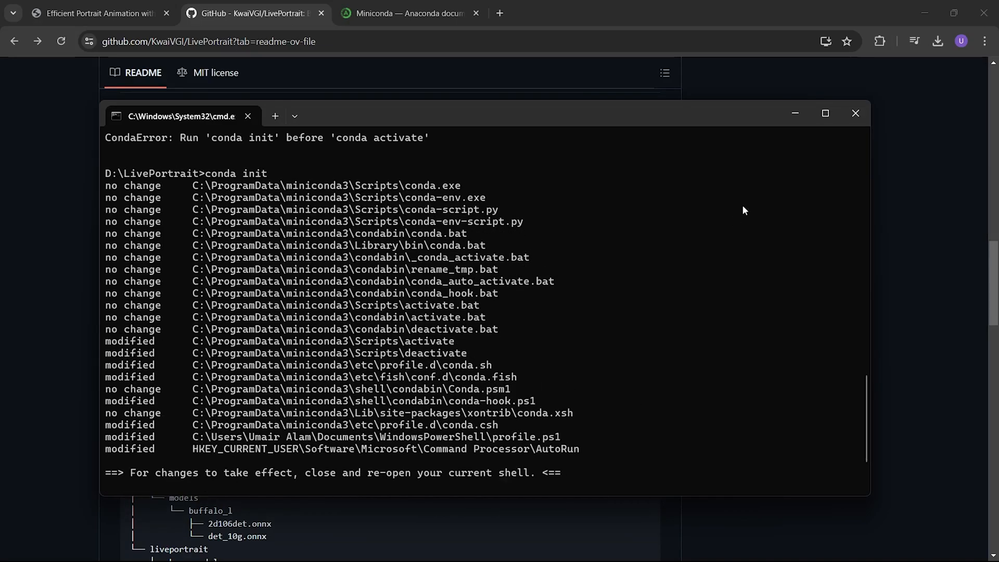
{"action": "mouse_move", "coordinate": [855, 113]}
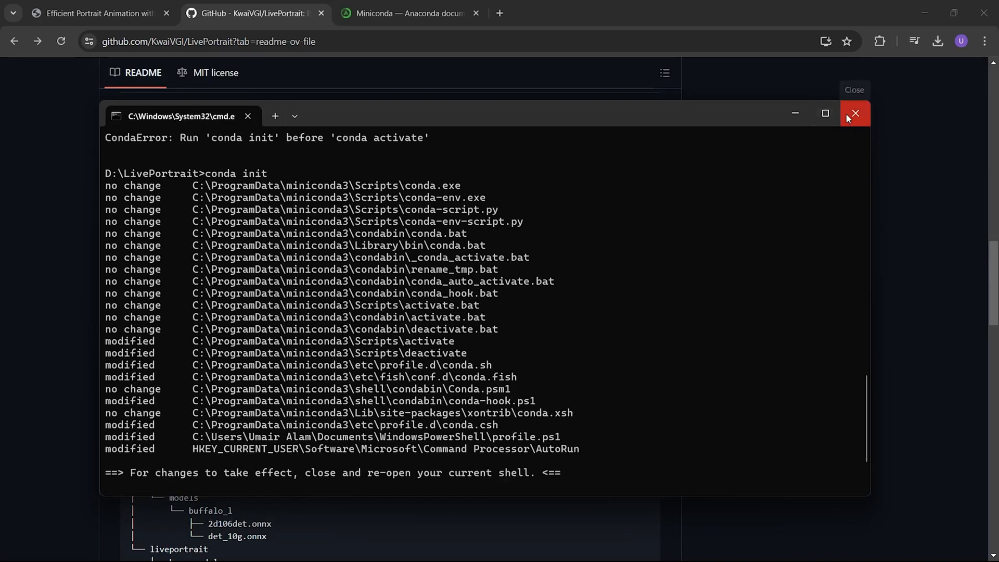
{"action": "mouse_move", "coordinate": [855, 114]}
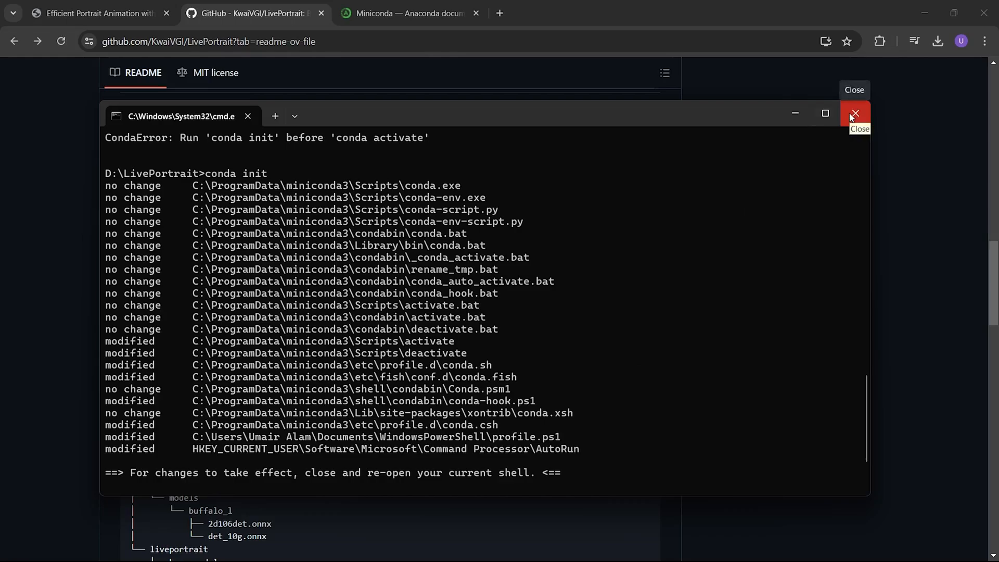
{"action": "left_click", "coordinate": [856, 113]}
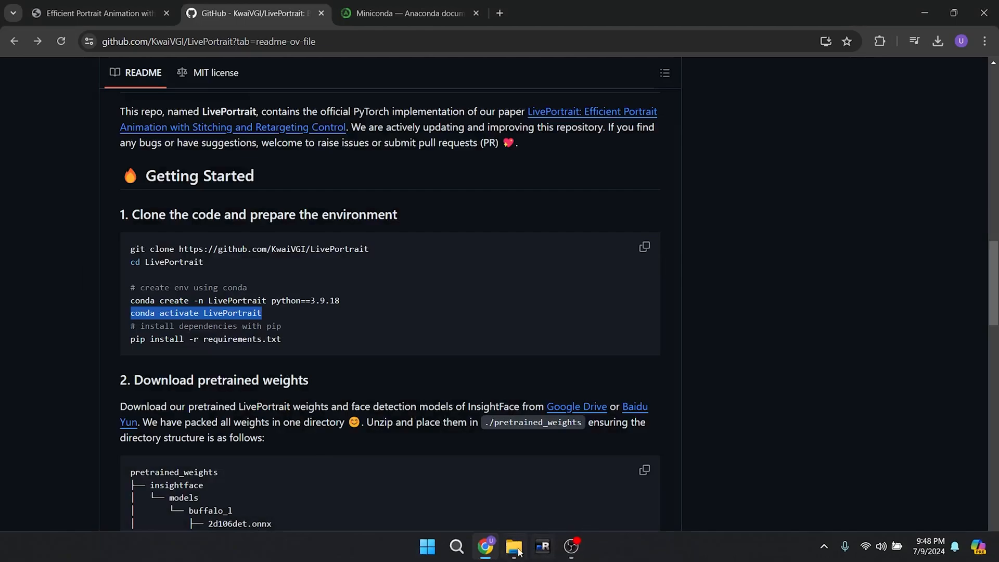
- Open cmd from the D:\LivePortrait folder and run conda activate LivePortrait
{"action": "left_click", "coordinate": [514, 546]}
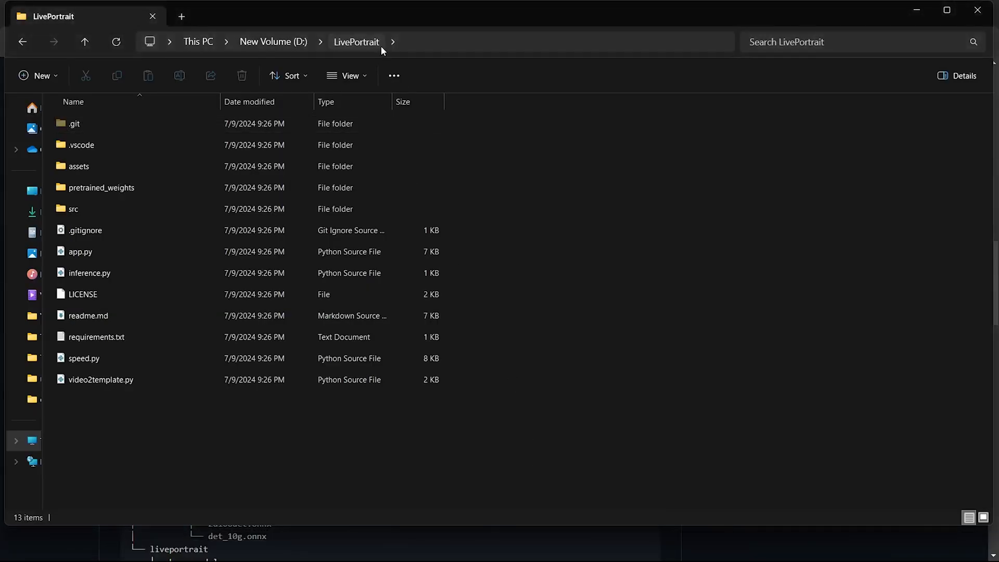
{"action": "type", "text": "cmd"}
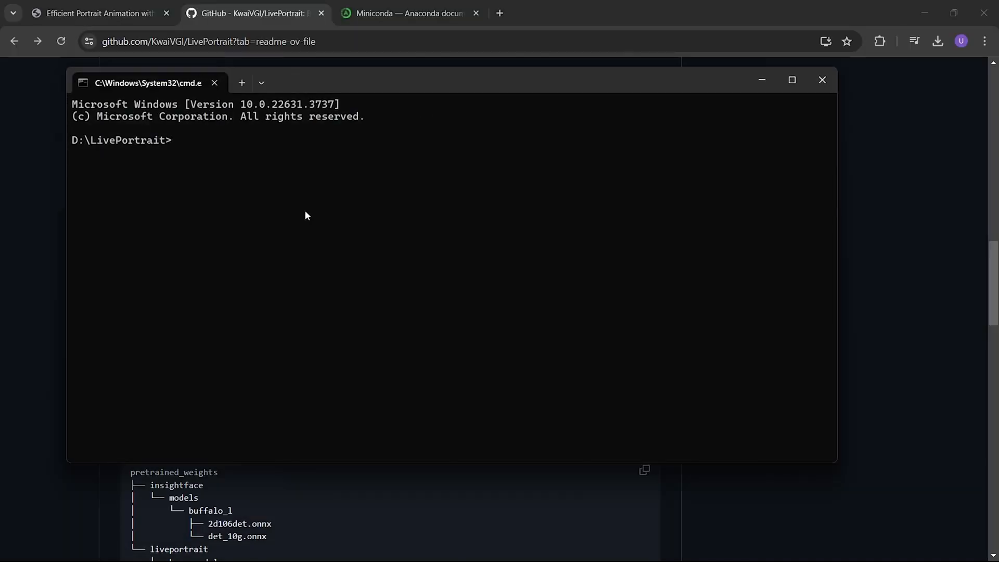
{"action": "type", "text": "conda activate LivePortrait"}
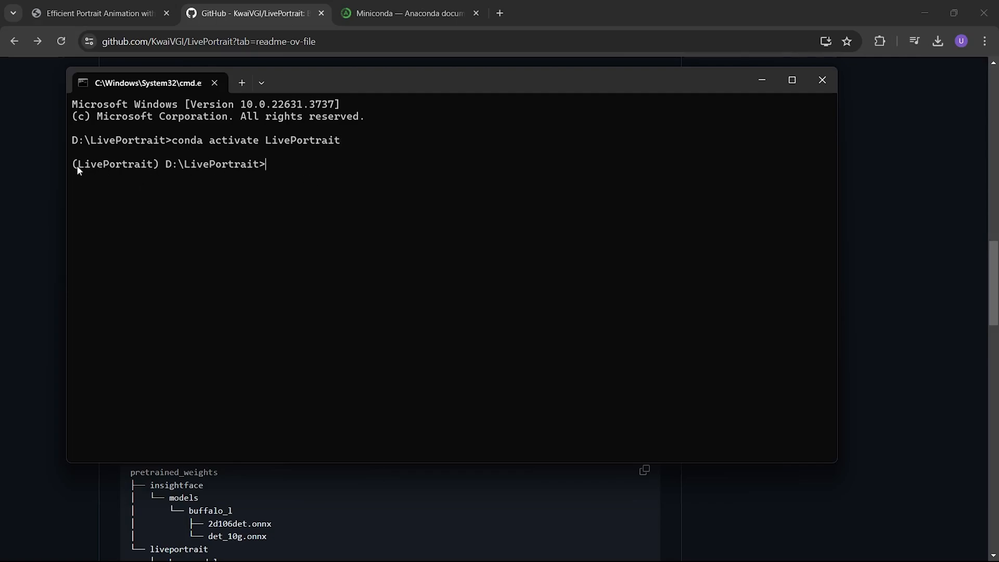
{"action": "mouse_move", "coordinate": [156, 171]}
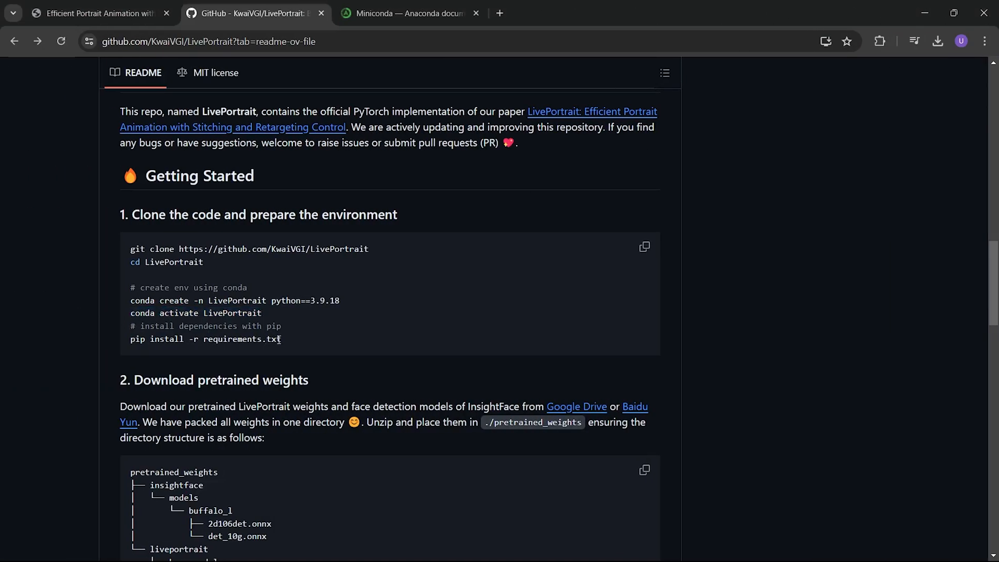
{"action": "mouse_move", "coordinate": [205, 339]}
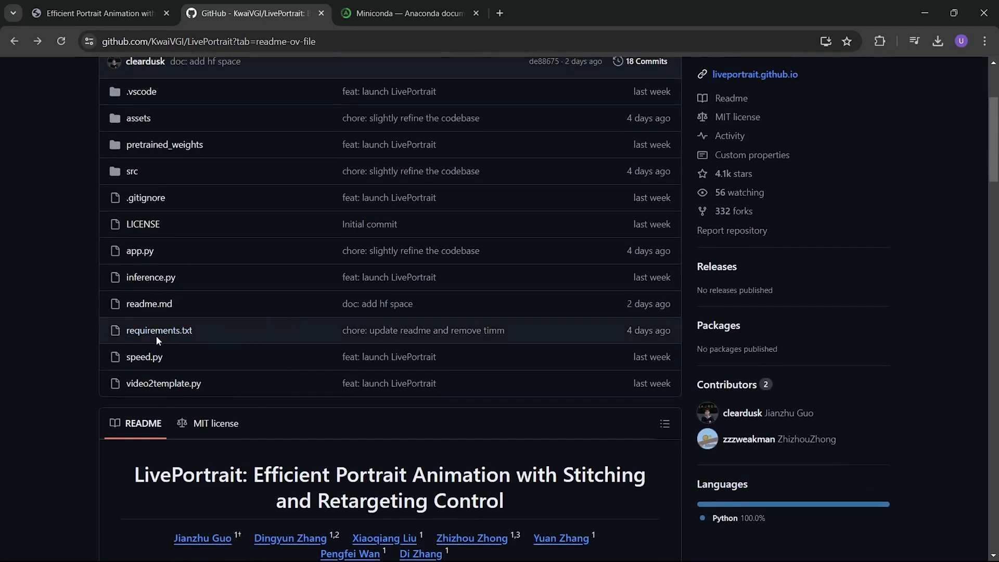
{"action": "mouse_move", "coordinate": [159, 330]}
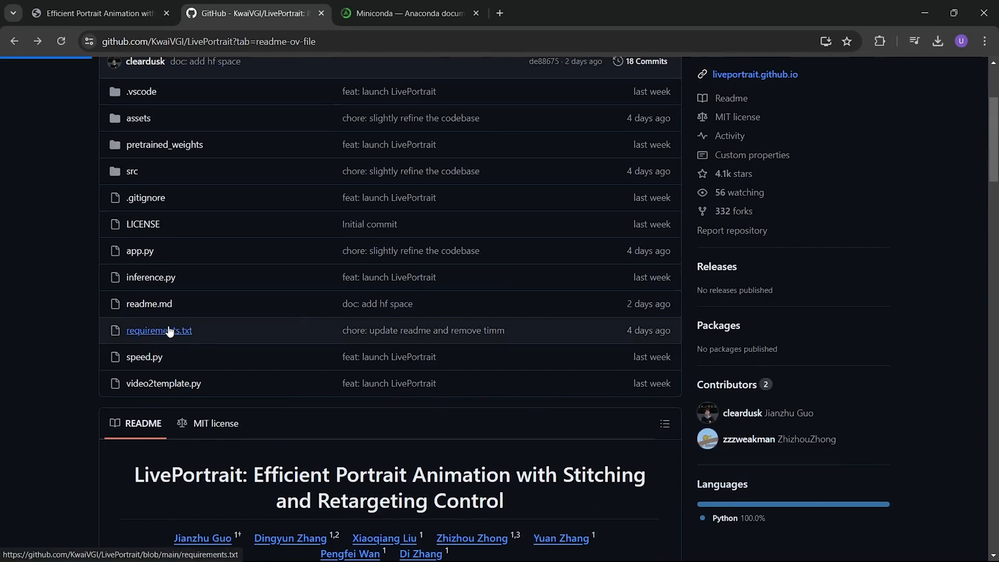
- Review requirements.txt, then return to the LivePortrait repository's main README page
{"action": "left_click", "coordinate": [159, 330]}
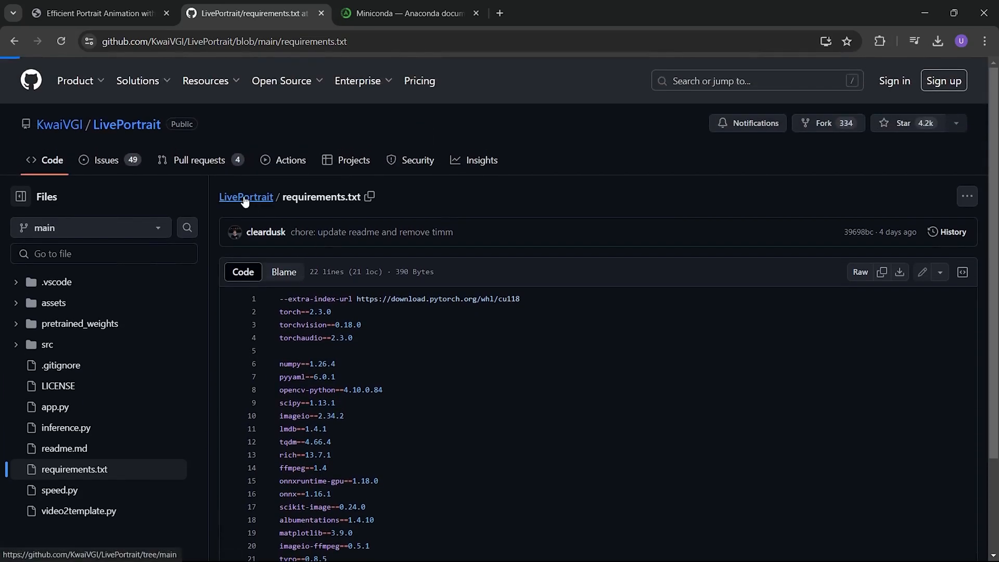
{"action": "left_click", "coordinate": [246, 196]}
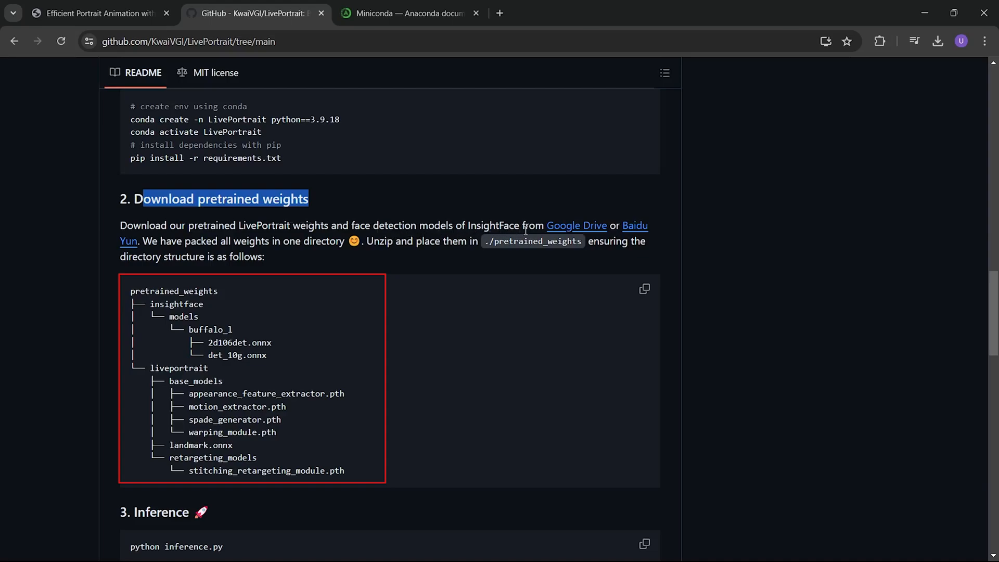
- Download the insightface and liveportrait folders from the Google Drive pretrained weights link
{"action": "left_click", "coordinate": [576, 226]}
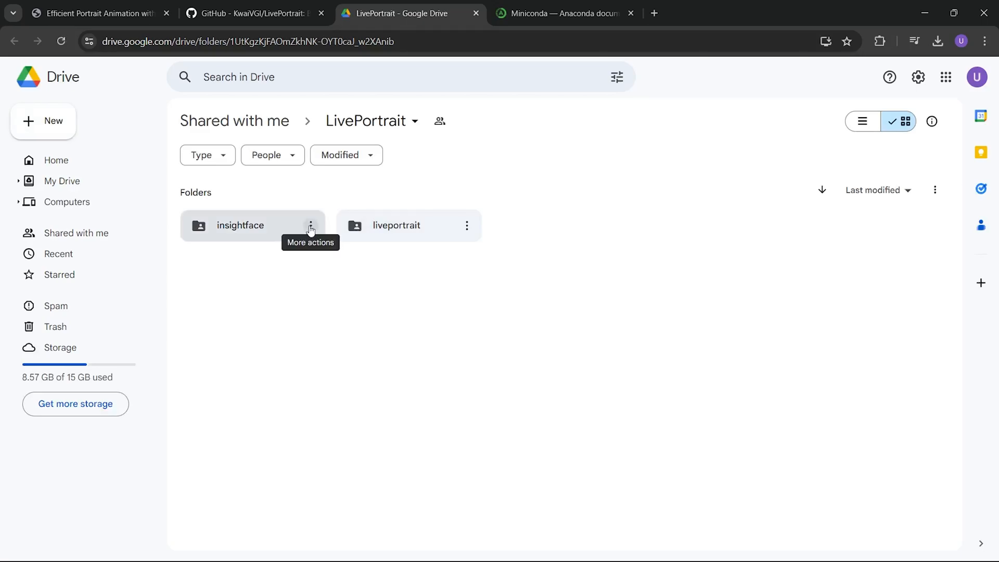
{"action": "left_click", "coordinate": [312, 225]}
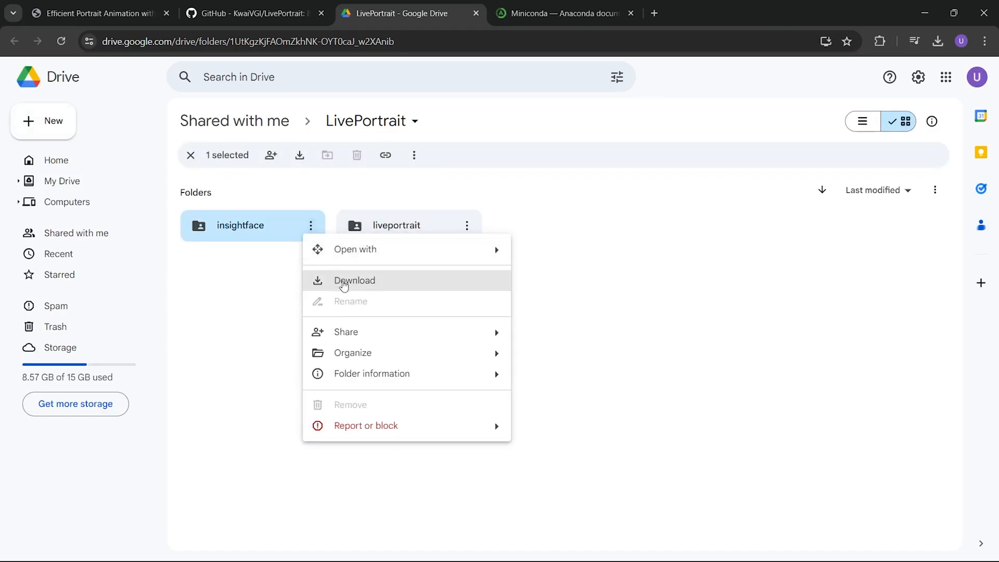
{"action": "left_click", "coordinate": [355, 280]}
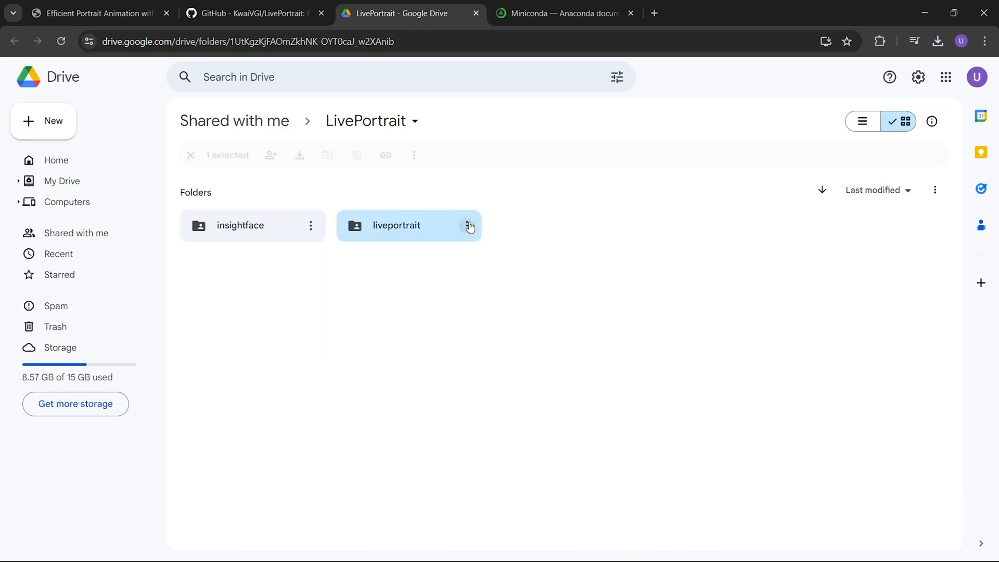
{"action": "left_click", "coordinate": [468, 225]}
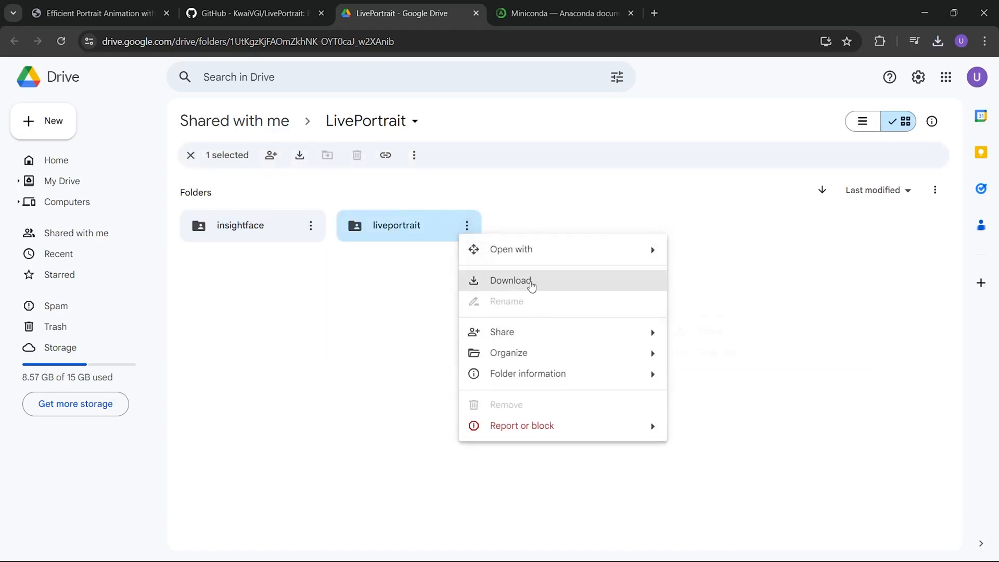
{"action": "left_click", "coordinate": [511, 281]}
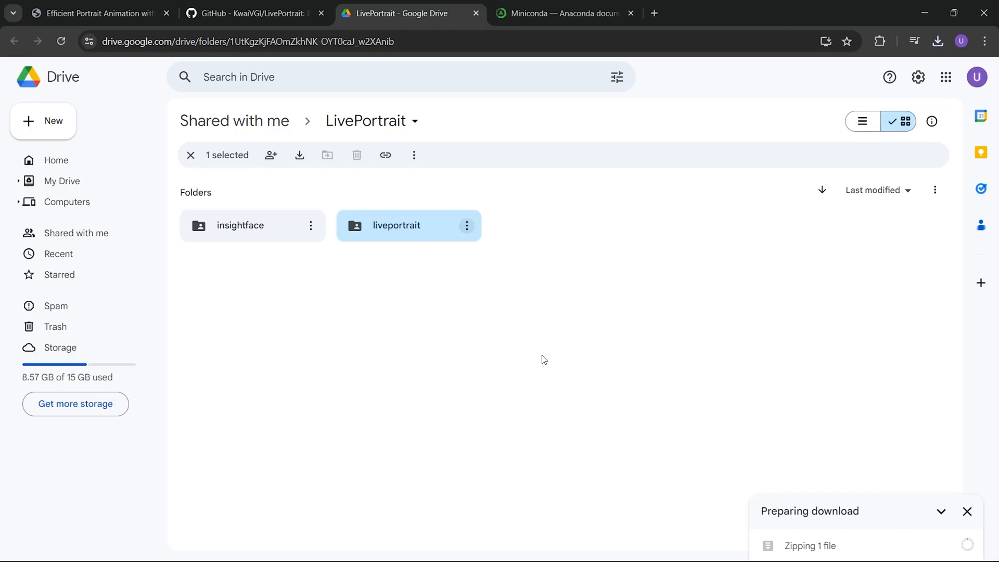
{"action": "left_click", "coordinate": [253, 12]}
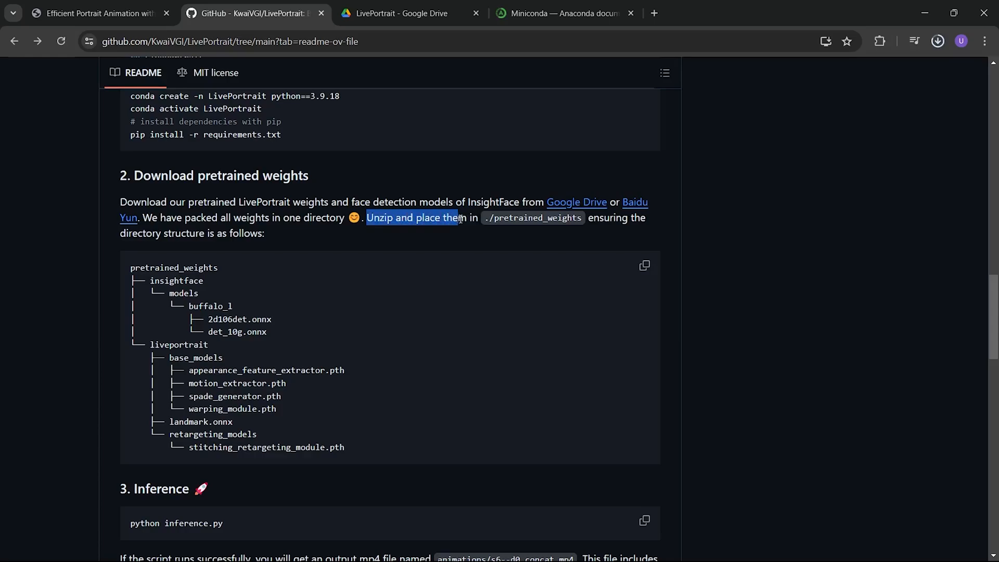
- Highlight the README's unzip instructions and bring up the downloaded weight archives
{"action": "left_click_drag", "start_coordinate": [459, 217], "coordinate": [580, 232]}
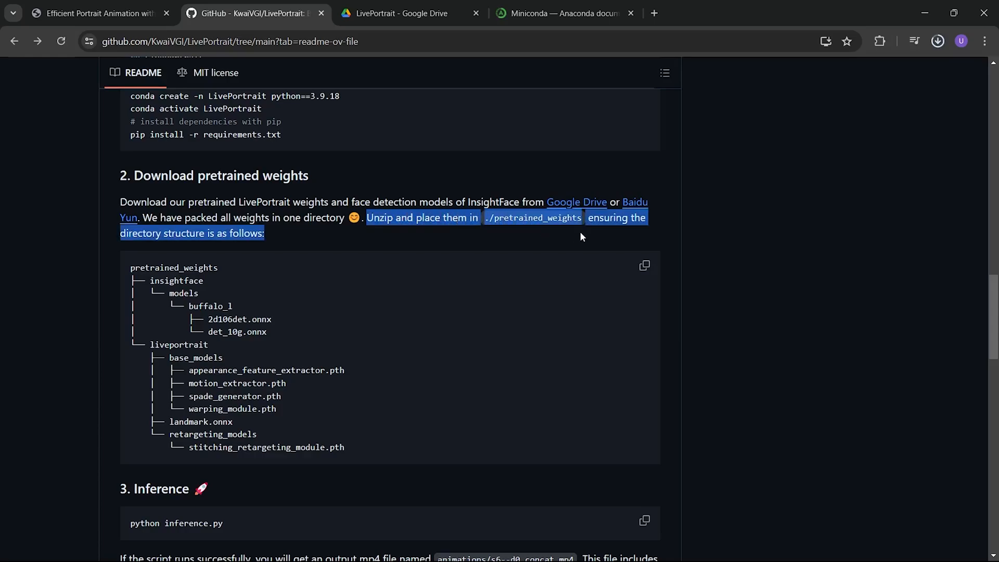
{"action": "left_click", "coordinate": [580, 236]}
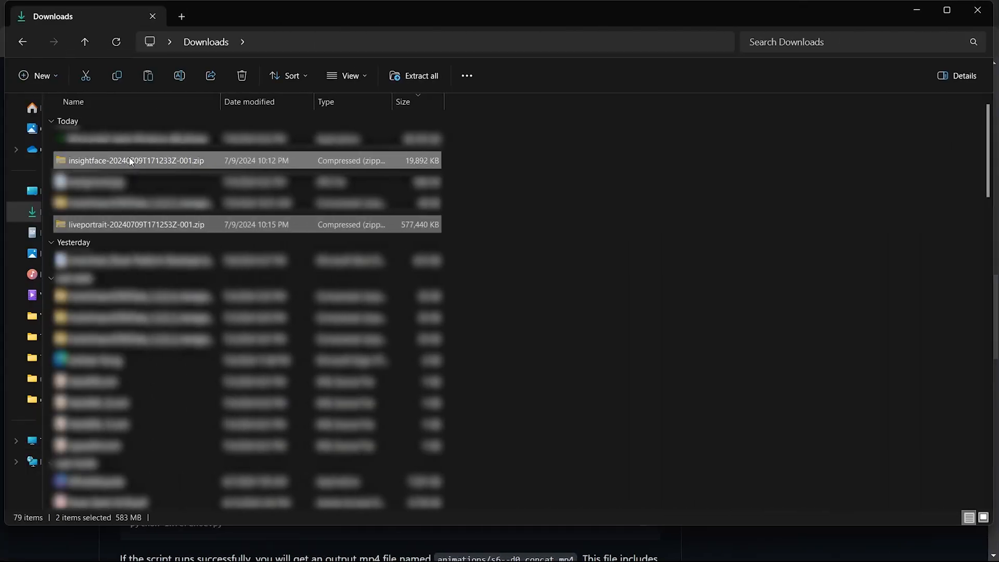
{"action": "mouse_move", "coordinate": [50, 237]}
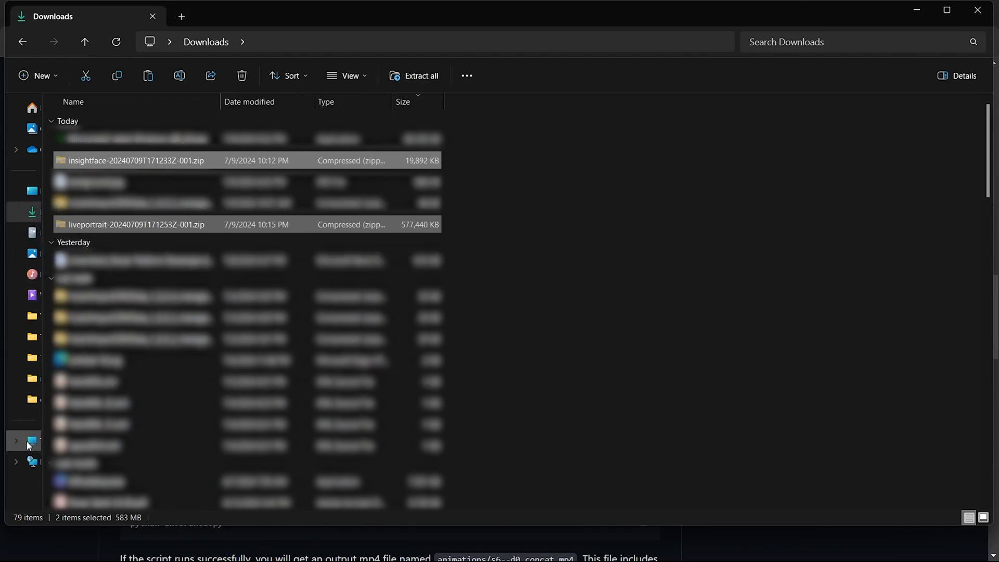
- Create a 'zip weights' folder on the D drive's LivePortrait folder and open it
{"action": "left_click", "coordinate": [31, 440]}
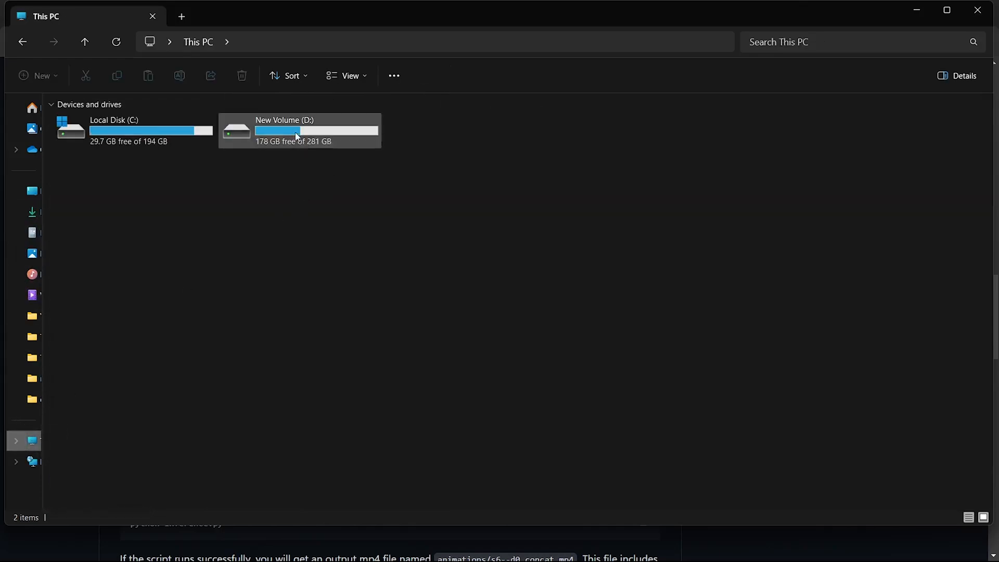
{"action": "double_click", "coordinate": [299, 131]}
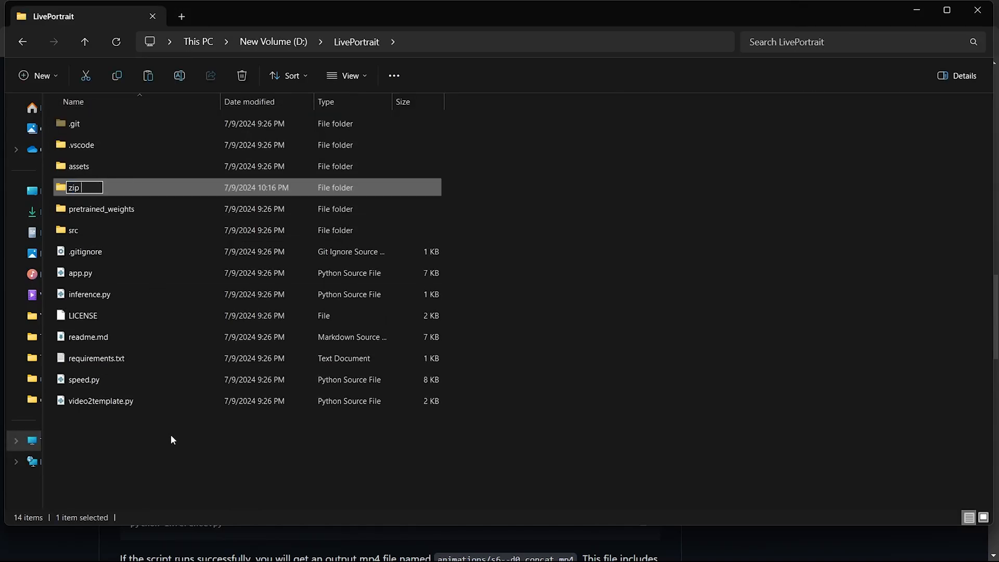
{"action": "type", "text": "weights"}
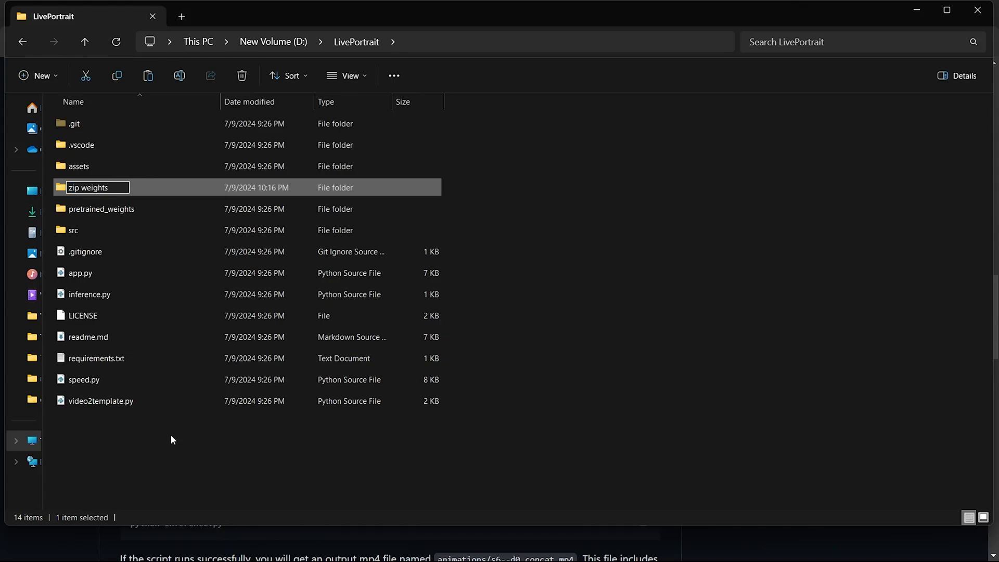
{"action": "double_click", "coordinate": [88, 188]}
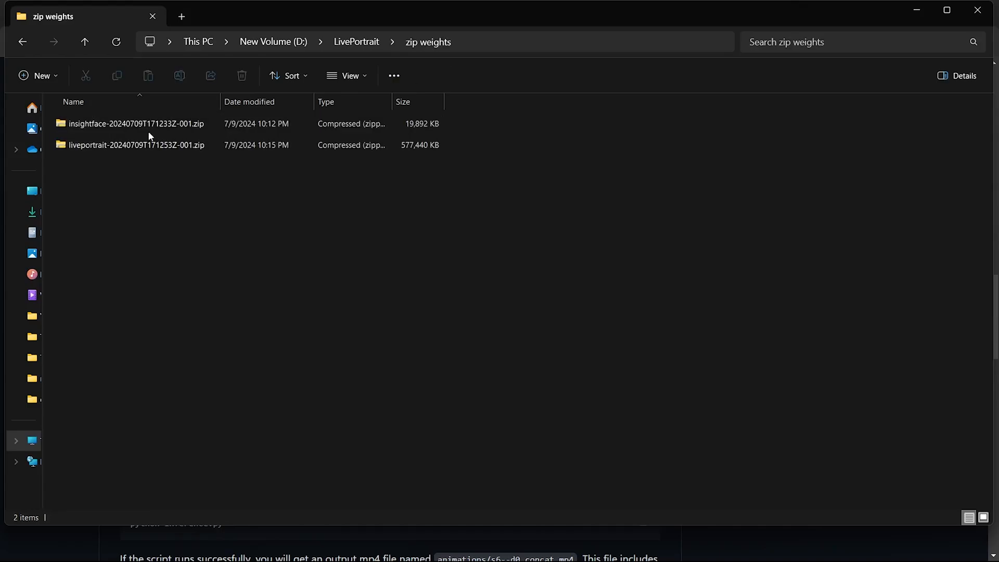
- Extract the insightface zip with Extract All, then go up and open pretrained_weights
{"action": "left_click", "coordinate": [136, 124]}
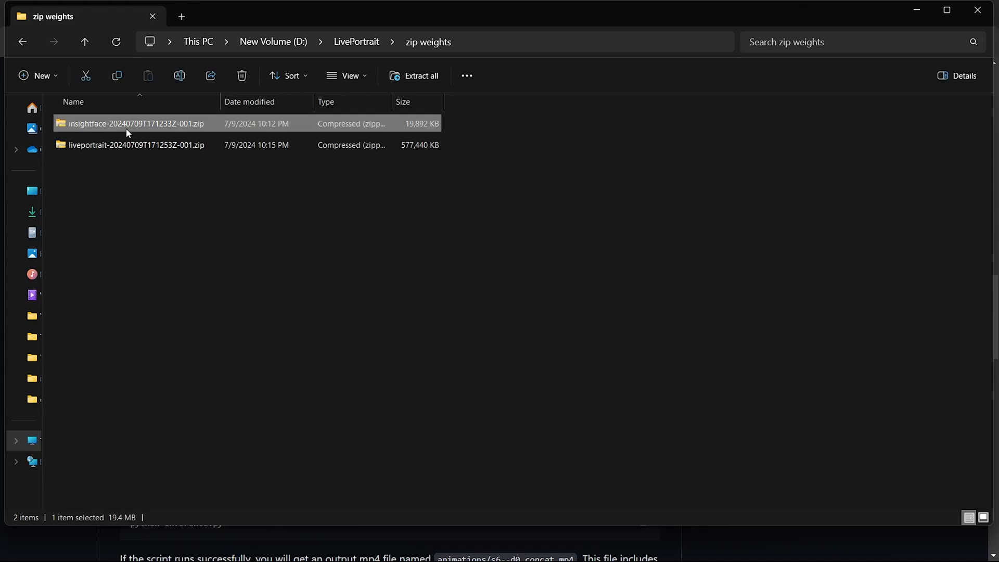
{"action": "right_click", "coordinate": [133, 123]}
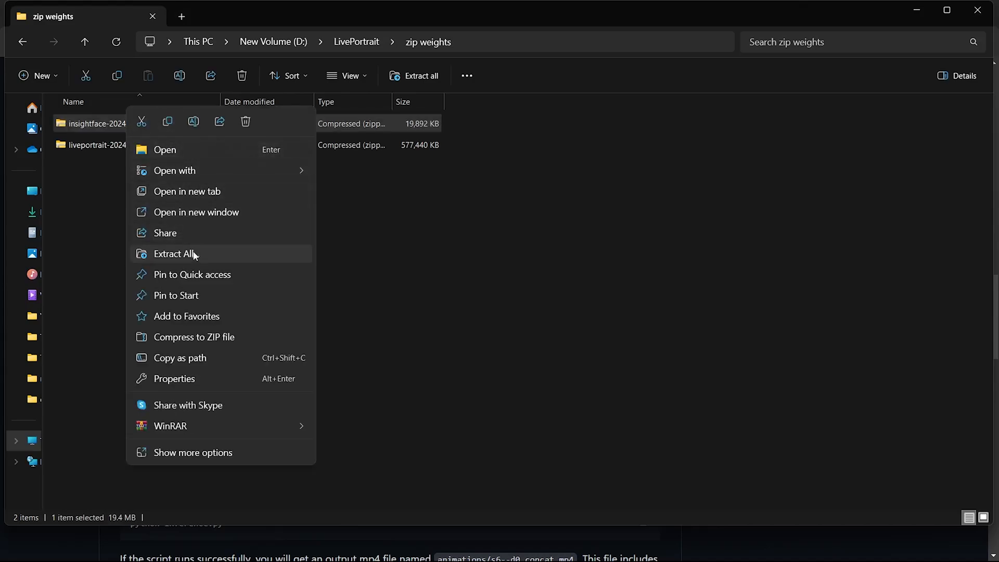
{"action": "left_click", "coordinate": [174, 253]}
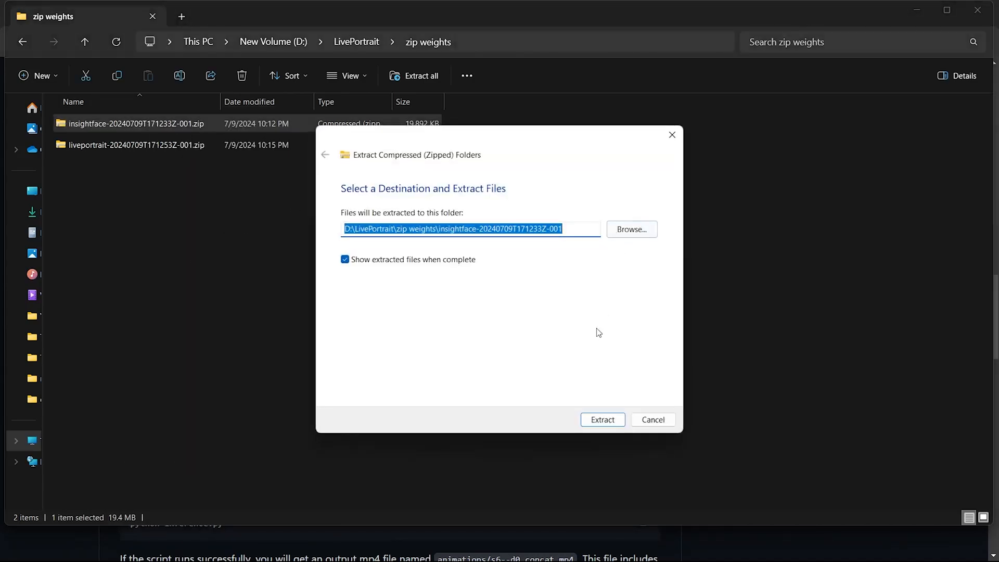
{"action": "left_click", "coordinate": [602, 419]}
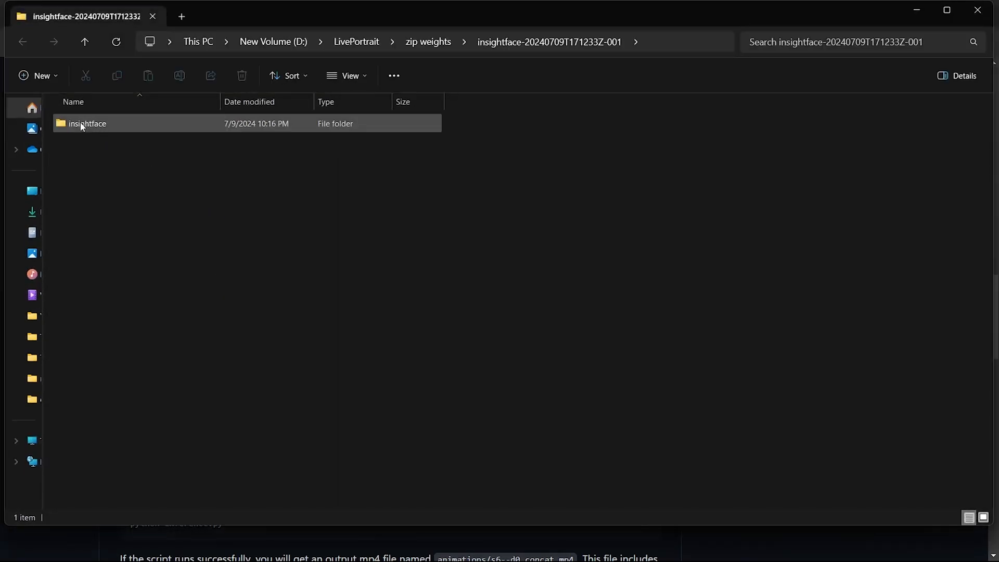
{"action": "double_click", "coordinate": [87, 123]}
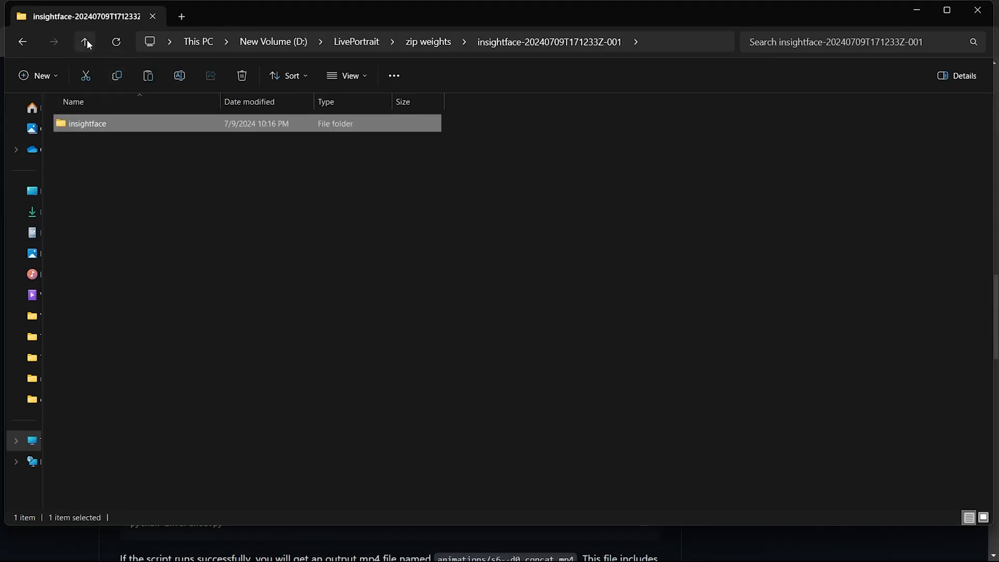
{"action": "left_click", "coordinate": [85, 42]}
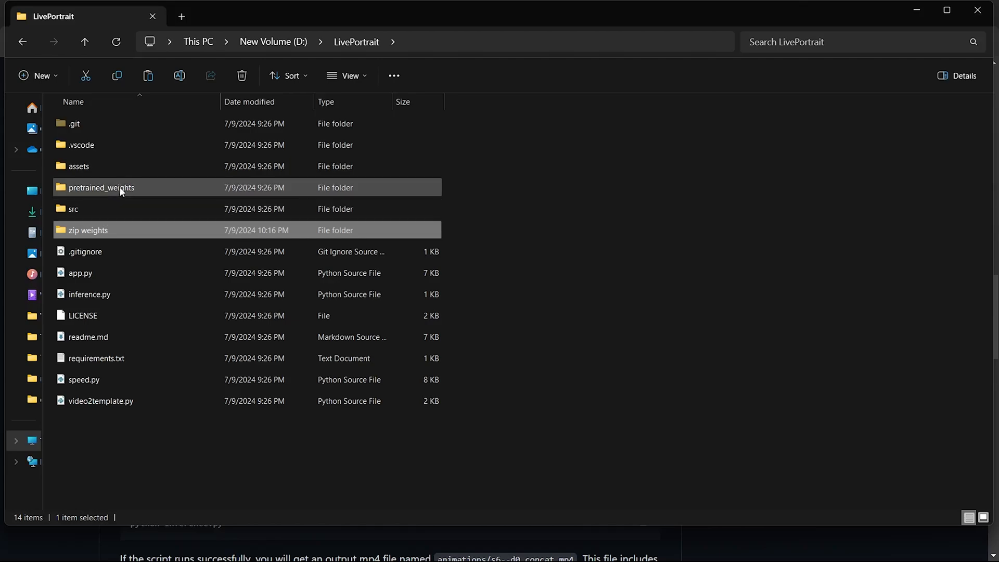
{"action": "double_click", "coordinate": [100, 187]}
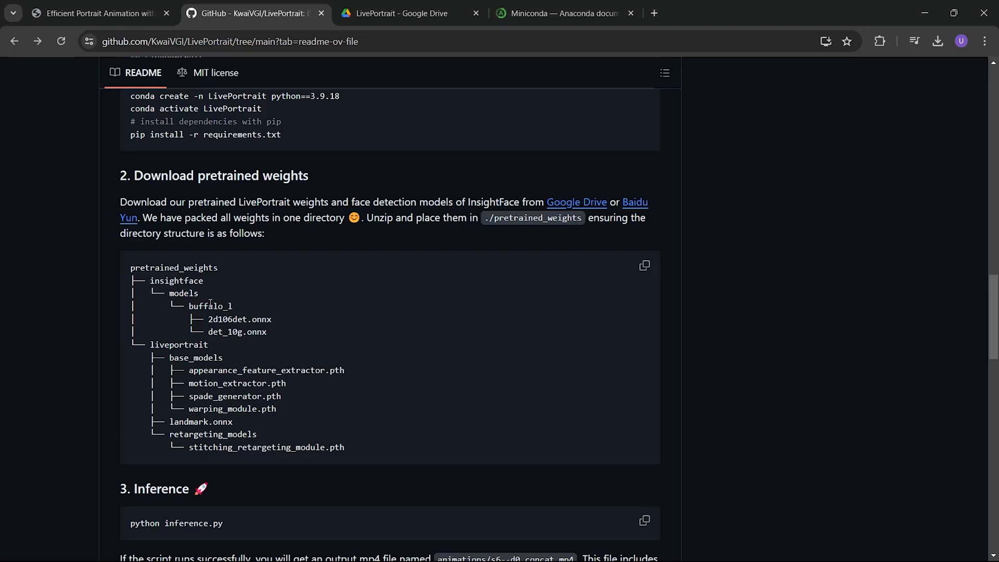
{"action": "mouse_move", "coordinate": [208, 348]}
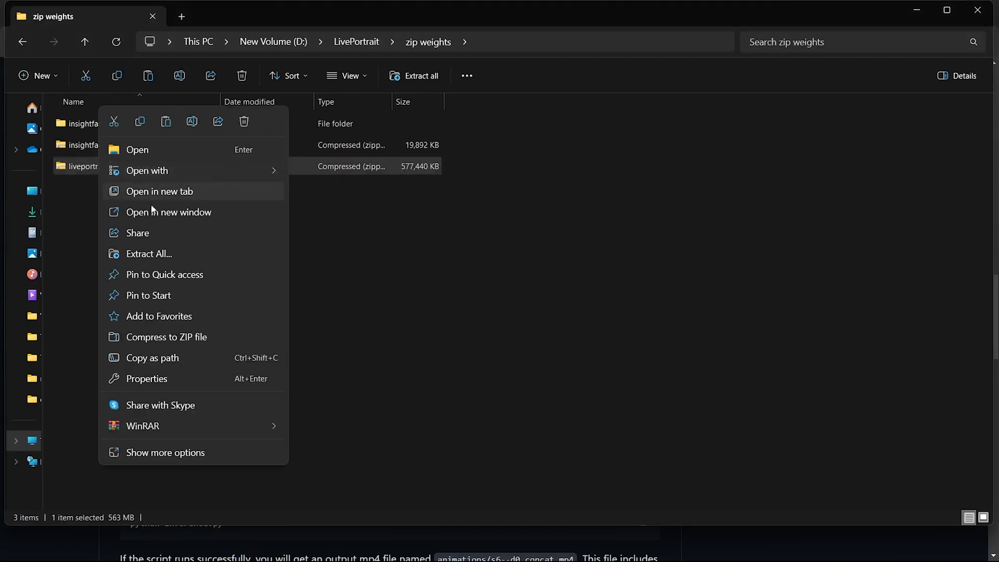
- Extract the liveportrait zip into its suggested folder and go up one level
{"action": "left_click", "coordinate": [148, 254]}
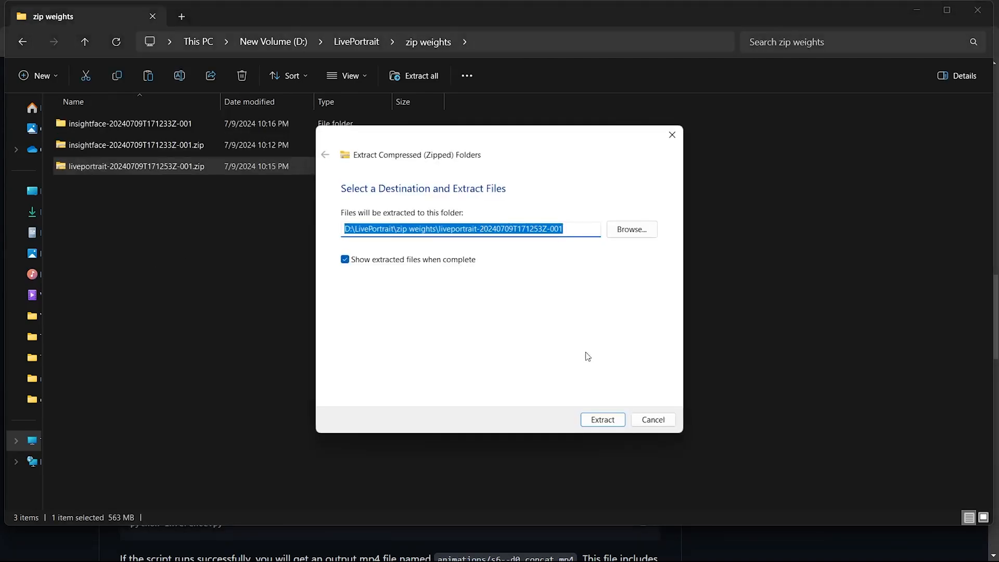
{"action": "left_click", "coordinate": [602, 420]}
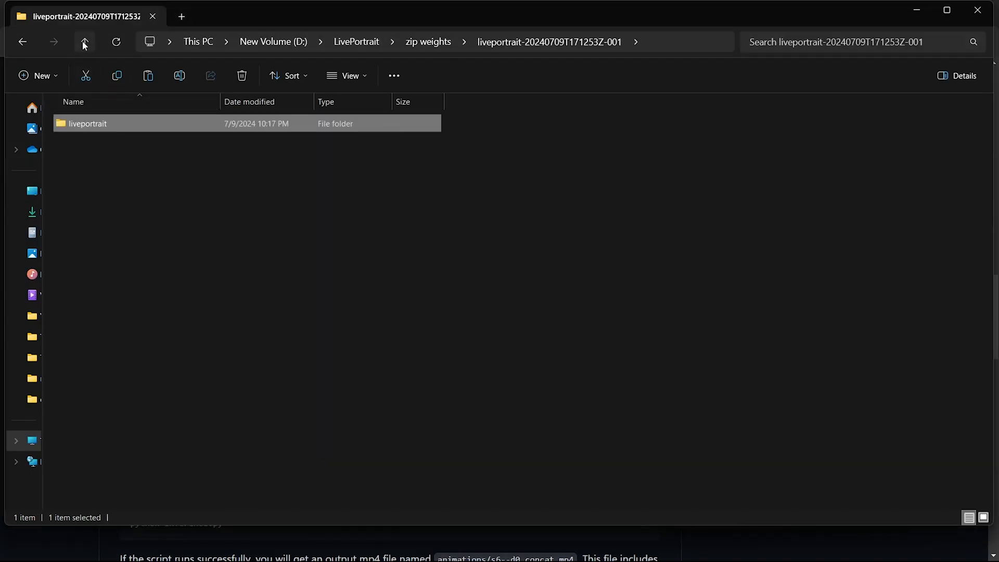
{"action": "left_click", "coordinate": [85, 42]}
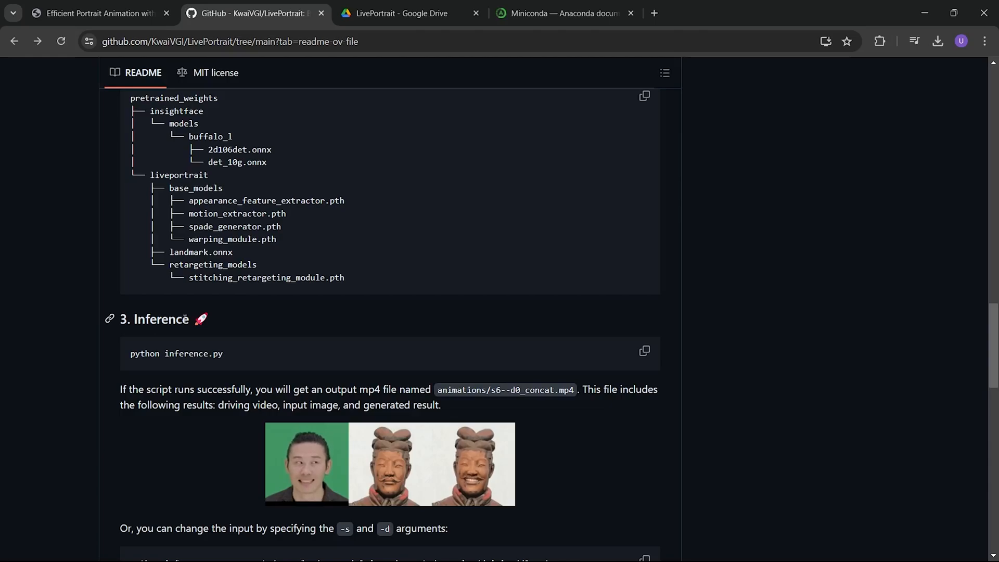
- Run python inference.py to produce s6--d0.mp4 and s6--d0_concat.mp4 in animations
{"action": "double_click", "coordinate": [162, 319]}
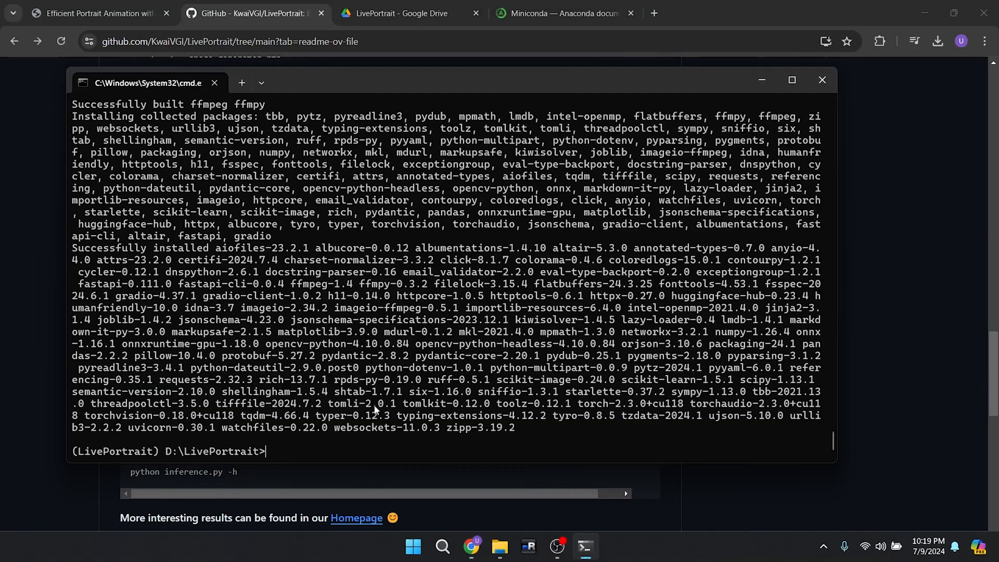
{"action": "type", "text": "python inference.py"}
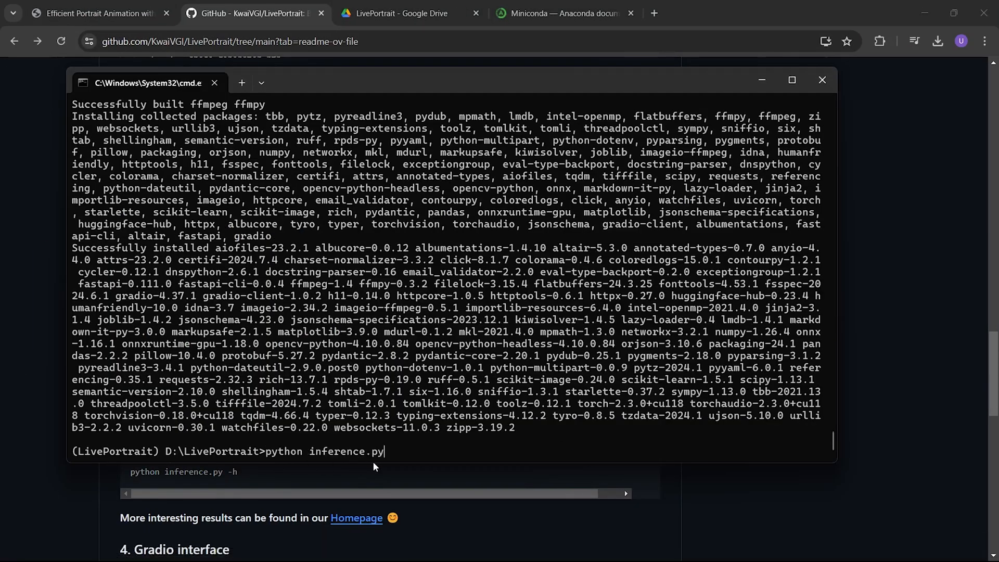
{"action": "key", "text": "enter"}
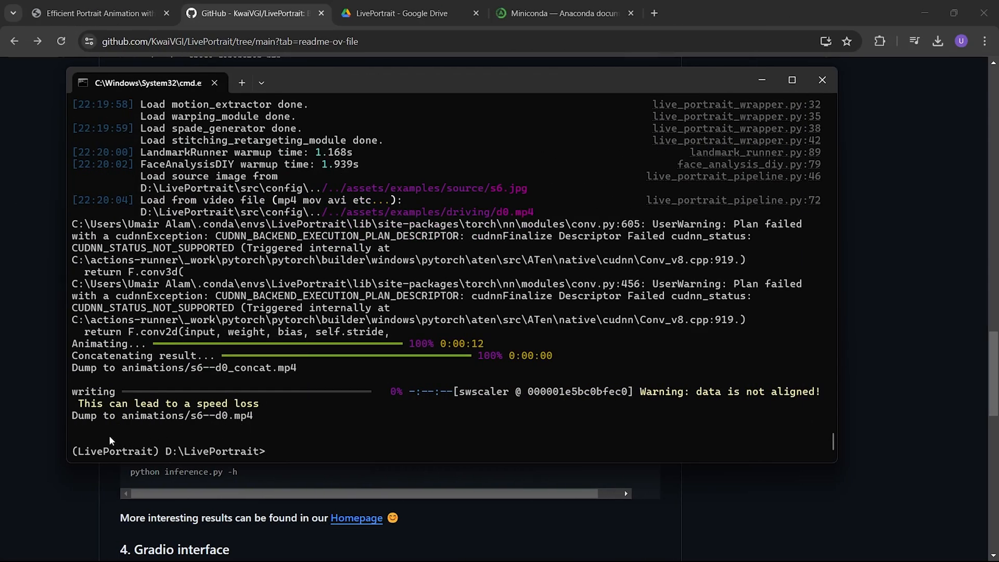
{"action": "double_click", "coordinate": [162, 415]}
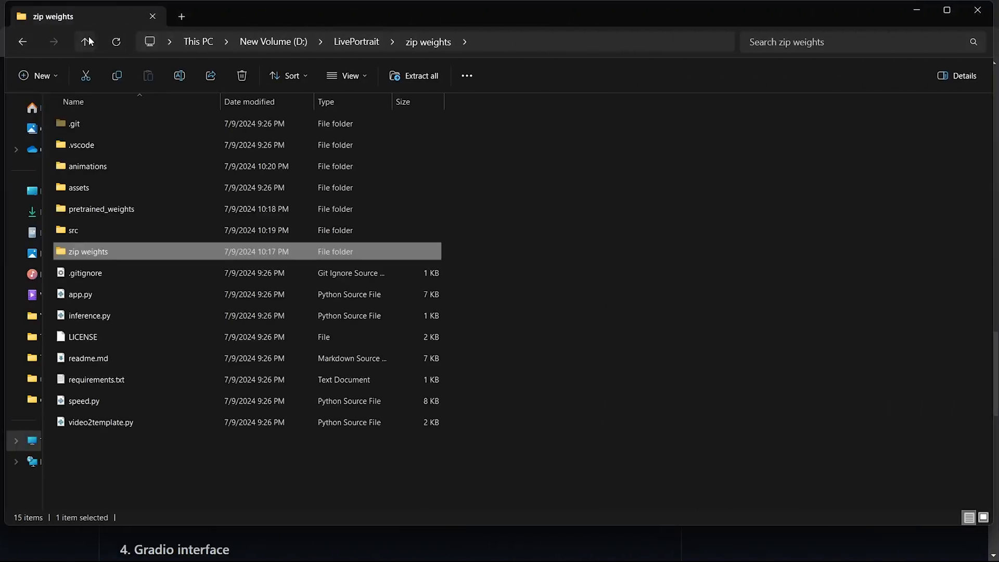
- Play s6--d0_concat.mp4 from the animations folder, then close the video player
{"action": "left_click", "coordinate": [356, 43]}
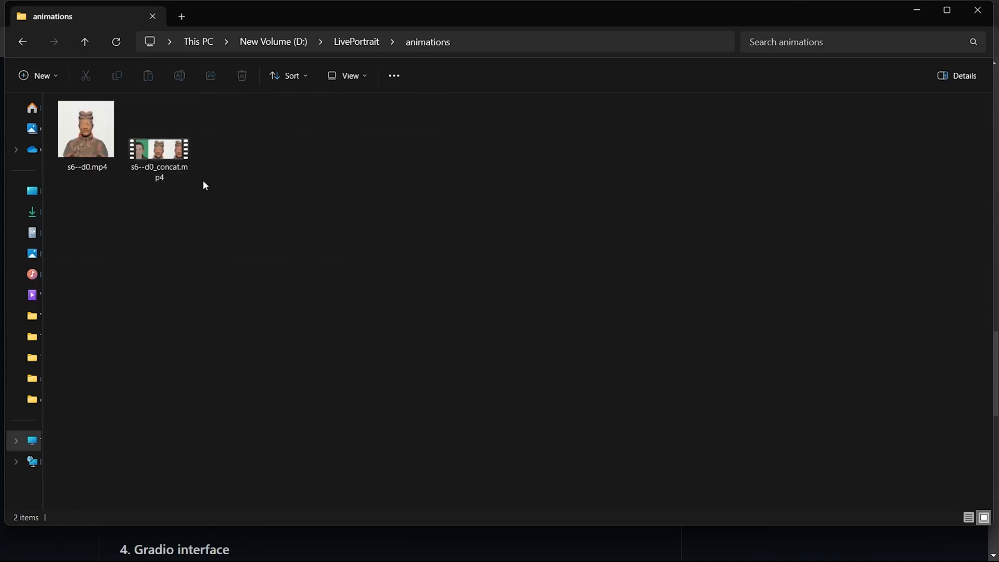
{"action": "left_click", "coordinate": [159, 140]}
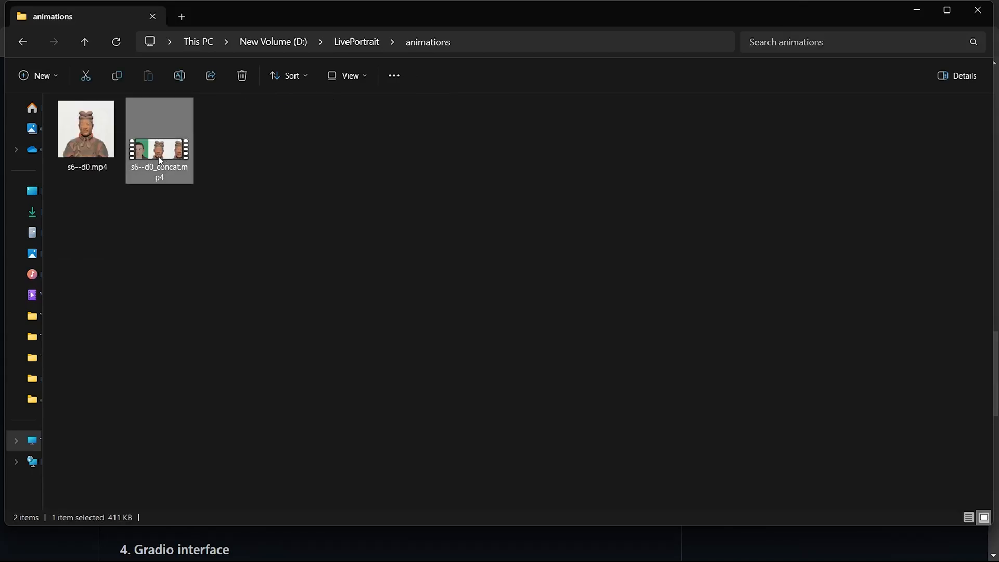
{"action": "double_click", "coordinate": [159, 130]}
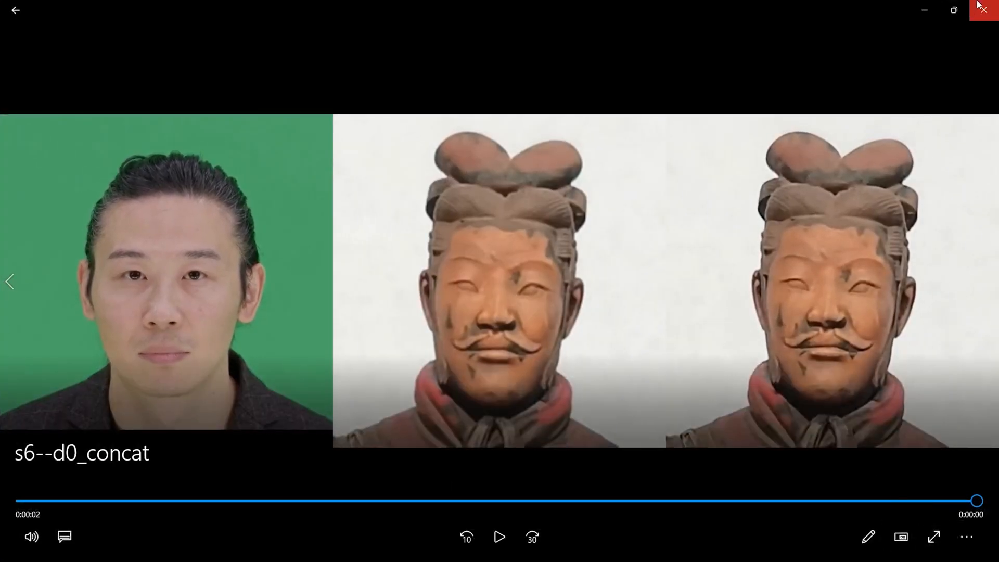
{"action": "left_click", "coordinate": [982, 10]}
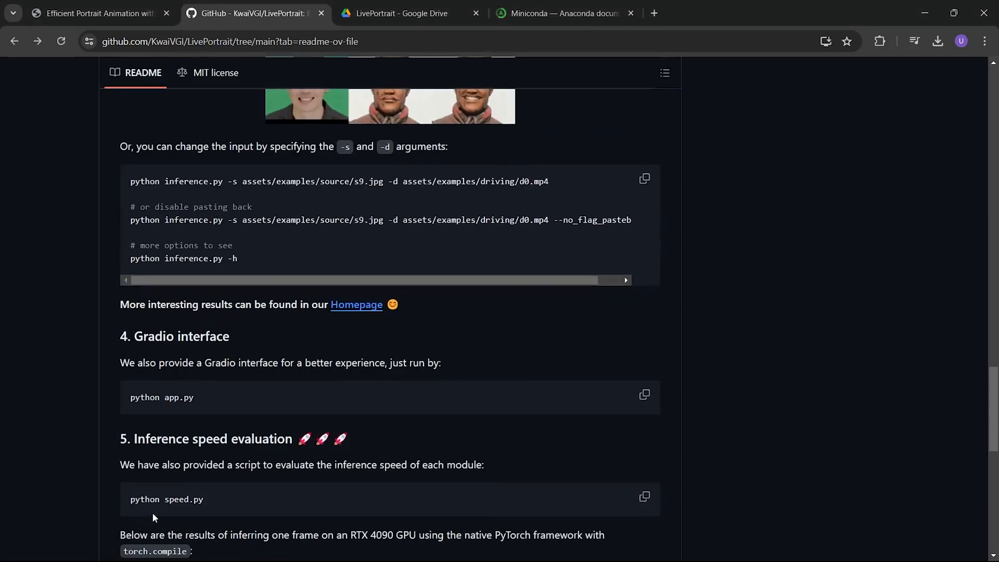
- Launch python app.py, allow Python through the firewall, and select the local URL
{"action": "scroll", "scroll_direction": "down", "scroll_amount": 3}
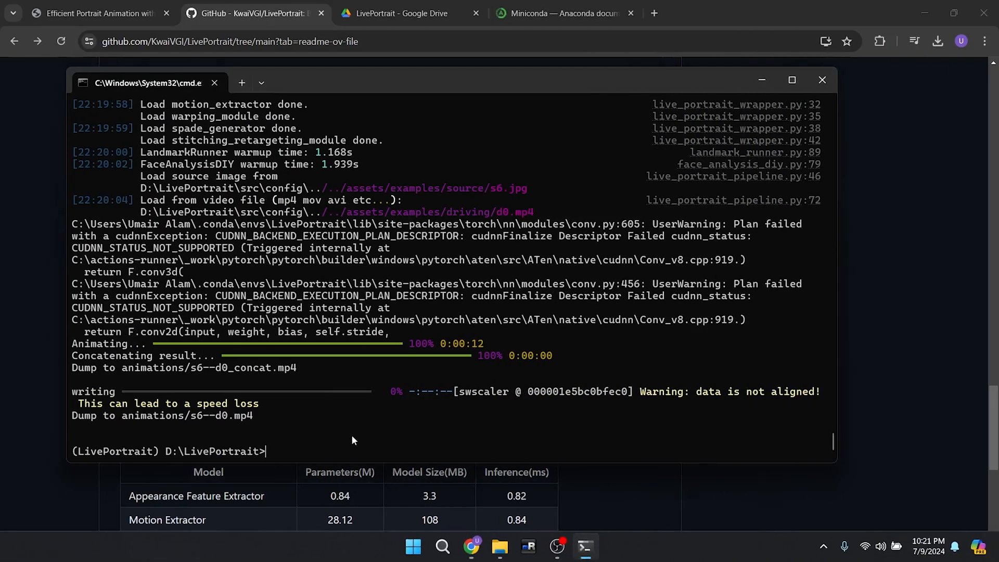
{"action": "type", "text": "python app.py"}
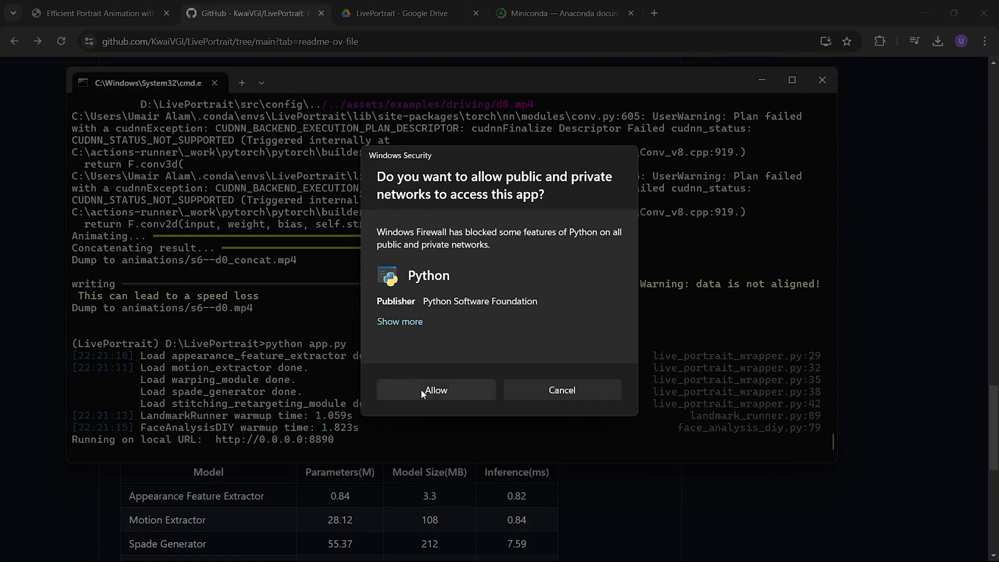
{"action": "left_click", "coordinate": [435, 390]}
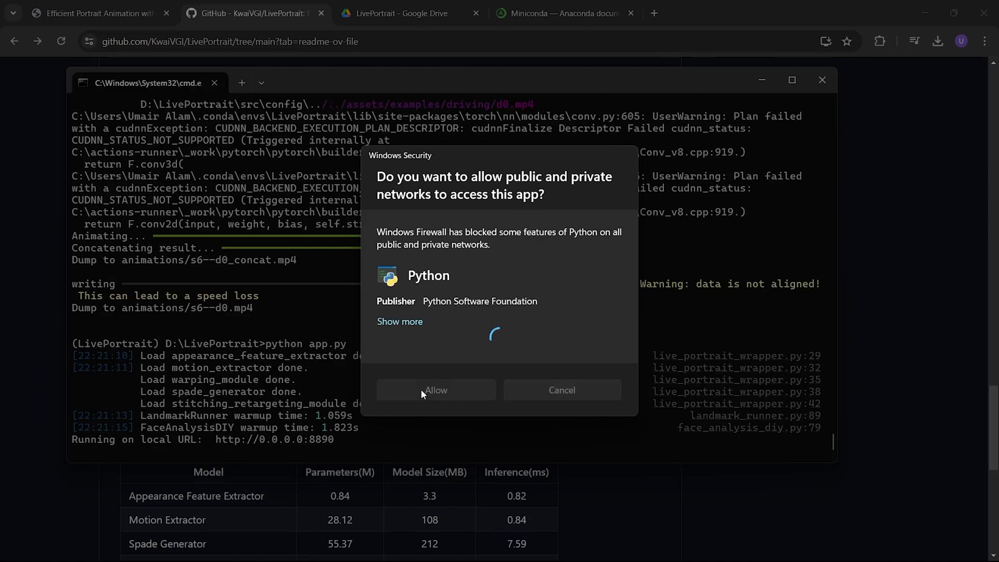
{"action": "left_click", "coordinate": [435, 390]}
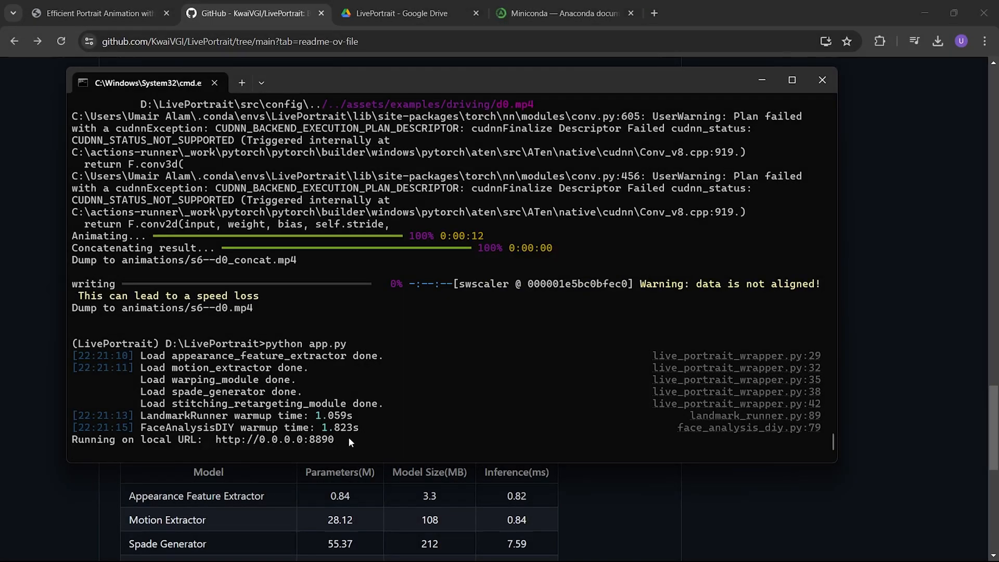
{"action": "double_click", "coordinate": [274, 439]}
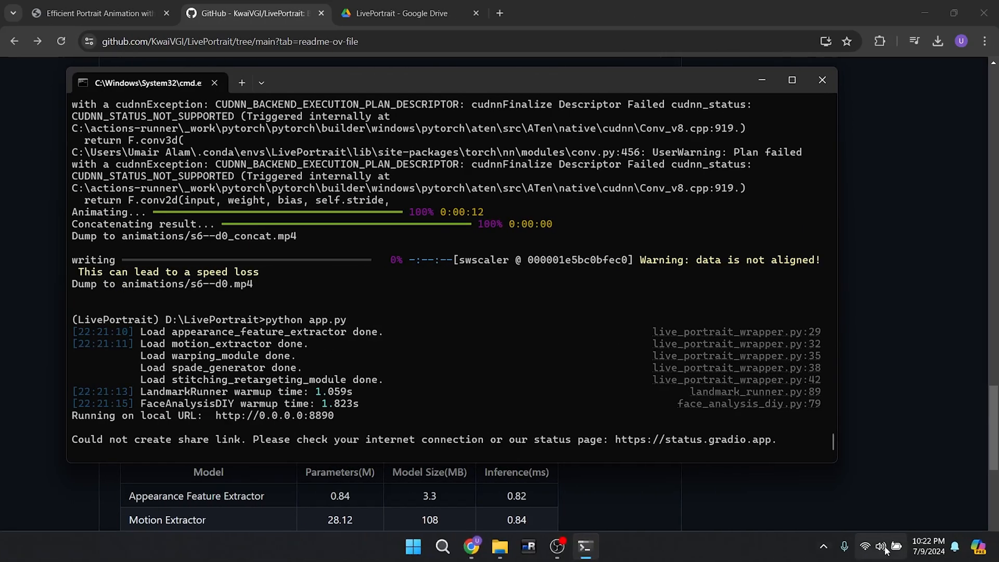
- Allow the PUA:Win32/FRProxy frpc file on device in Windows Security, then close it
{"action": "left_click", "coordinate": [822, 547]}
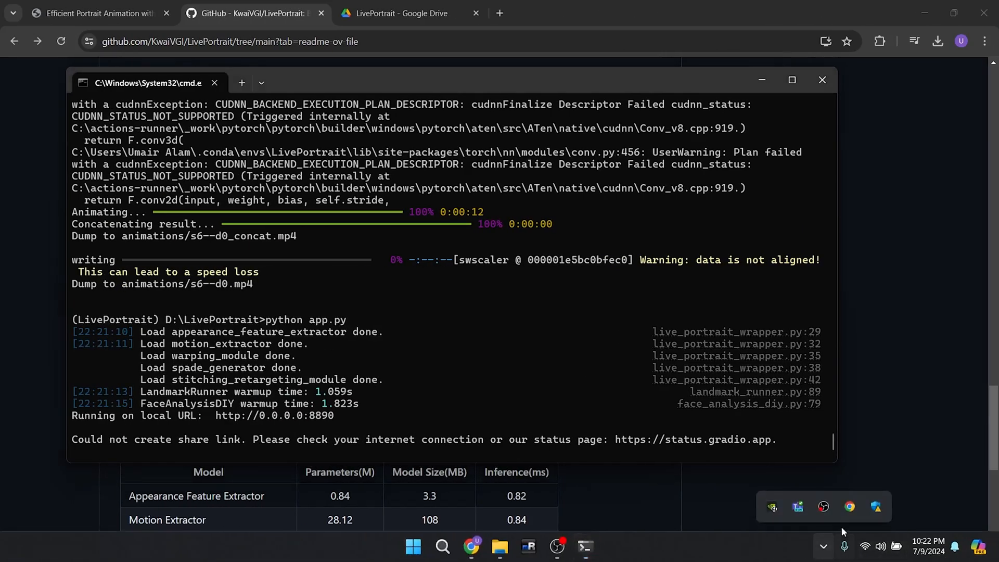
{"action": "left_click", "coordinate": [875, 506]}
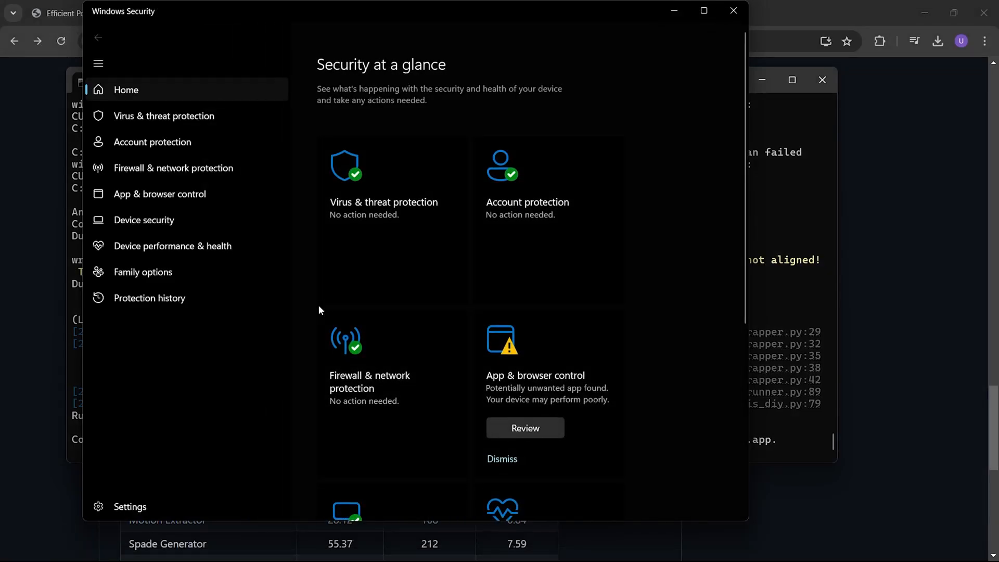
{"action": "mouse_move", "coordinate": [525, 428]}
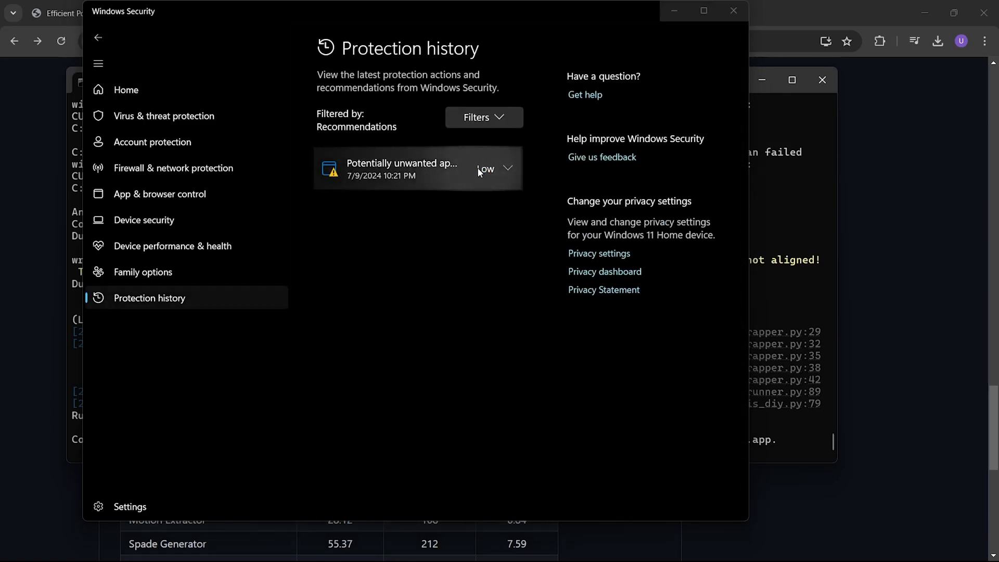
{"action": "mouse_move", "coordinate": [487, 327]}
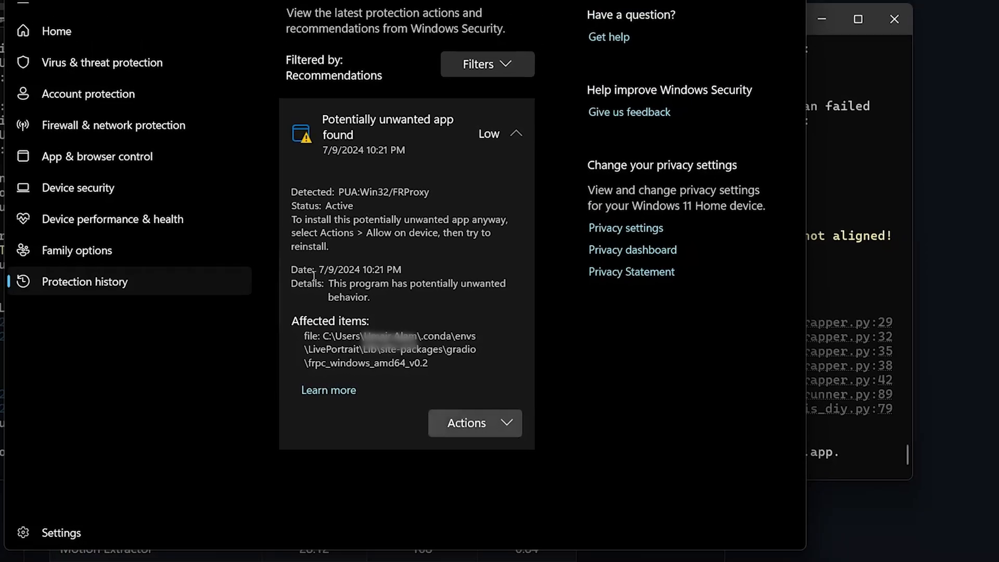
{"action": "left_click", "coordinate": [474, 415]}
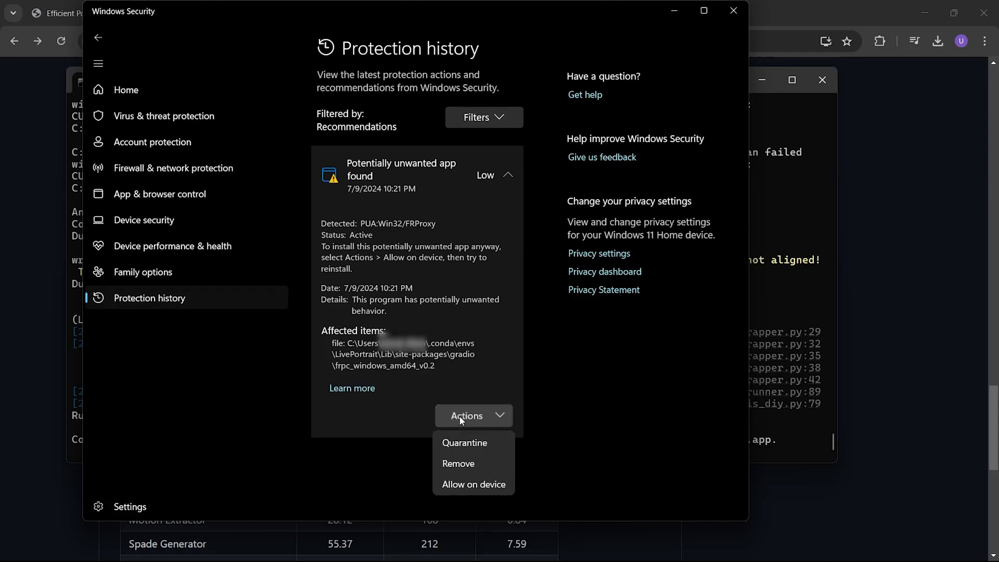
{"action": "mouse_move", "coordinate": [462, 485]}
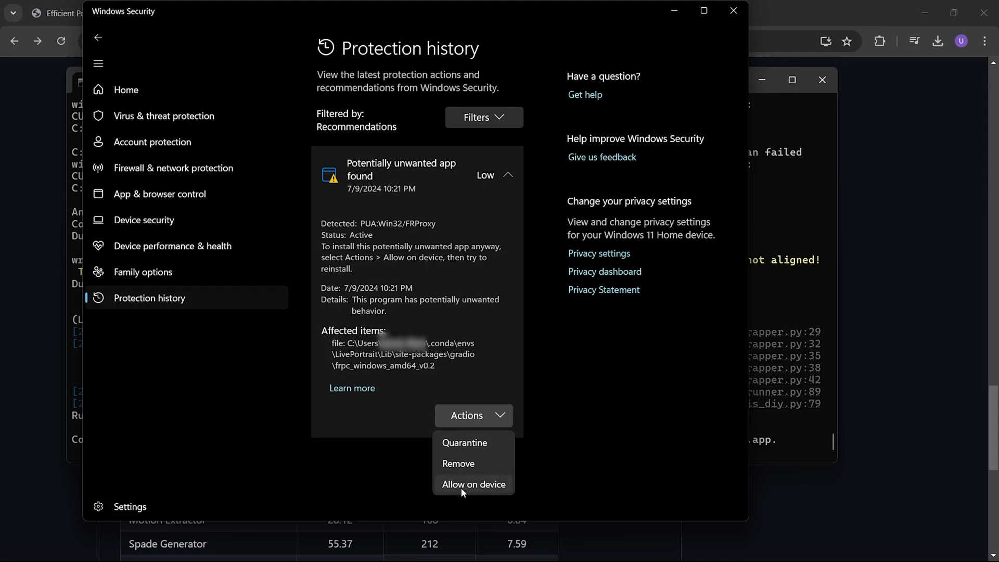
{"action": "left_click", "coordinate": [473, 485]}
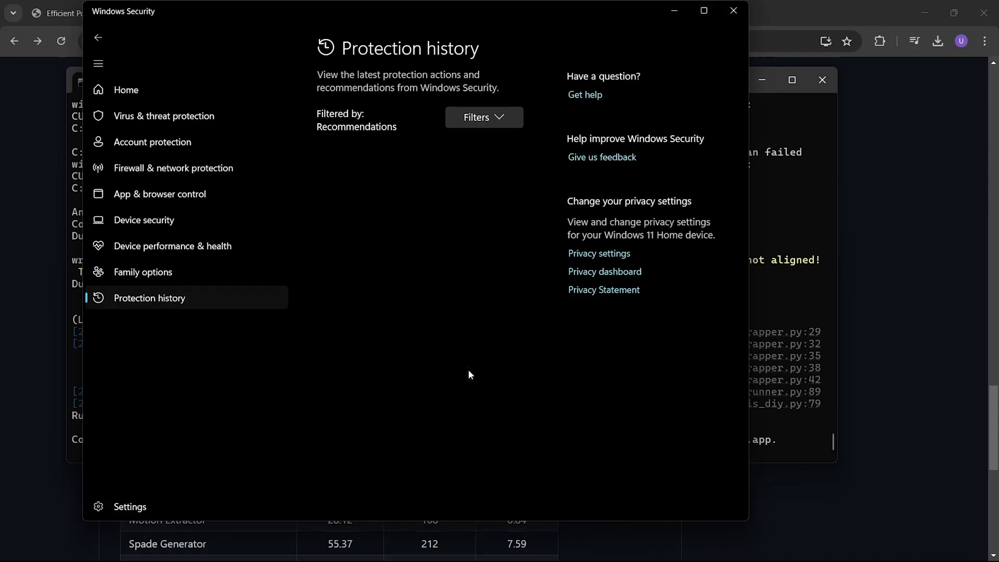
{"action": "left_click", "coordinate": [732, 11]}
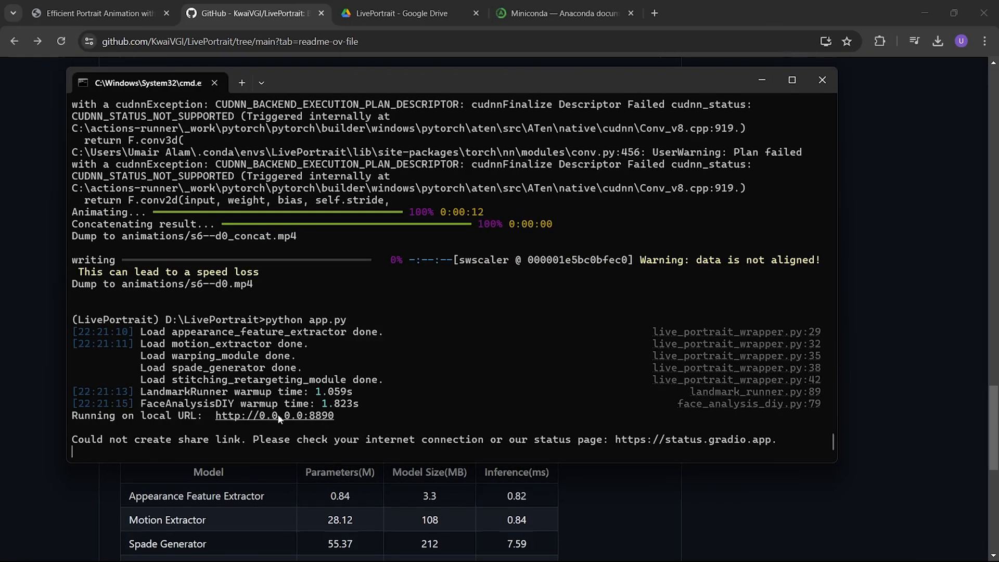
- Stop the server with Ctrl+C, rerun python app.py, and open the gradio.live link
{"action": "double_click", "coordinate": [227, 415]}
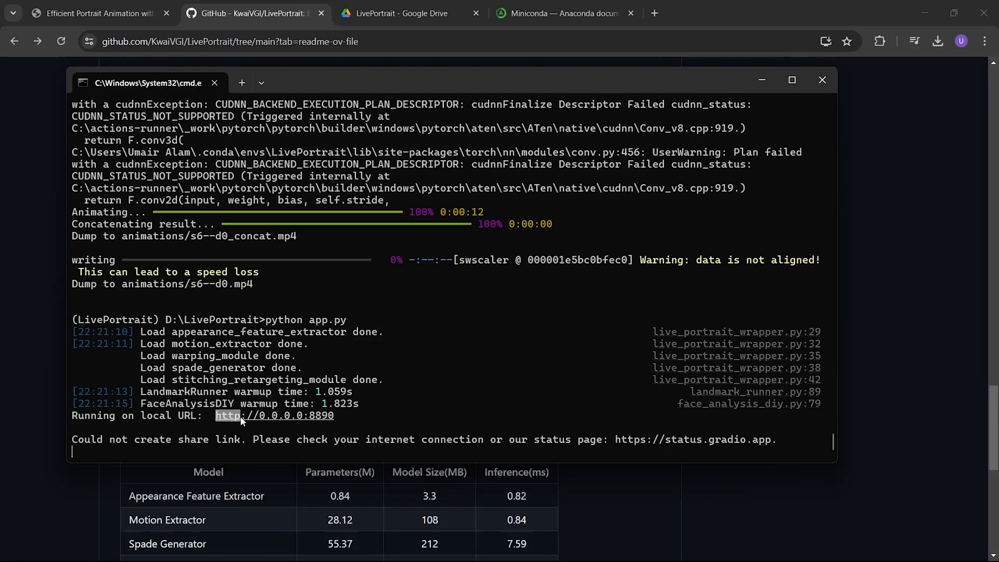
{"action": "key", "text": "ctrl+c"}
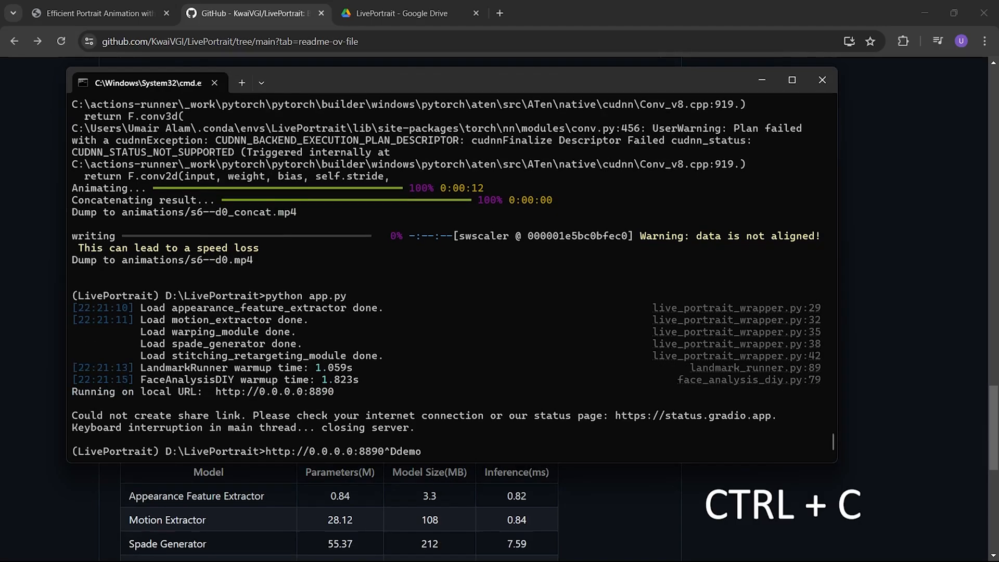
{"action": "type", "text": "python app.py"}
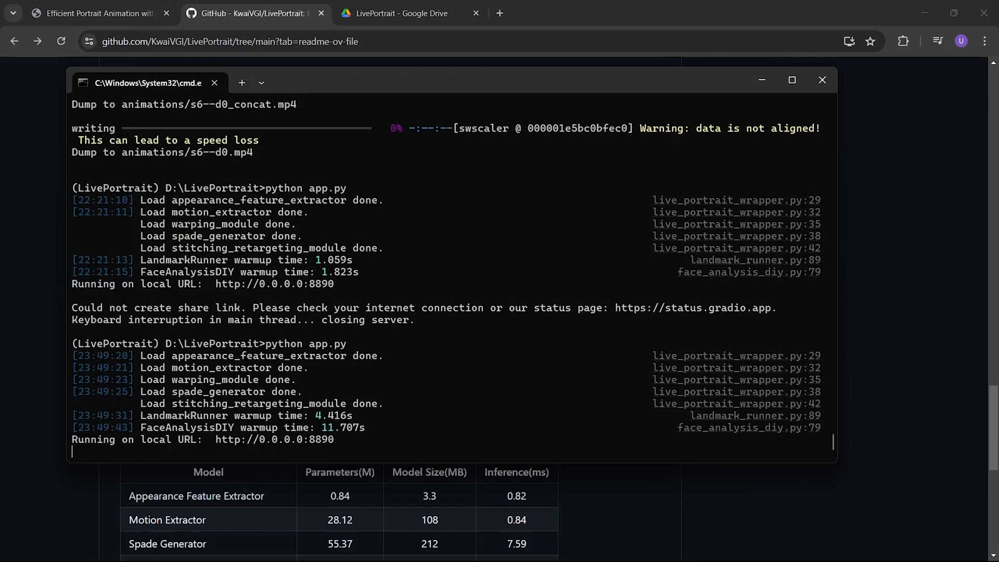
{"action": "left_click", "coordinate": [333, 404]}
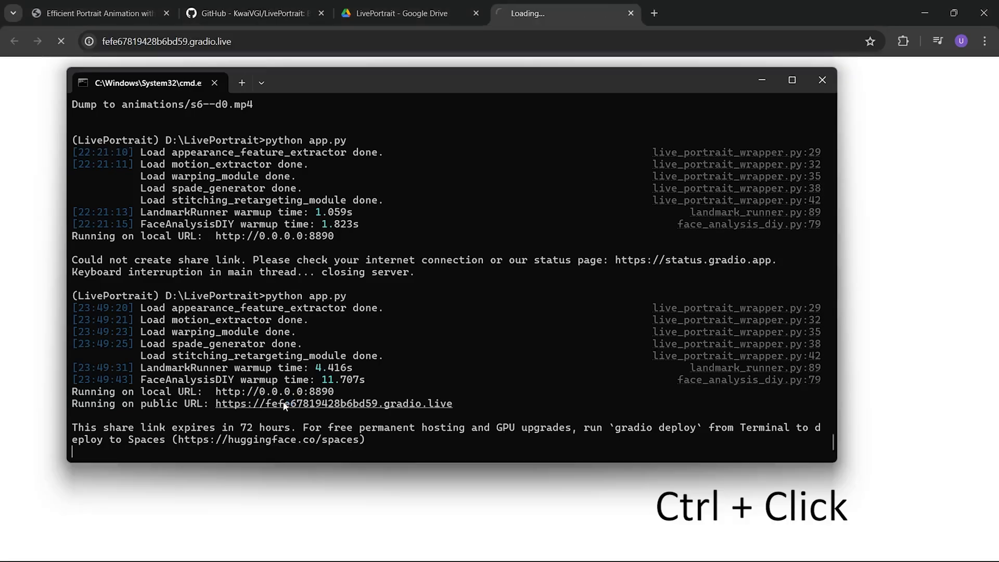
{"action": "left_click", "coordinate": [332, 403]}
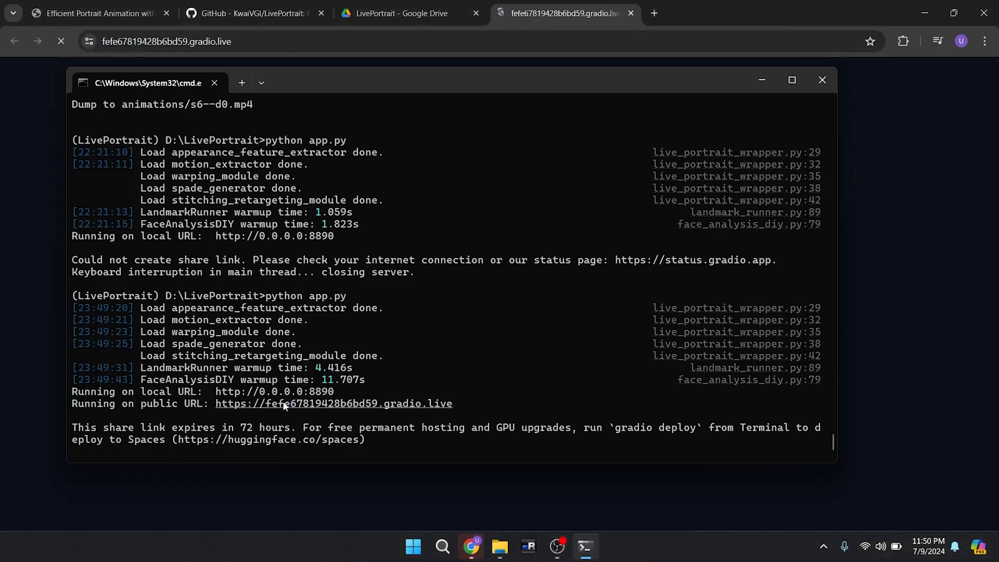
- Bring the loaded gradio.live LivePortrait page with empty upload fields to the front
{"action": "left_click", "coordinate": [333, 403]}
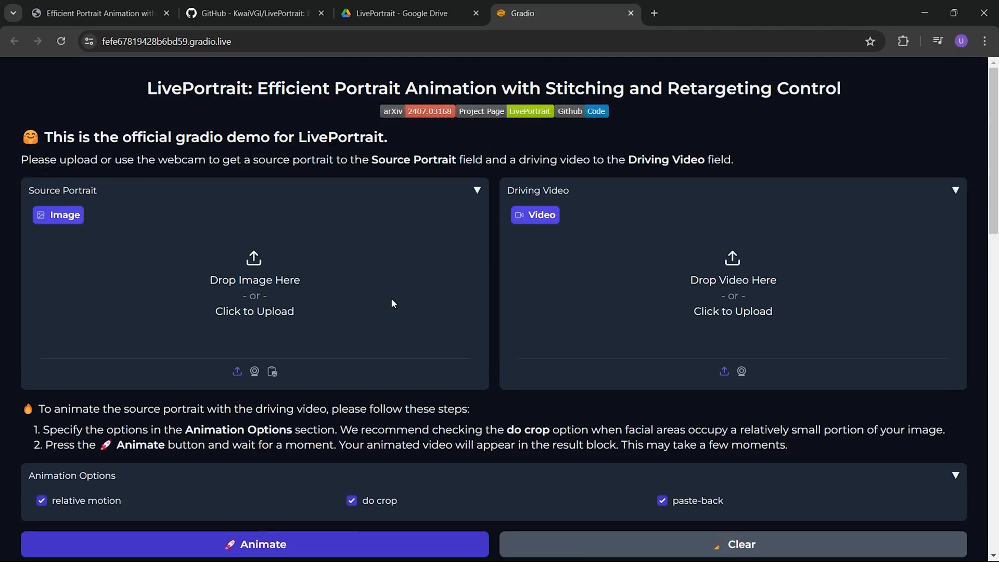
- Upload d5.mp4 from the LivePortrait examples driving folder as the driving video
{"action": "left_click", "coordinate": [255, 311]}
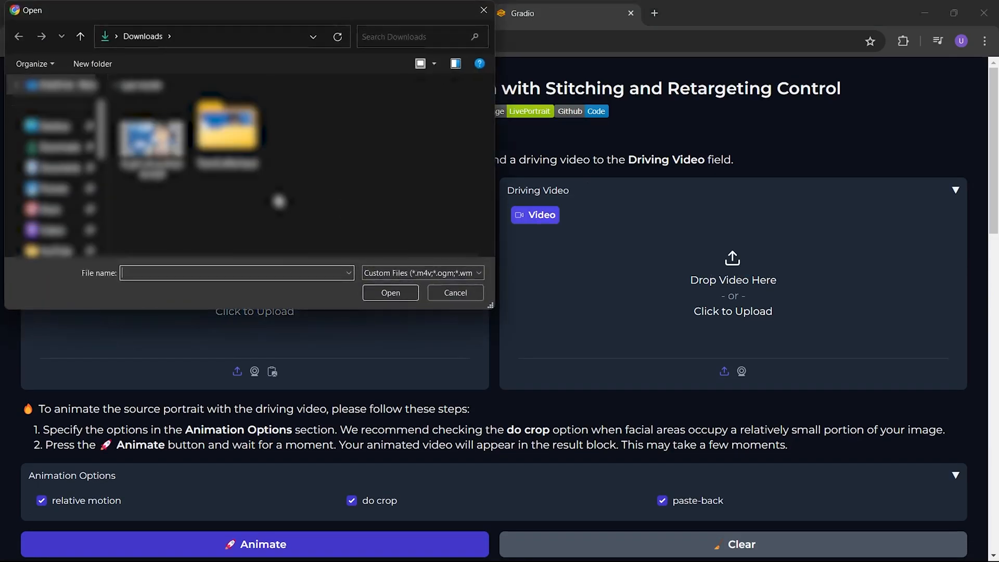
{"action": "left_click", "coordinate": [80, 36]}
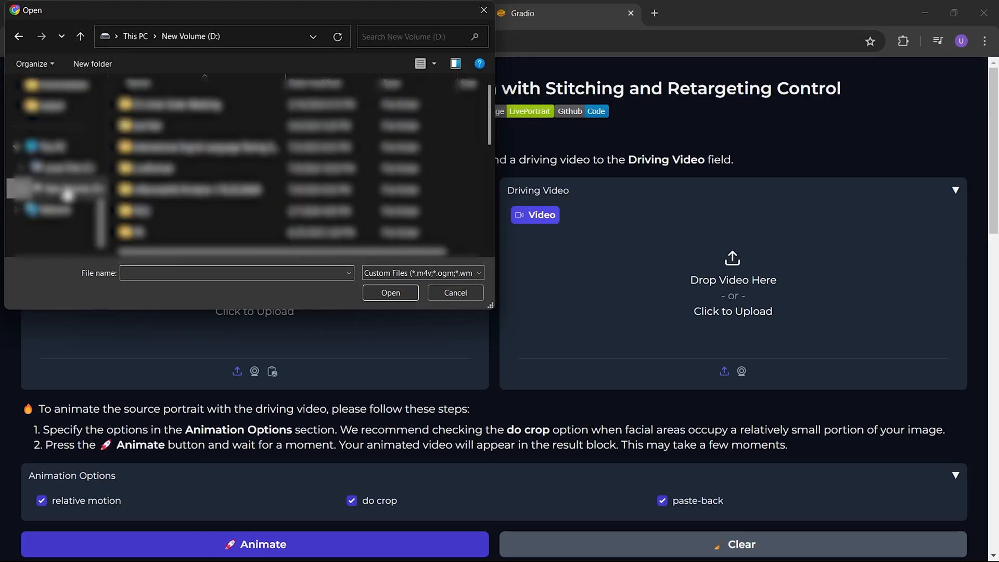
{"action": "left_click", "coordinate": [163, 172]}
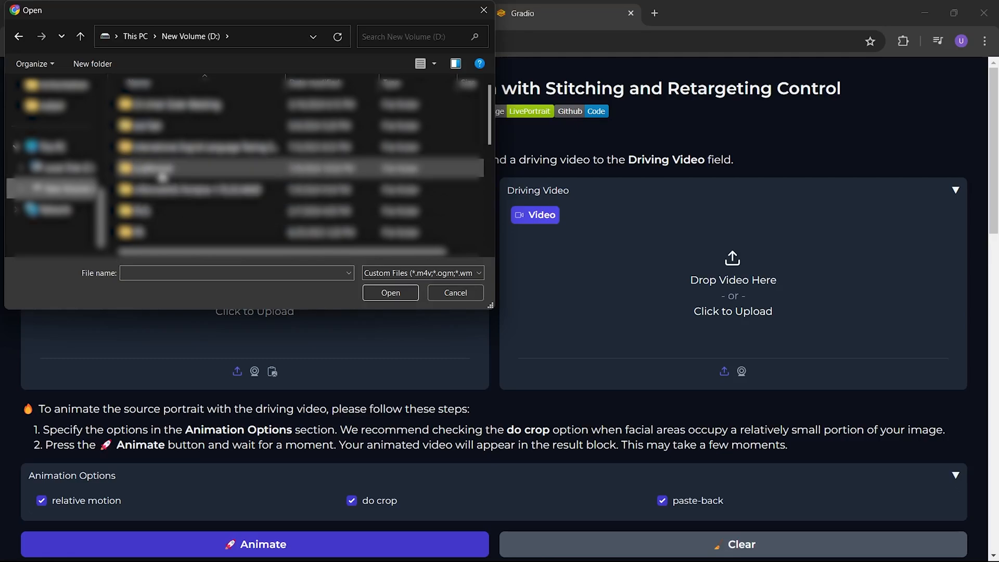
{"action": "double_click", "coordinate": [159, 168]}
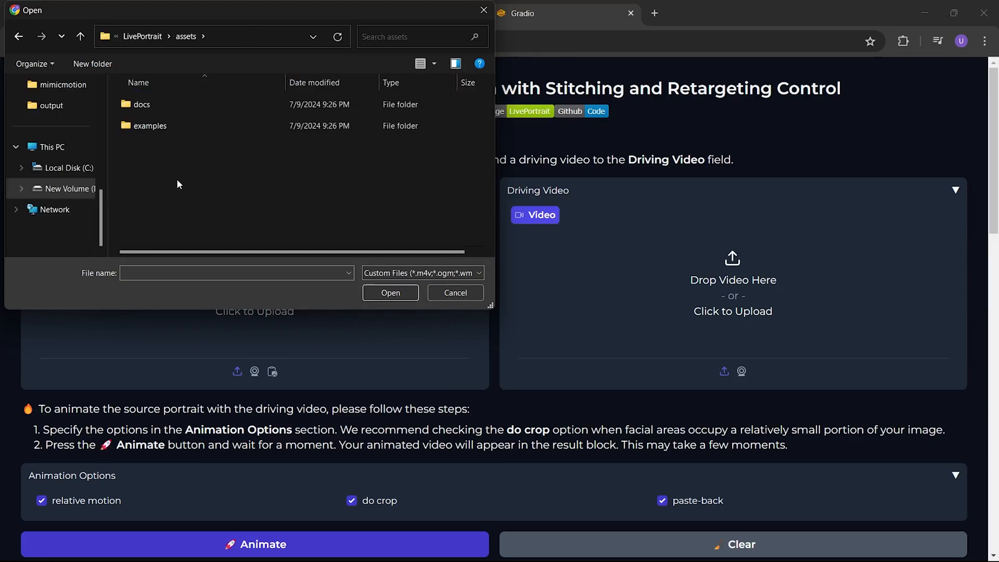
{"action": "mouse_move", "coordinate": [181, 167]}
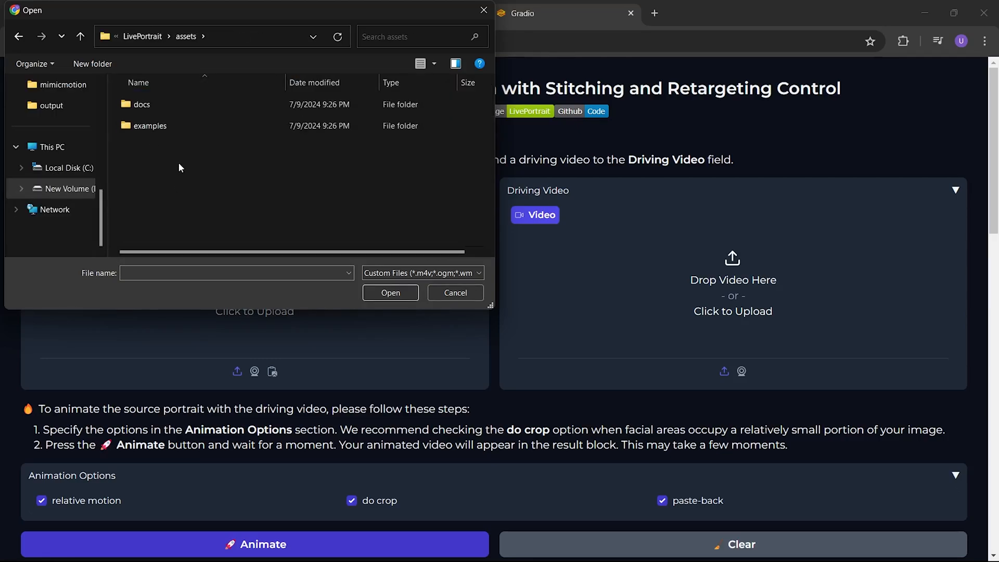
{"action": "double_click", "coordinate": [150, 126]}
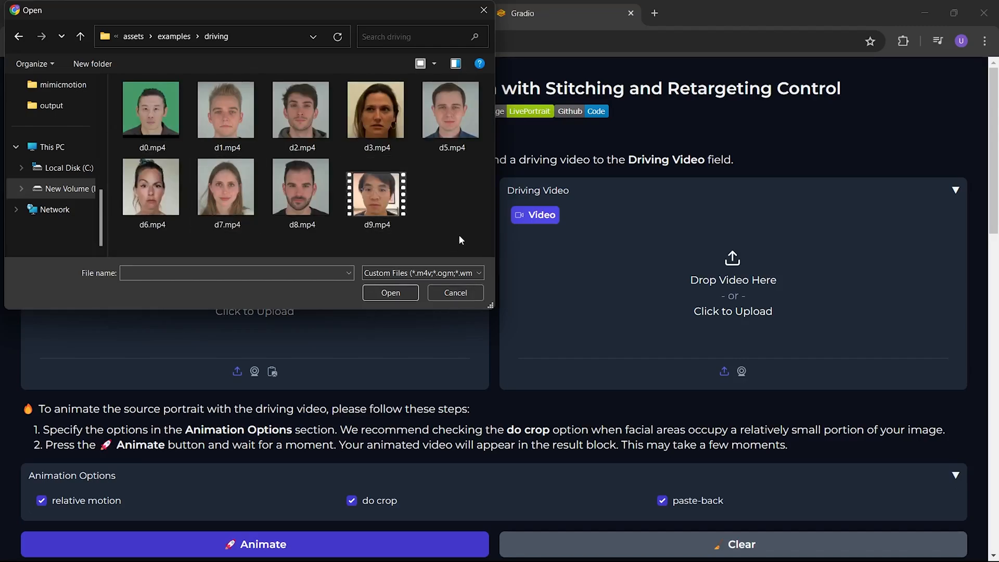
{"action": "double_click", "coordinate": [451, 110]}
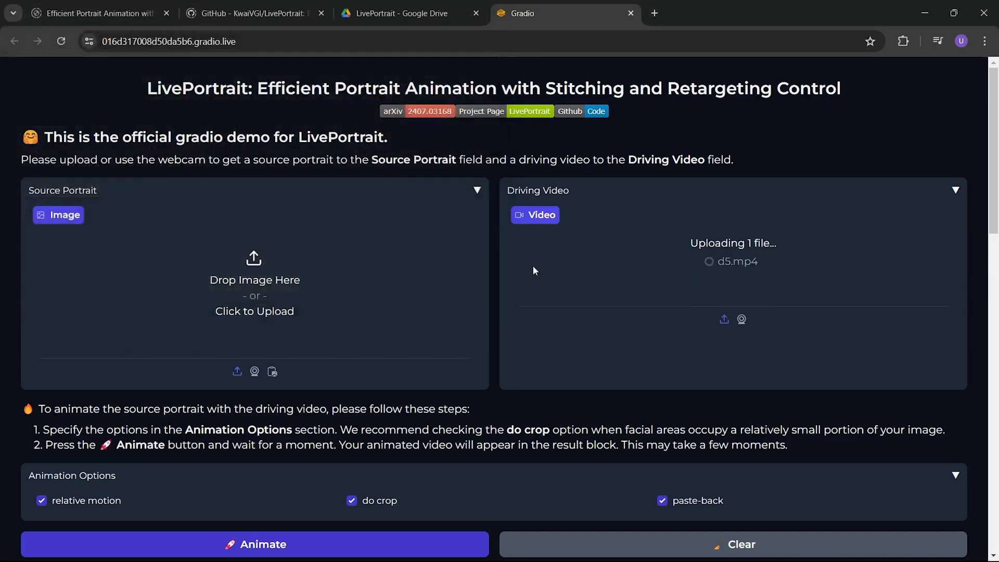
{"action": "mouse_move", "coordinate": [610, 287]}
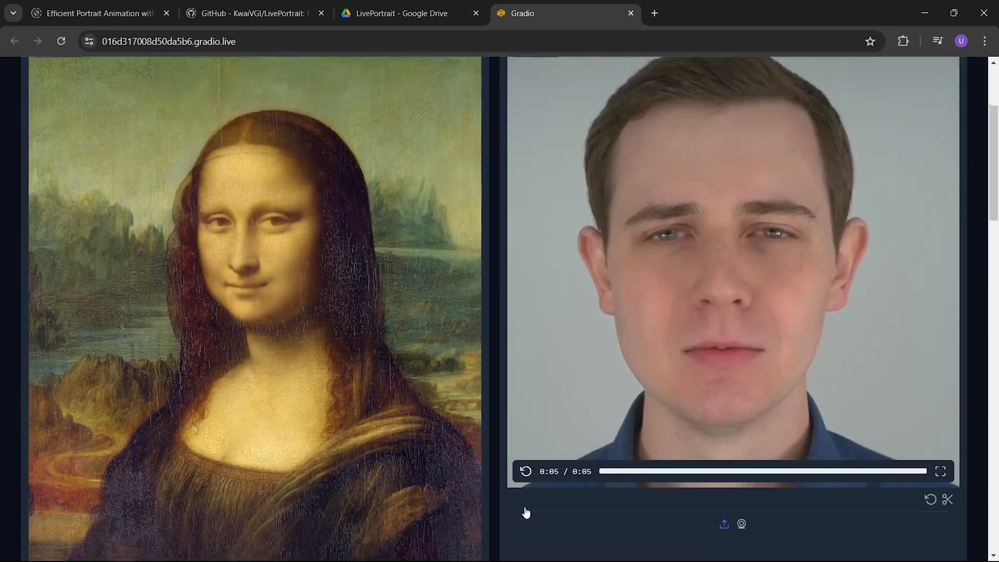
- Animate the Mona Lisa portrait and play the comparison video full screen
{"action": "scroll", "scroll_direction": "down", "scroll_amount": 3}
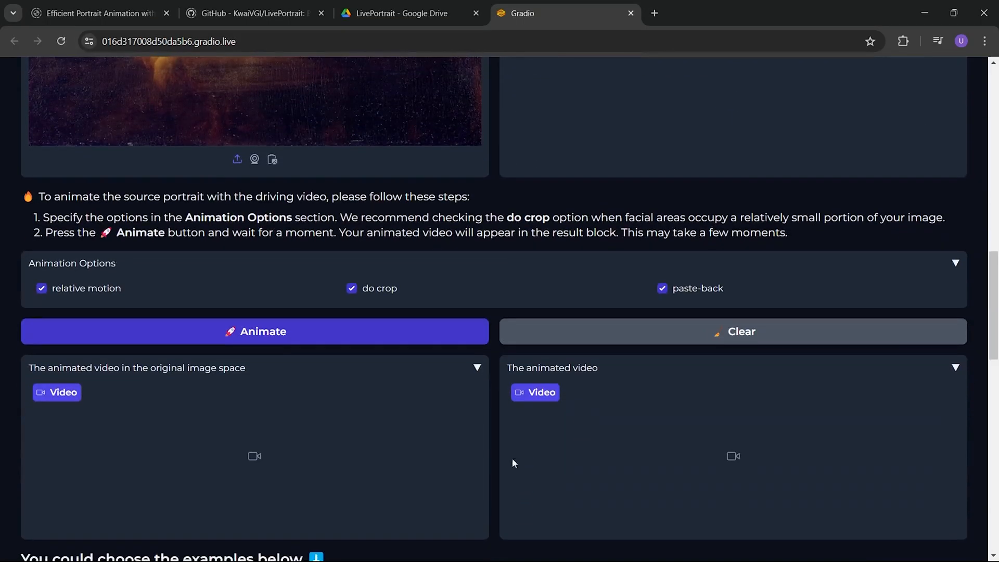
{"action": "left_click", "coordinate": [254, 331]}
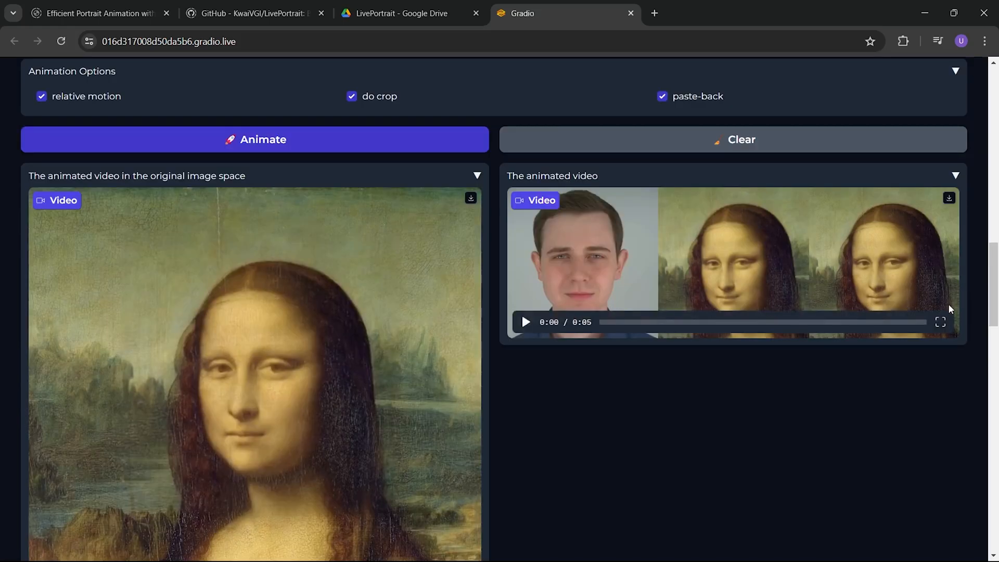
{"action": "left_click", "coordinate": [940, 322]}
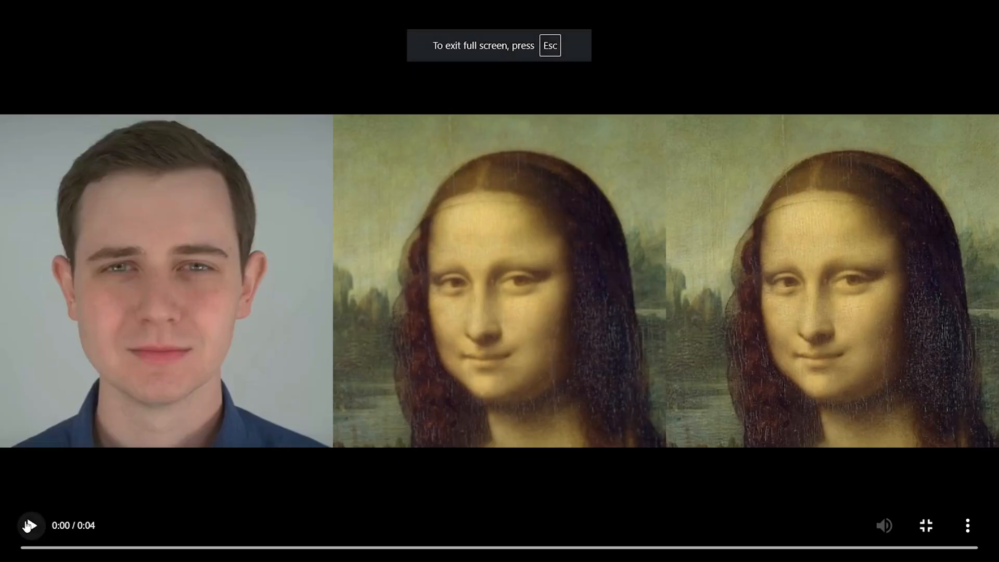
{"action": "left_click", "coordinate": [30, 525]}
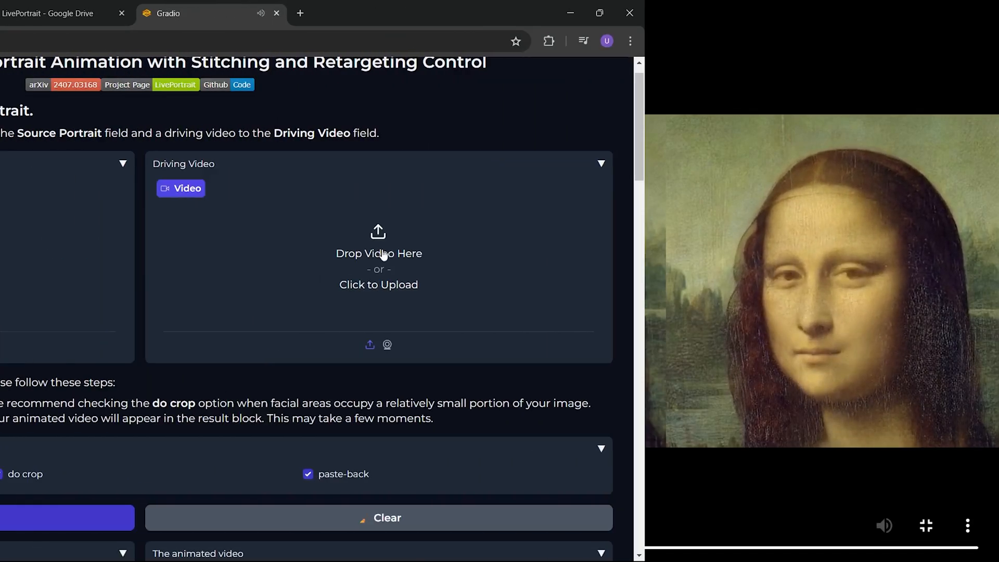
- Load the green-screen driving video, animate the pearl-choker portrait, and play results full screen
{"action": "left_click", "coordinate": [379, 284]}
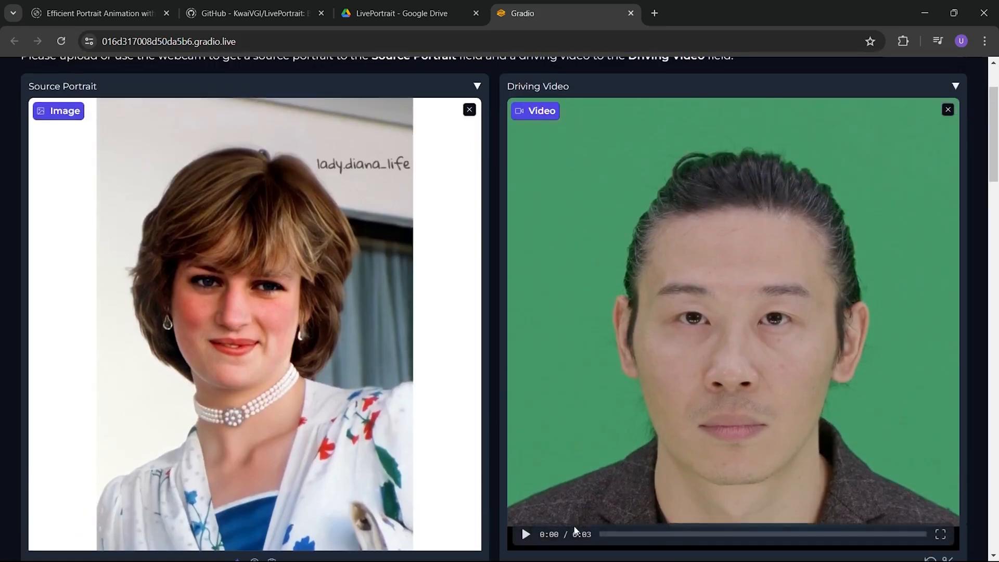
{"action": "left_click", "coordinate": [526, 534]}
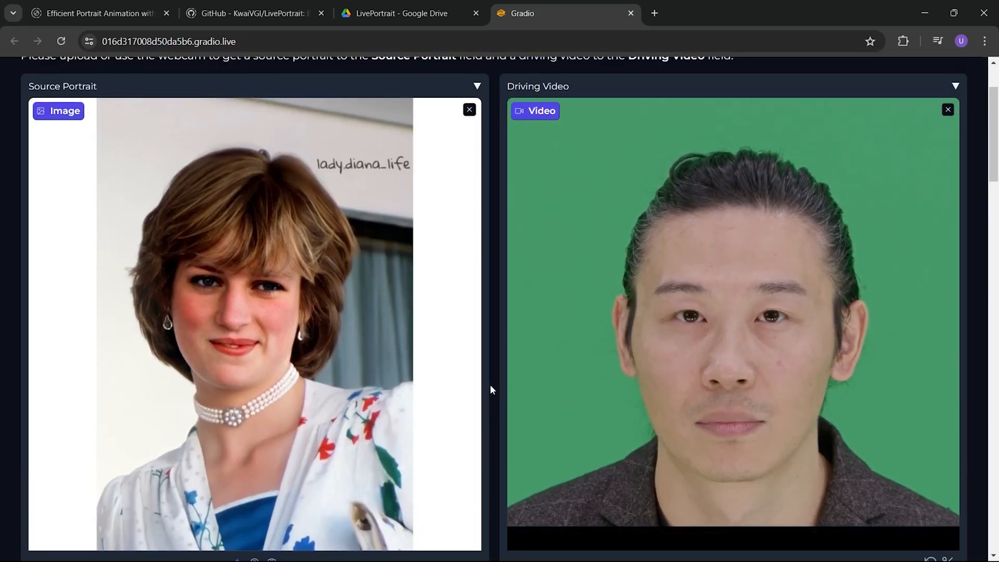
{"action": "scroll", "scroll_direction": "down", "scroll_amount": 3}
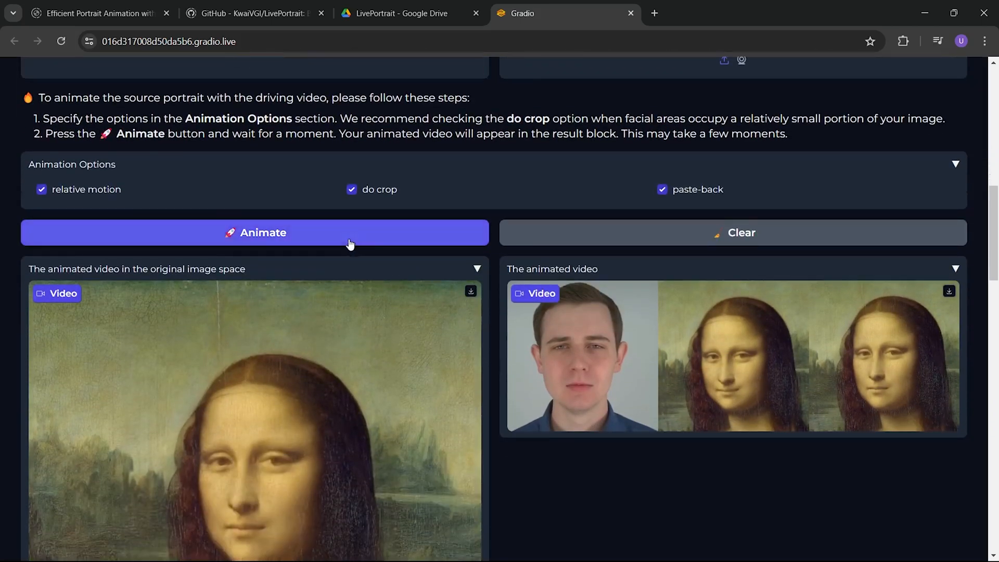
{"action": "left_click", "coordinate": [255, 232]}
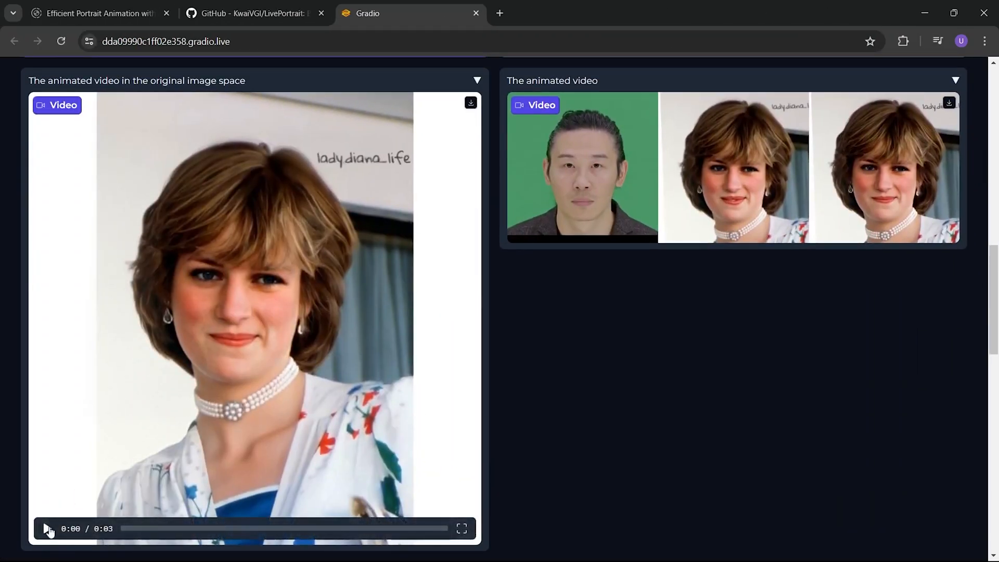
{"action": "left_click", "coordinate": [48, 529]}
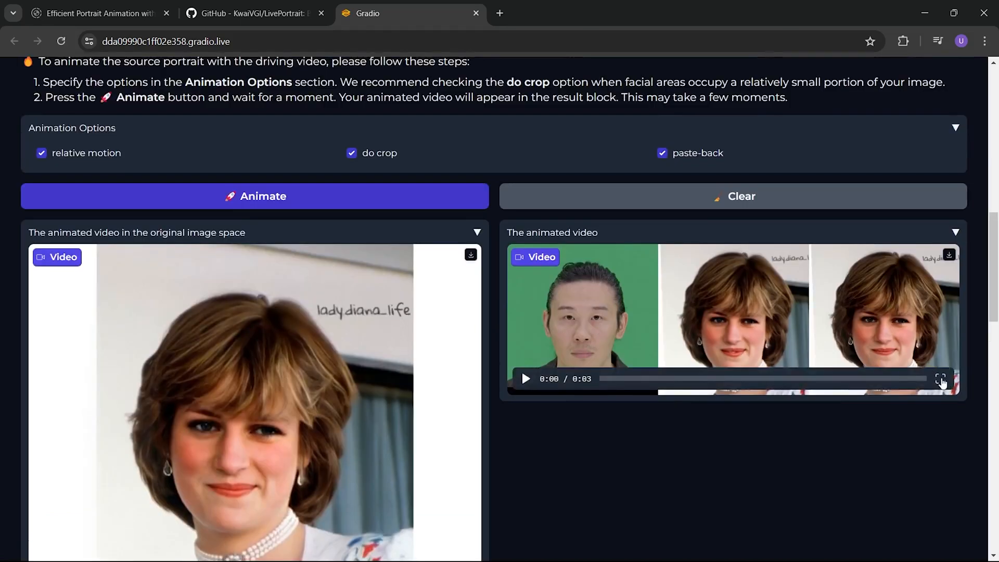
{"action": "left_click", "coordinate": [942, 379]}
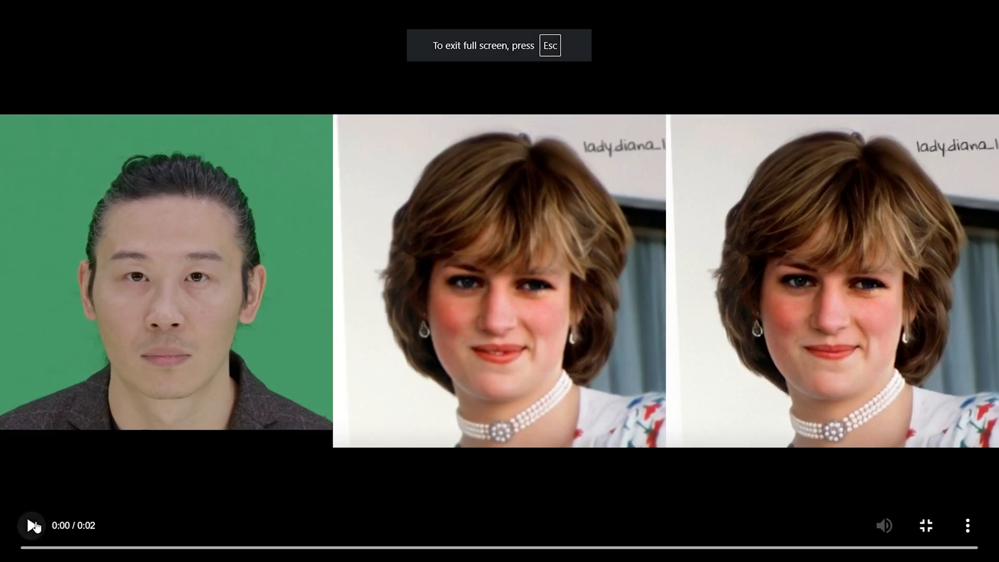
{"action": "left_click", "coordinate": [31, 525]}
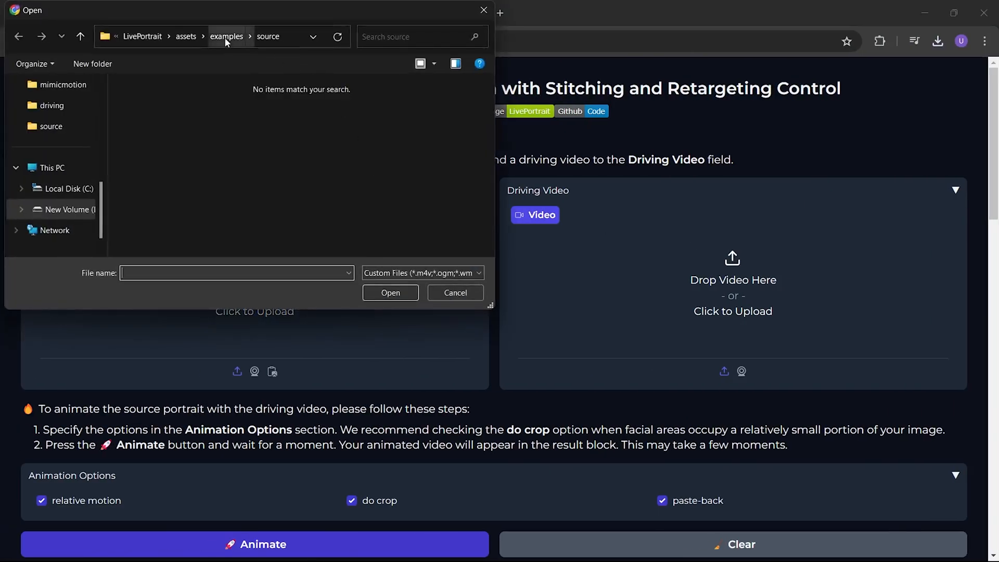
- Choose moana.jpg as the source portrait and preview the driving video
{"action": "left_click", "coordinate": [51, 106]}
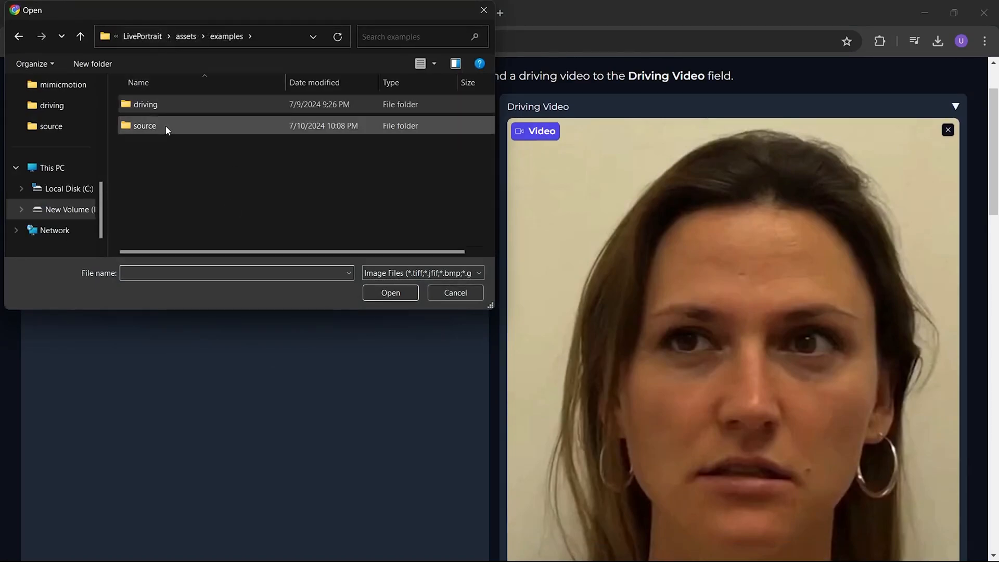
{"action": "double_click", "coordinate": [144, 125]}
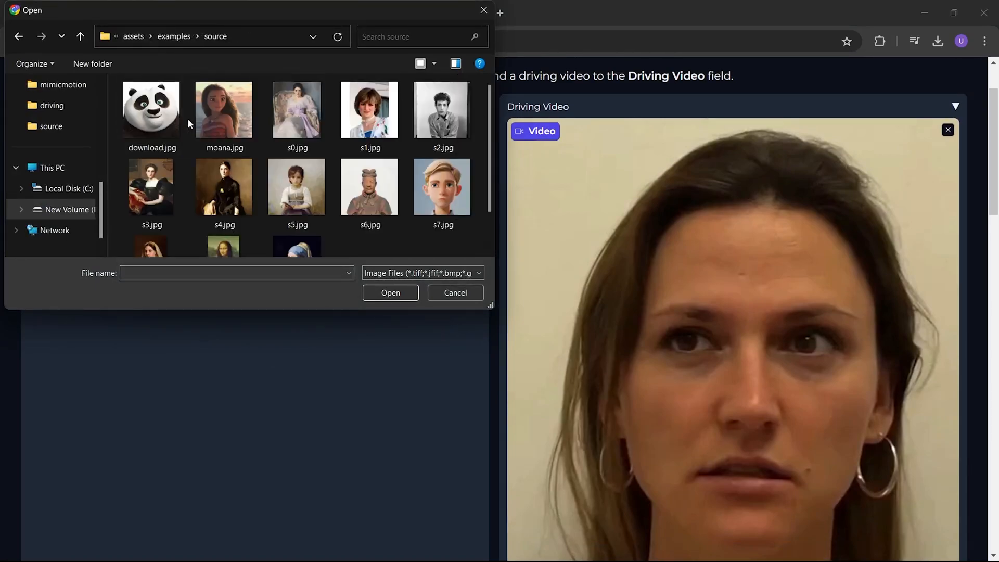
{"action": "double_click", "coordinate": [224, 109]}
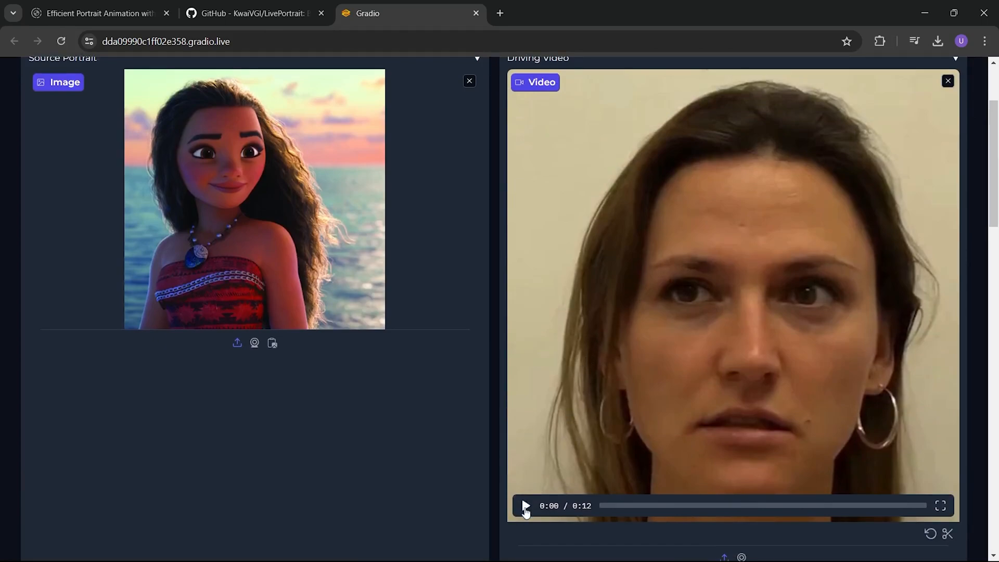
{"action": "left_click", "coordinate": [525, 505]}
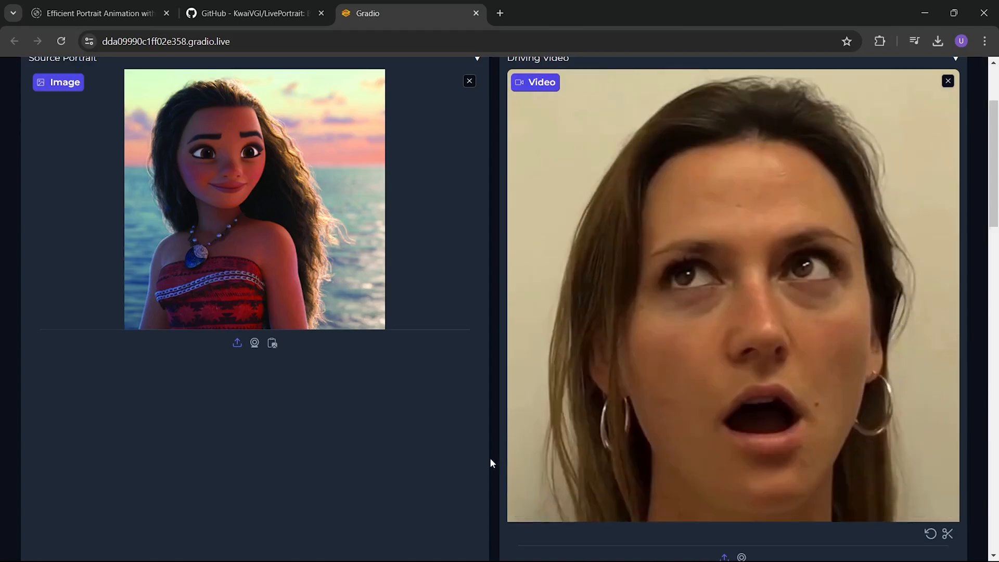
- Animate the Moana portrait and play the result in original image space
{"action": "scroll", "scroll_direction": "down", "scroll_amount": 3}
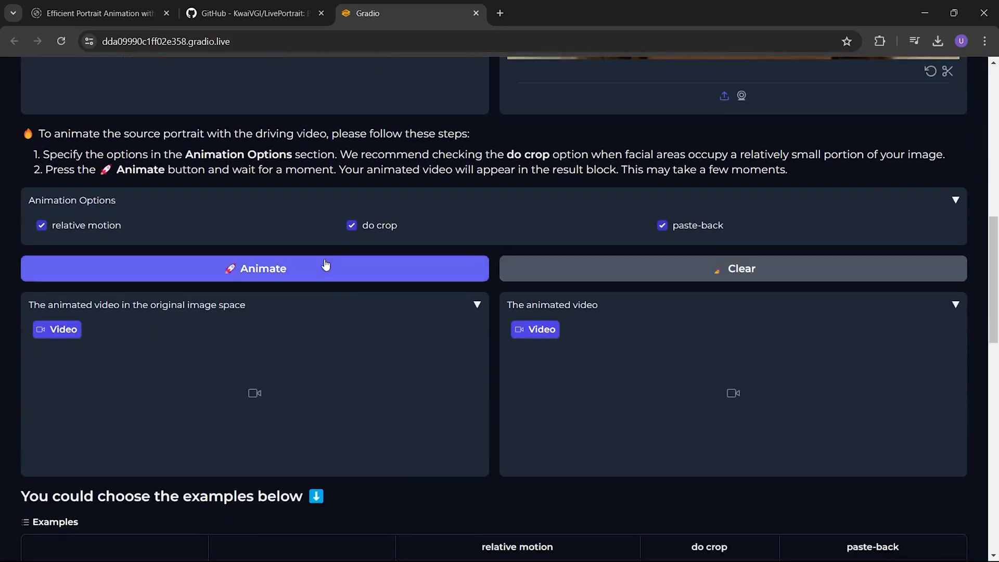
{"action": "left_click", "coordinate": [255, 268]}
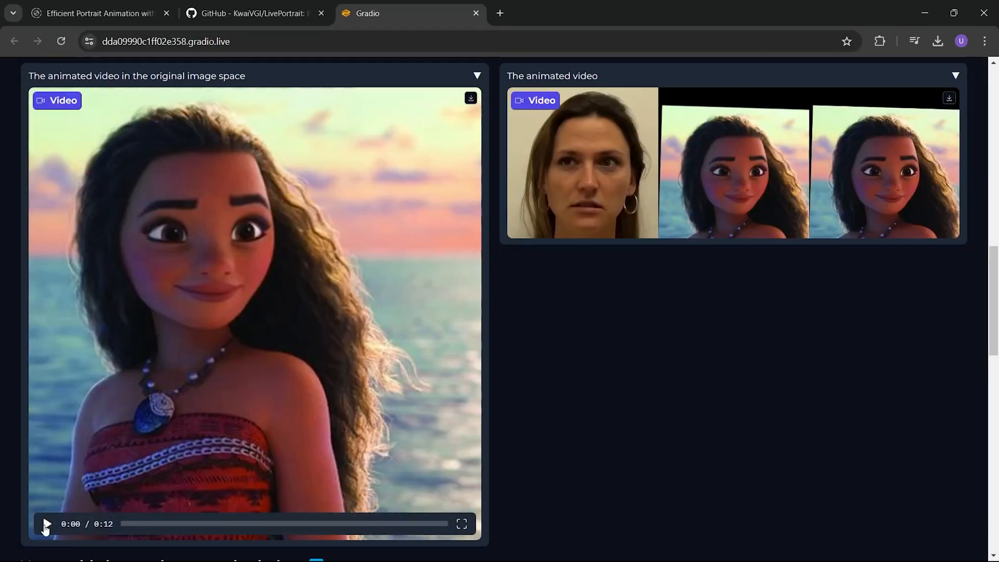
{"action": "left_click", "coordinate": [45, 524]}
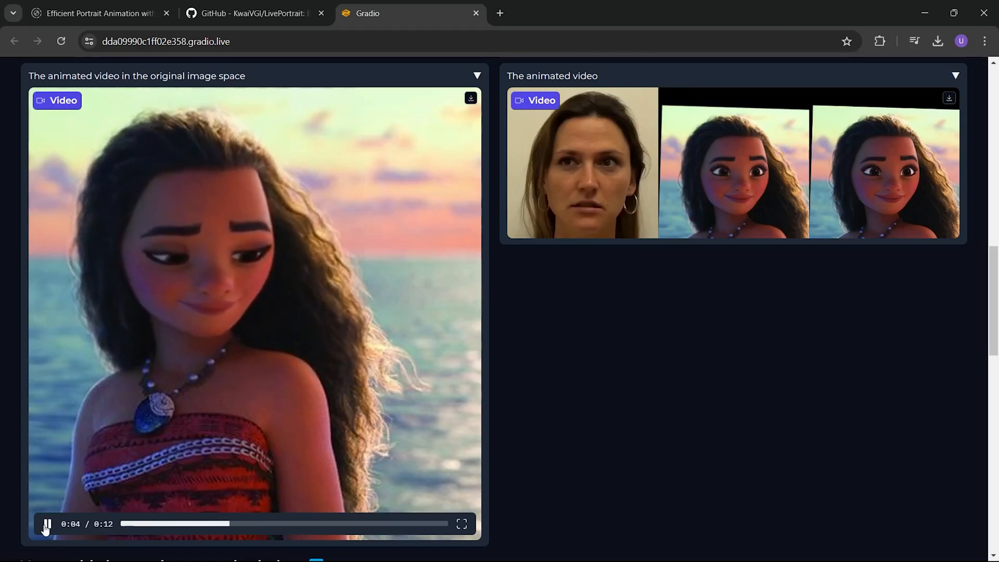
{"action": "scroll", "scroll_direction": "up", "scroll_amount": 3}
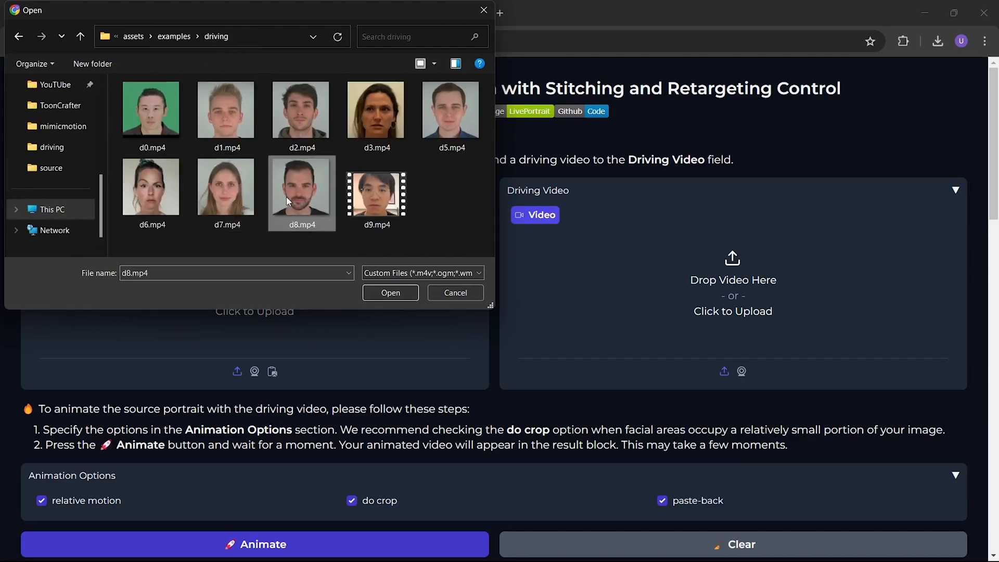
- Load d8.mp4 as the driving video and preview it
{"action": "left_click", "coordinate": [389, 292]}
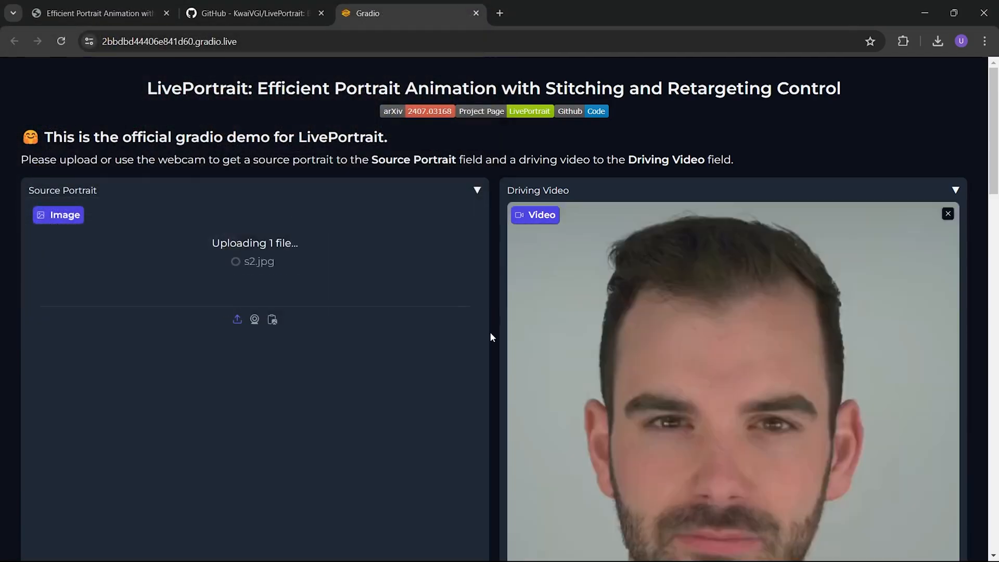
{"action": "scroll", "scroll_direction": "down", "scroll_amount": 3}
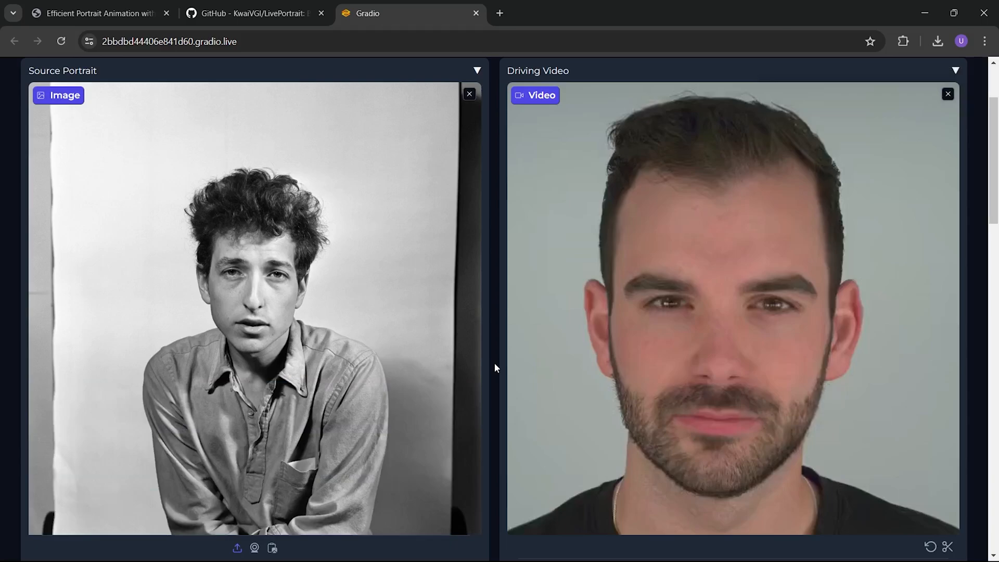
{"action": "scroll", "scroll_direction": "down", "scroll_amount": 3}
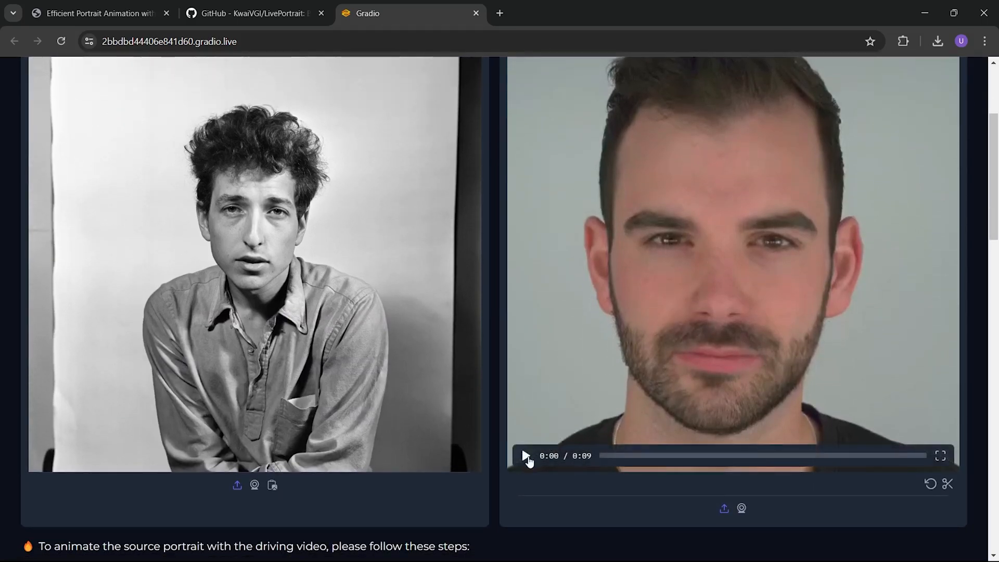
{"action": "left_click", "coordinate": [525, 456]}
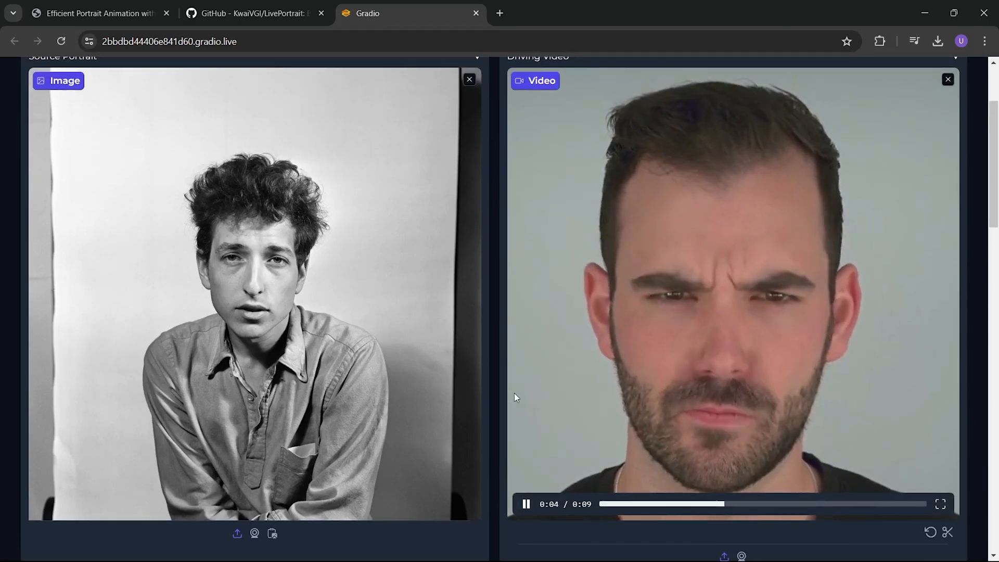
- Animate the black-and-white s2.jpg portrait and scroll down to the output
{"action": "scroll", "scroll_direction": "down", "scroll_amount": 3}
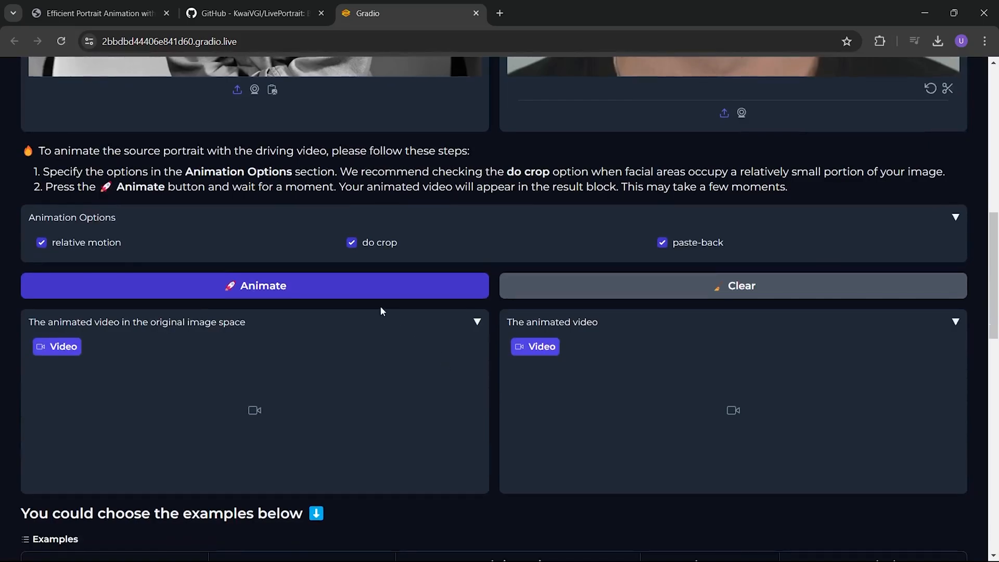
{"action": "left_click", "coordinate": [255, 286]}
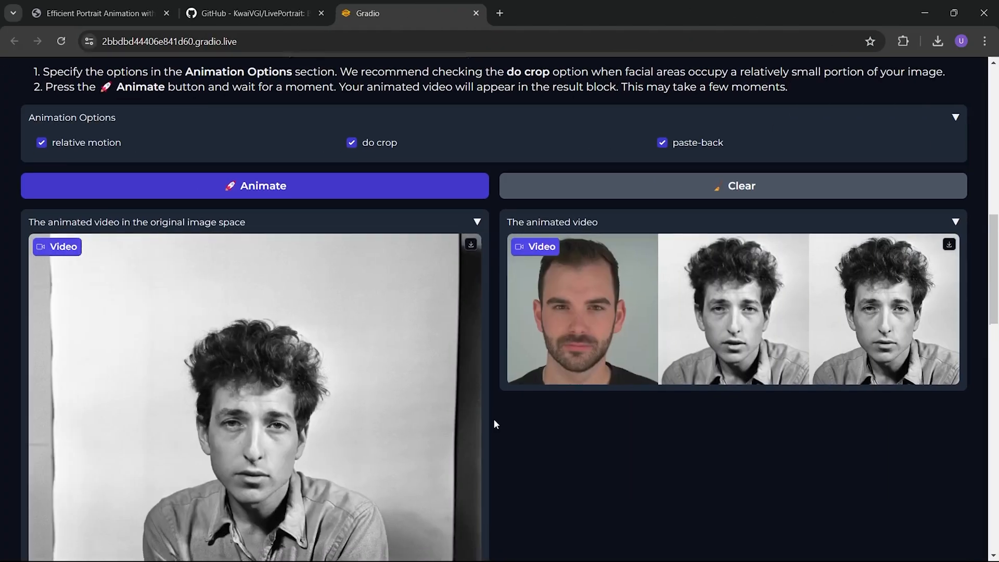
{"action": "scroll", "scroll_direction": "down", "scroll_amount": 3}
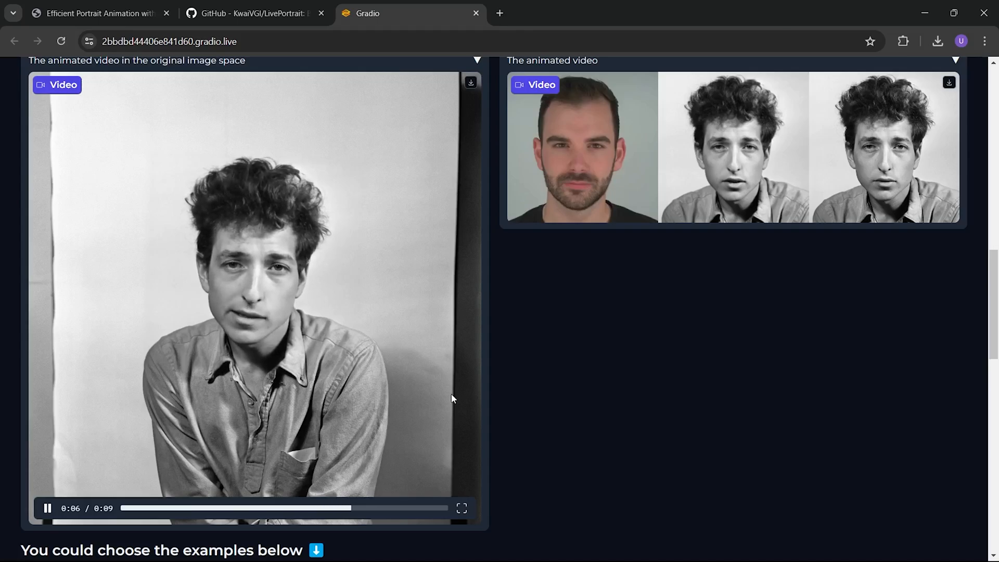
{"action": "scroll", "scroll_direction": "down", "scroll_amount": 3}
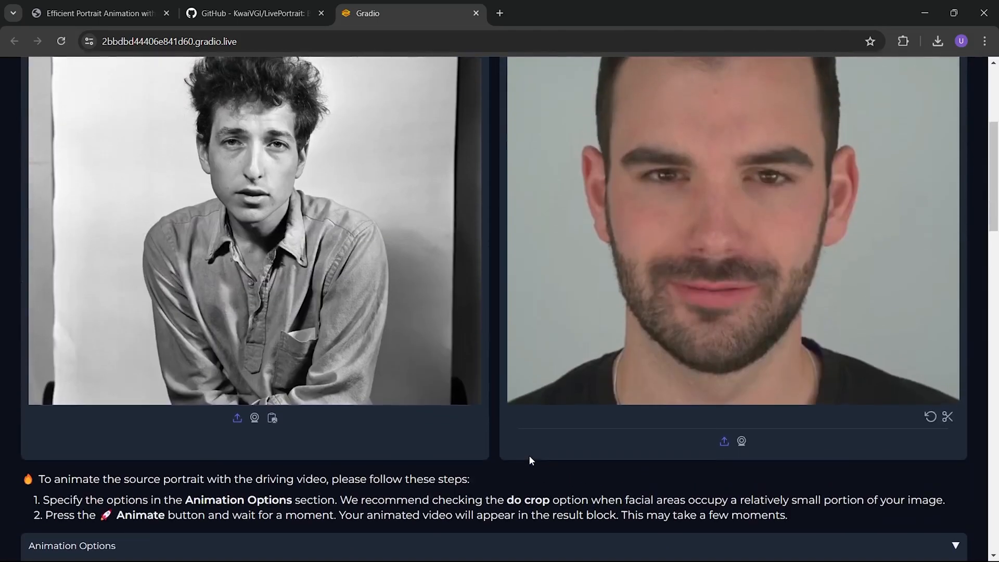
- Retarget the black-and-white portrait with eyes-open and lip-open ratios both at 0.8
{"action": "scroll", "scroll_direction": "down", "scroll_amount": 3}
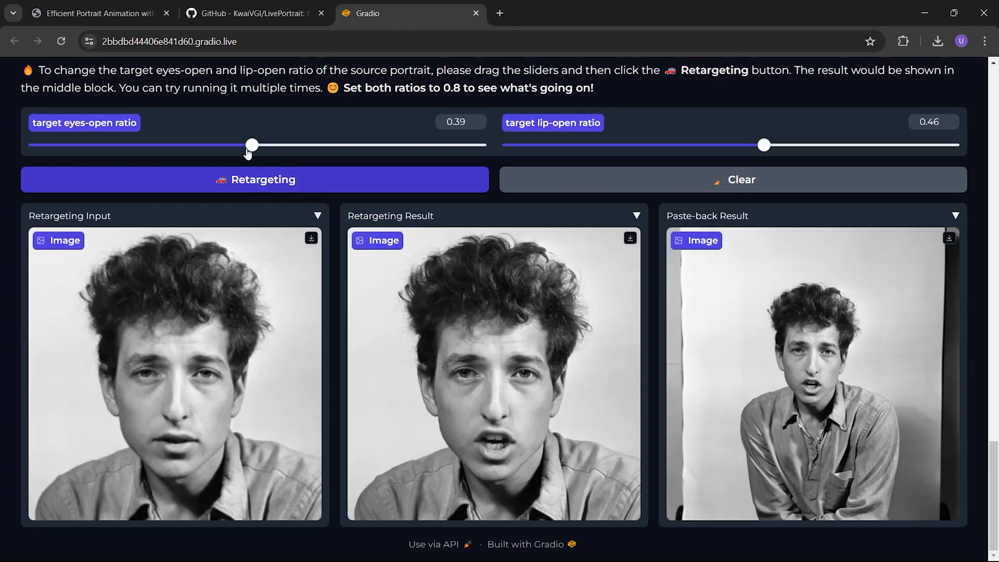
{"action": "left_click_drag", "start_coordinate": [251, 144], "coordinate": [435, 145]}
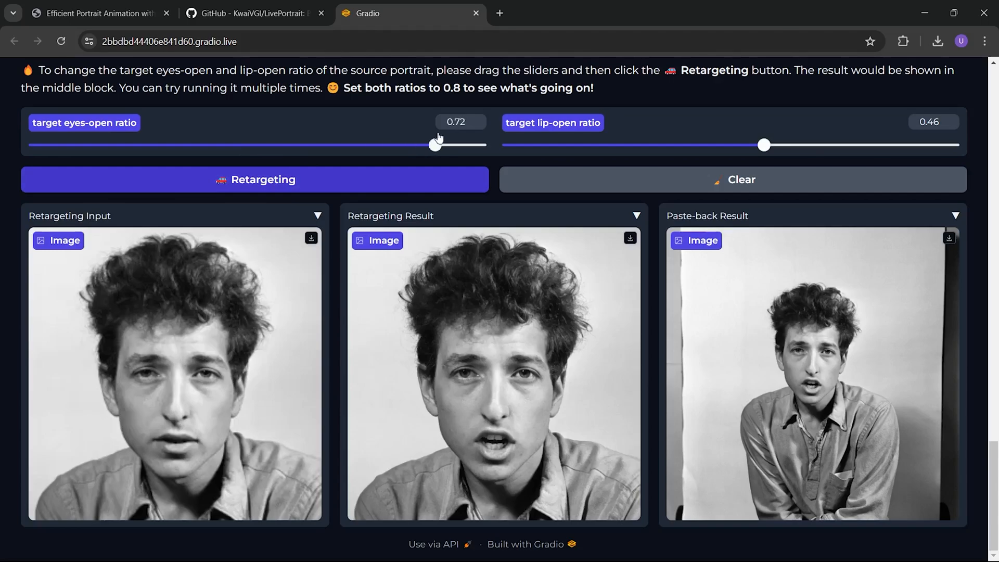
{"action": "left_click_drag", "start_coordinate": [435, 145], "coordinate": [479, 145]}
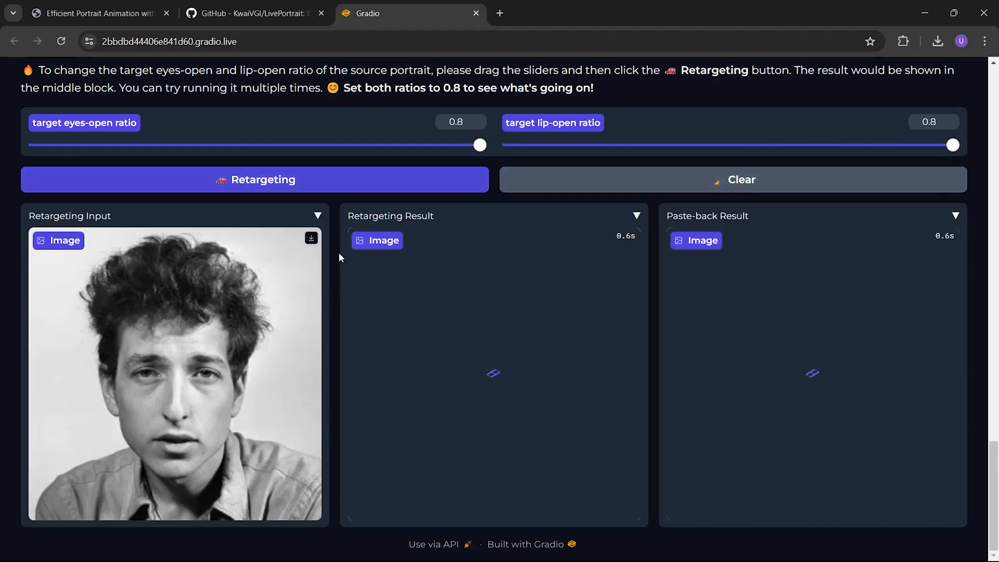
{"action": "left_click", "coordinate": [254, 179]}
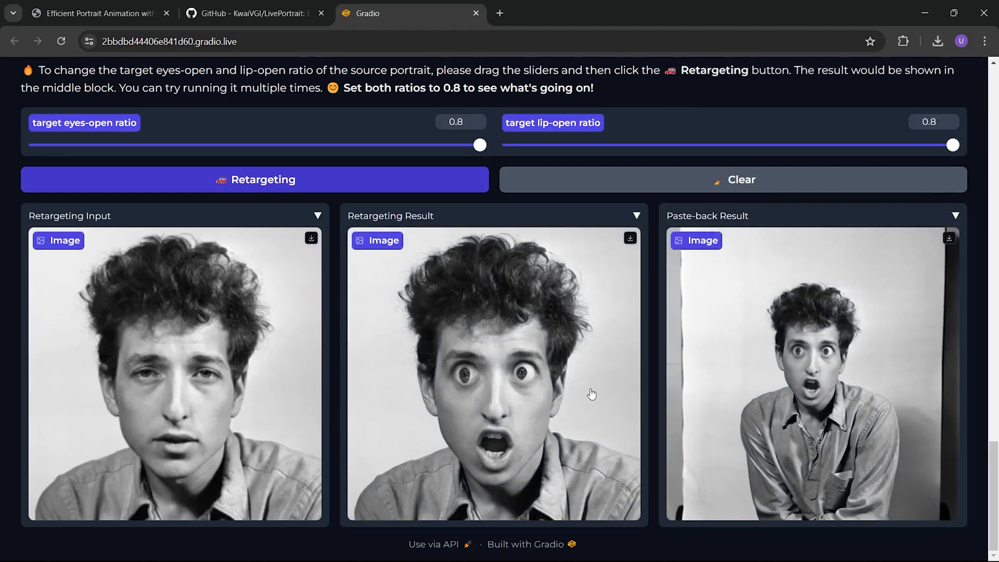
- Rerun retargeting with eyes-open ratio 0.42 and lip-open ratio 0.19
{"action": "left_click_drag", "start_coordinate": [479, 145], "coordinate": [269, 145]}
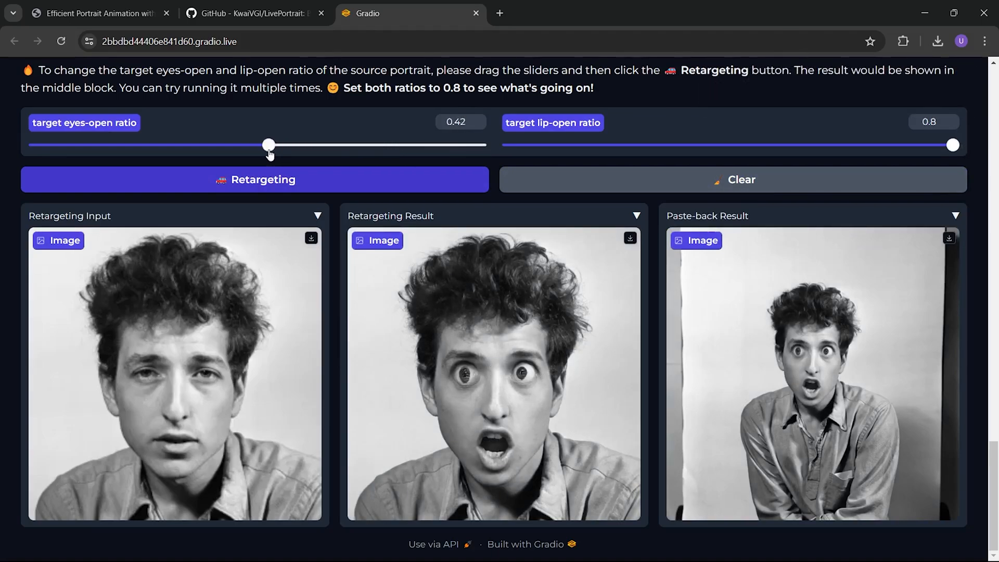
{"action": "left_click_drag", "start_coordinate": [952, 144], "coordinate": [613, 144]}
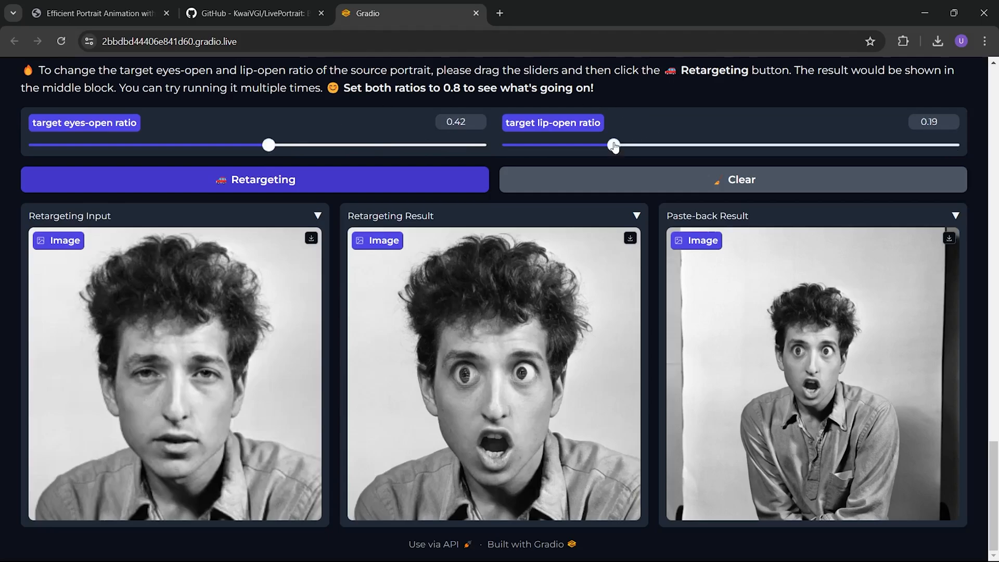
{"action": "left_click", "coordinate": [254, 179]}
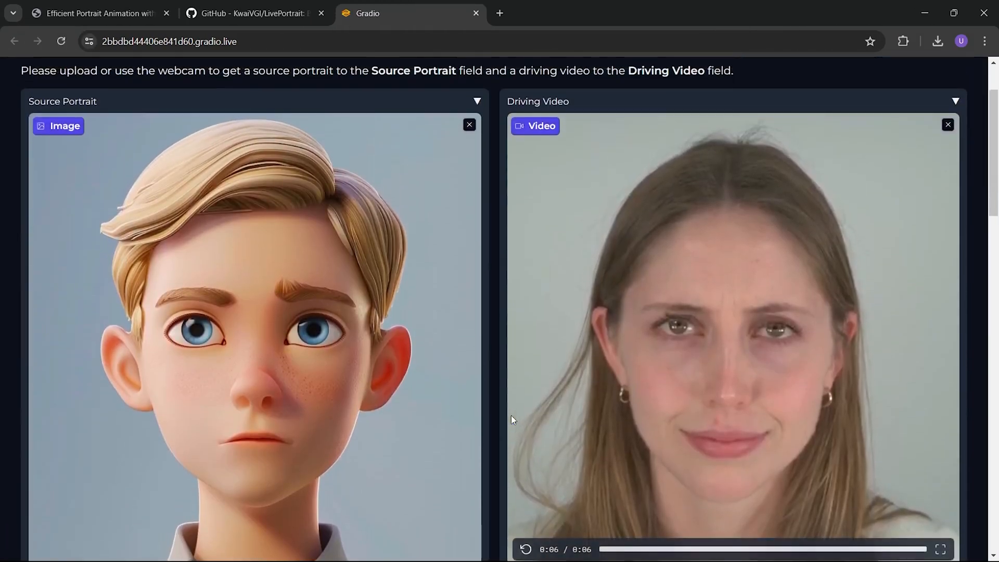
- Replay the woman's driving video preview and animate the cartoon boy portrait
{"action": "scroll", "scroll_direction": "down", "scroll_amount": 3}
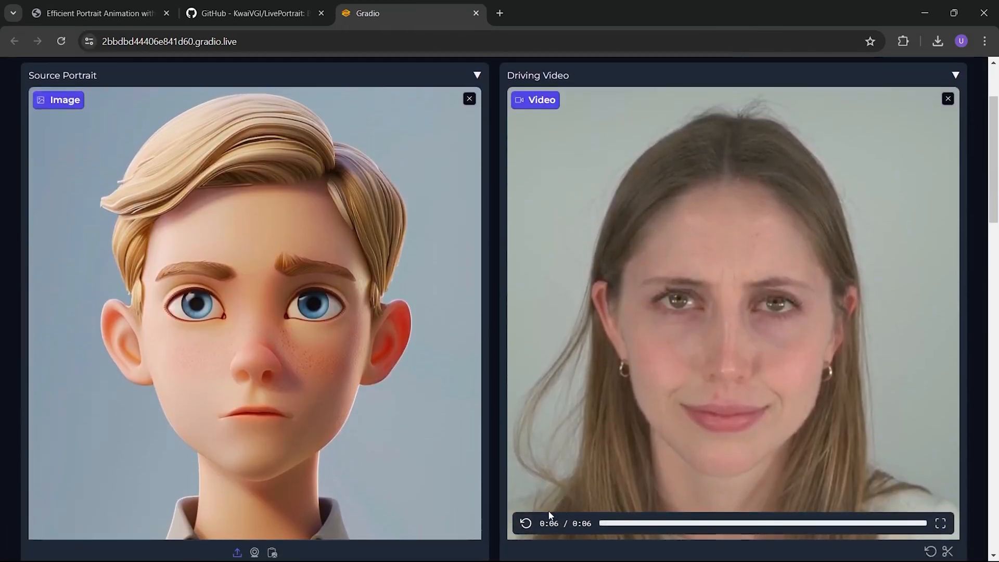
{"action": "left_click", "coordinate": [526, 523]}
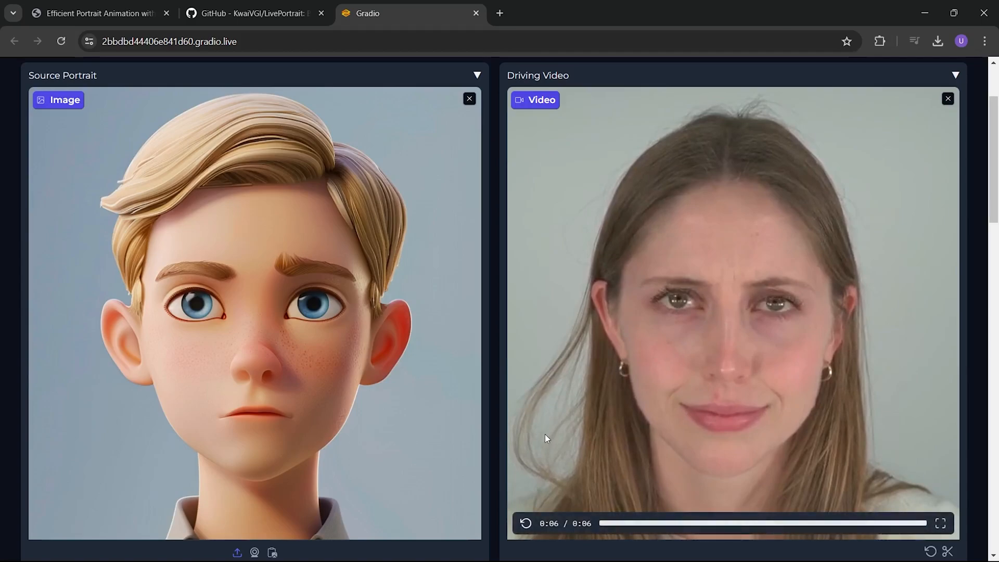
{"action": "scroll", "scroll_direction": "down", "scroll_amount": 3}
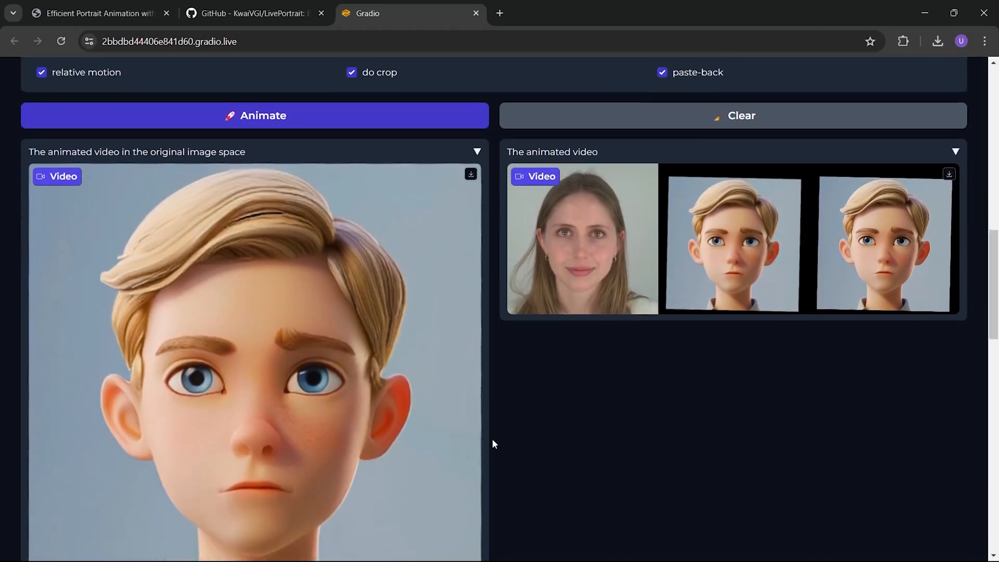
{"action": "scroll", "scroll_direction": "down", "scroll_amount": 3}
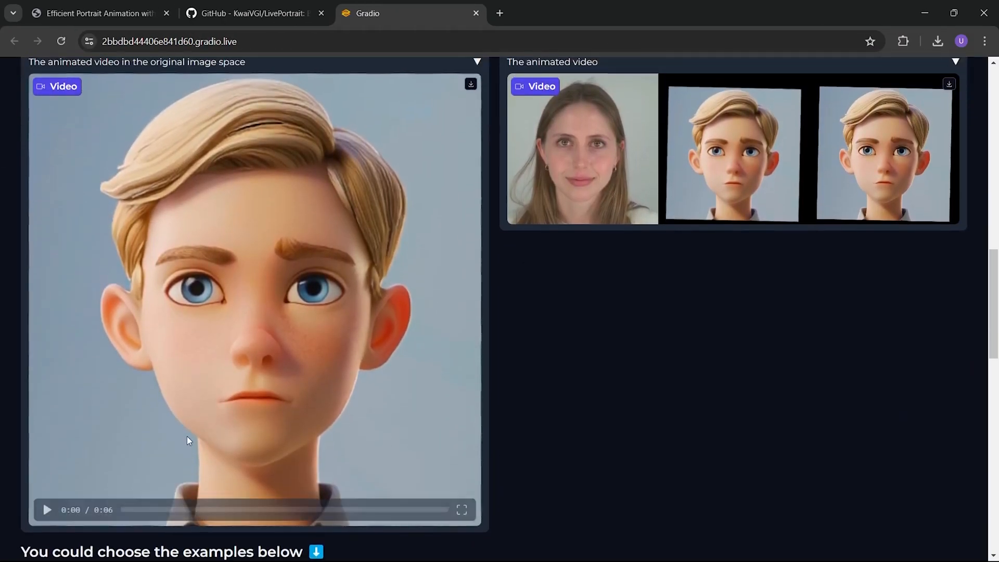
{"action": "left_click", "coordinate": [47, 510]}
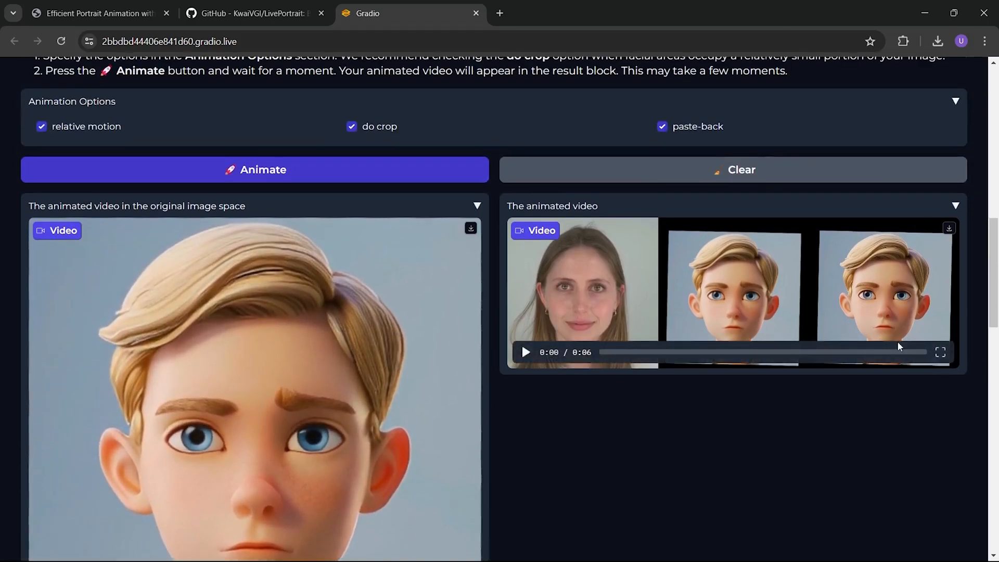
- Play the side-by-side animation result in full screen
{"action": "left_click", "coordinate": [940, 352]}
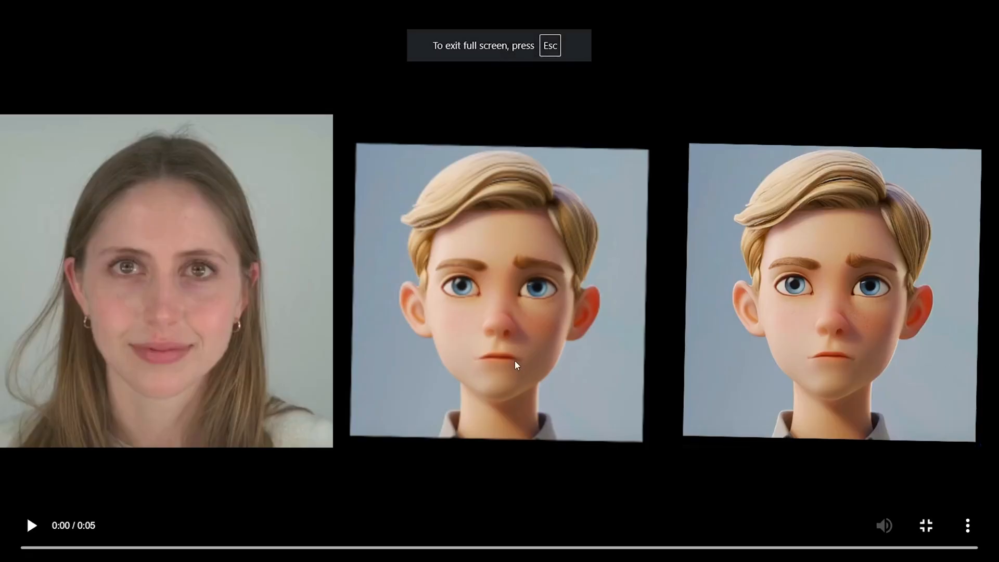
{"action": "left_click", "coordinate": [31, 526]}
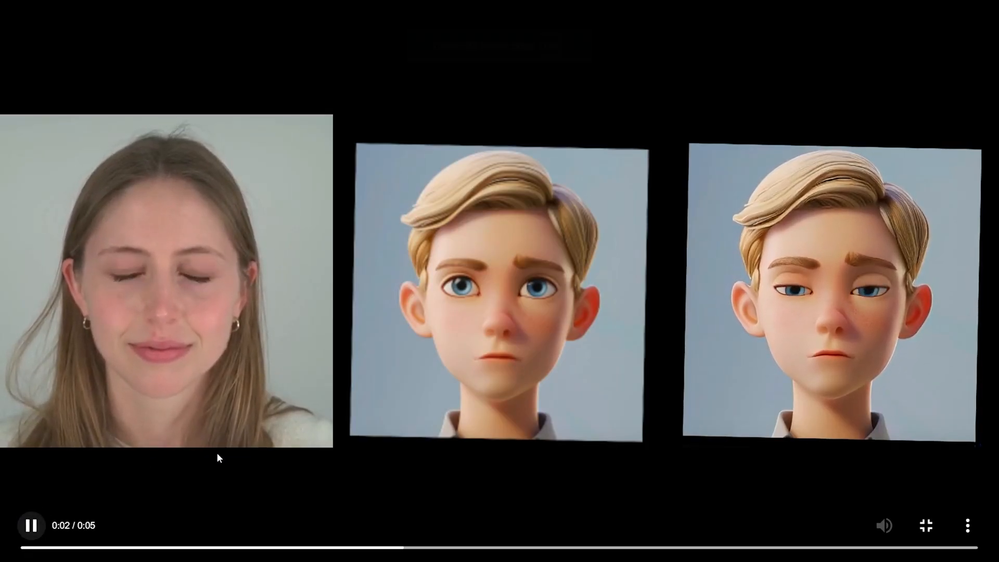
{"action": "left_click", "coordinate": [926, 525]}
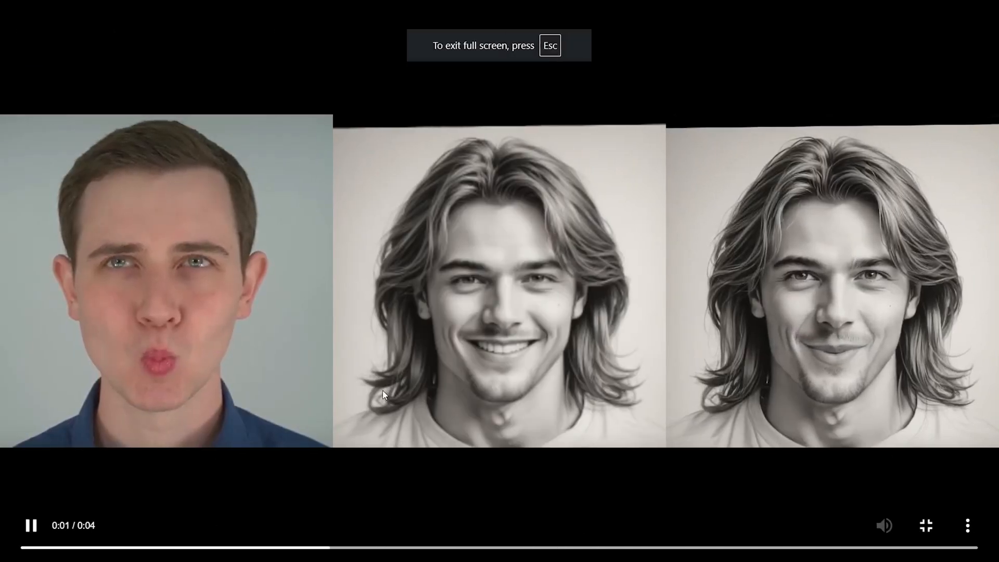